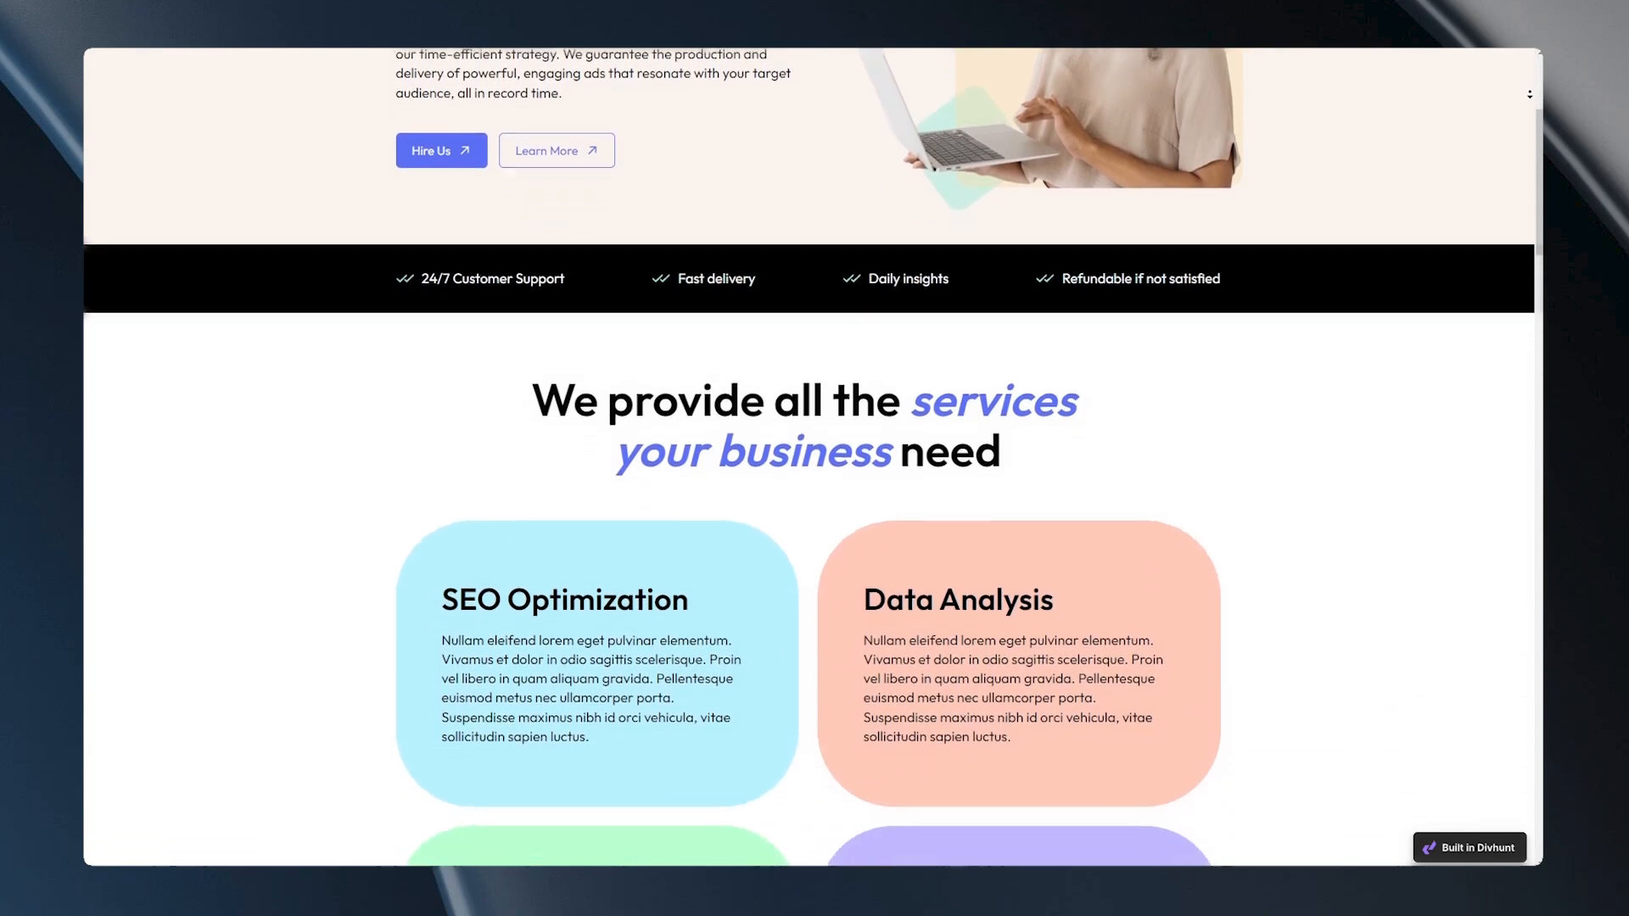
Step: Display the services container as a Grid with 2 columns, forming a 2×2 card layout
scroll("down", 3)
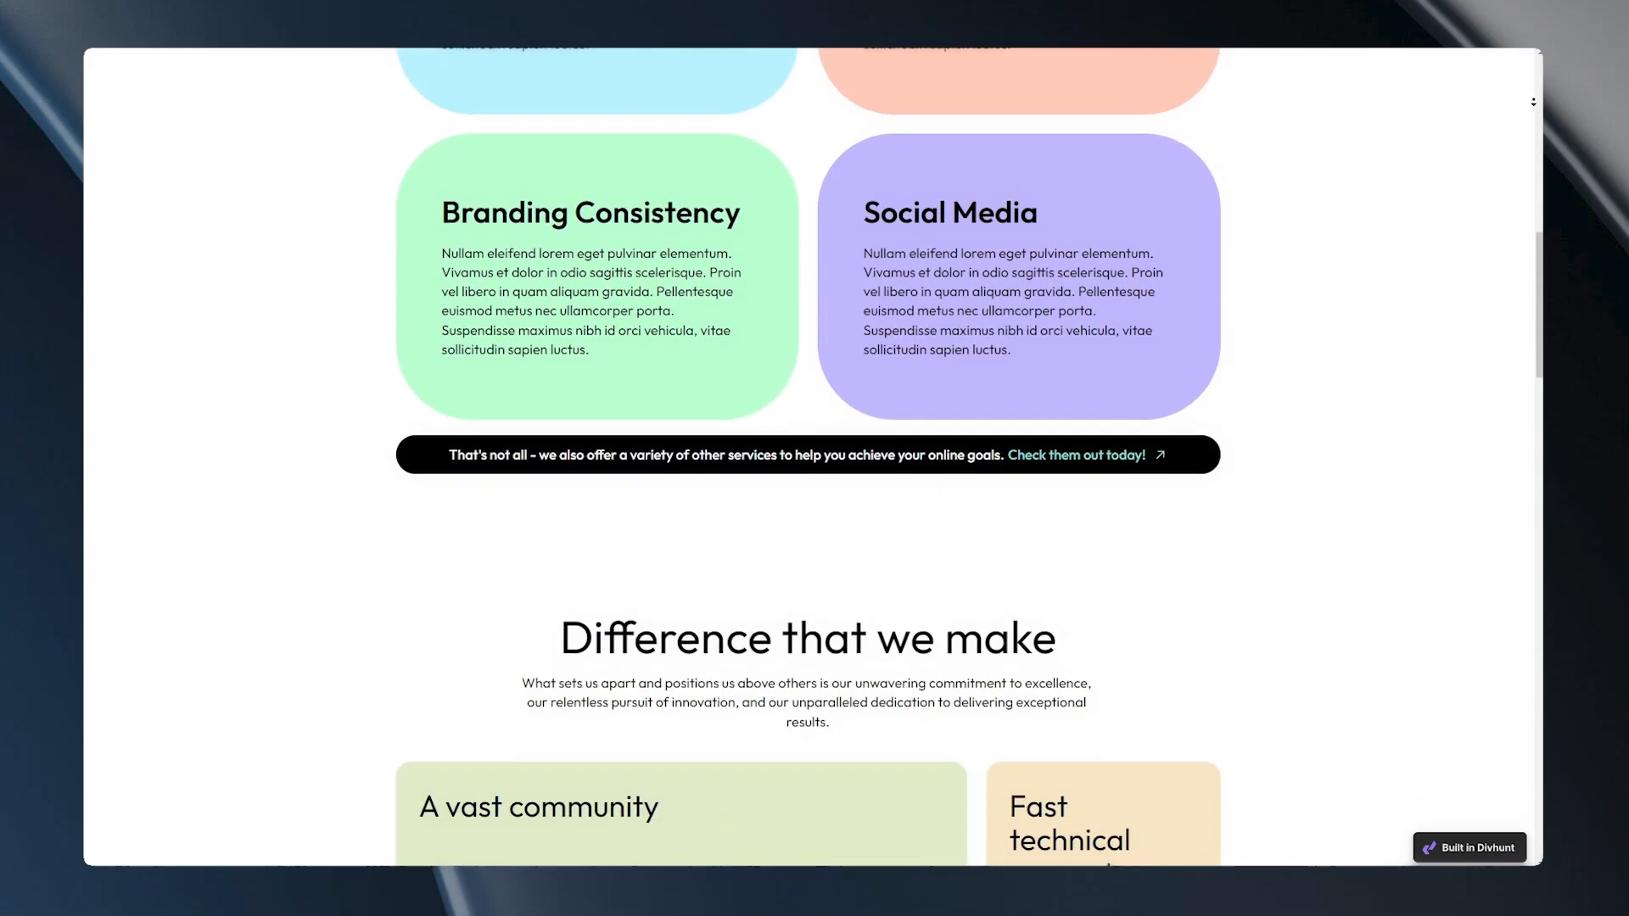
scroll("down", 3)
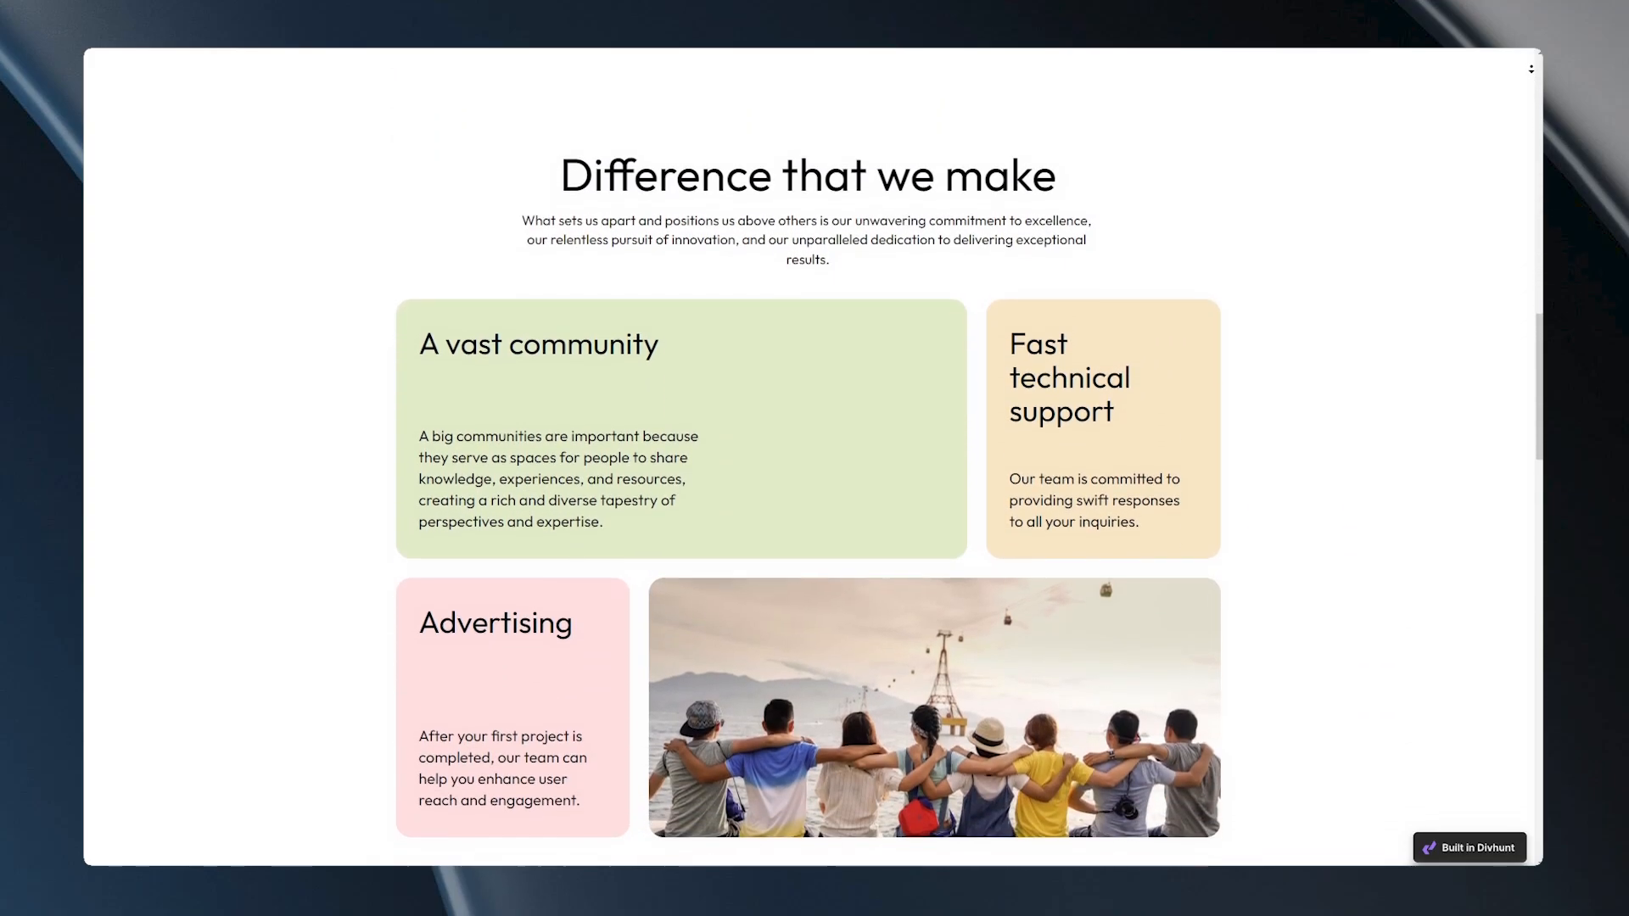
scroll("down", 3)
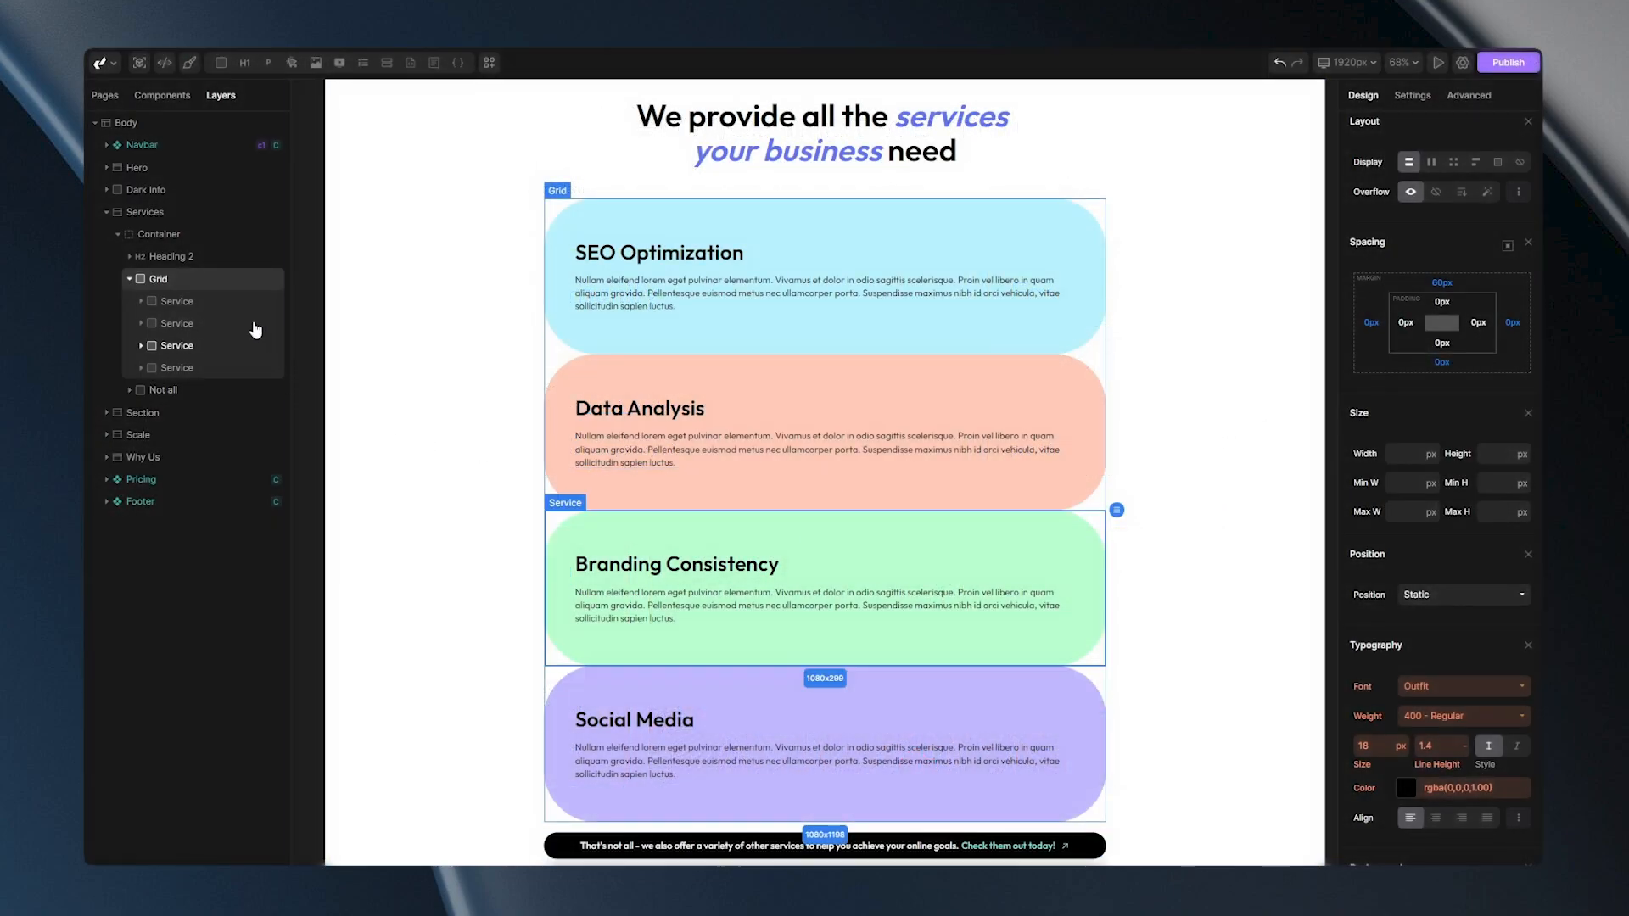
mouse_move(141, 358)
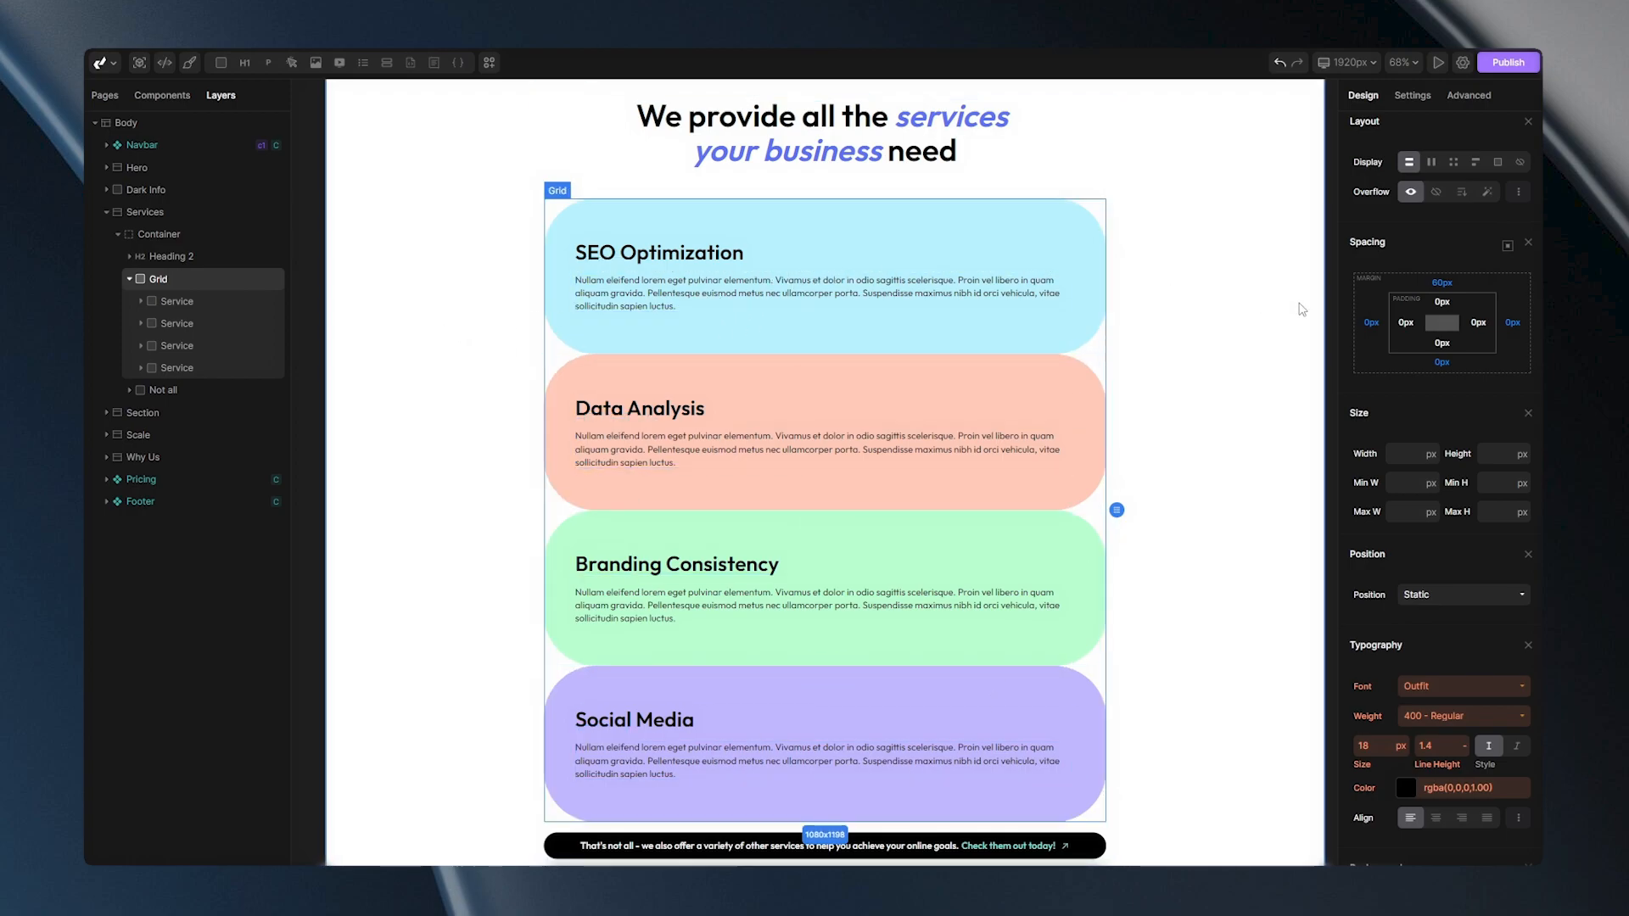
left_click(1453, 238)
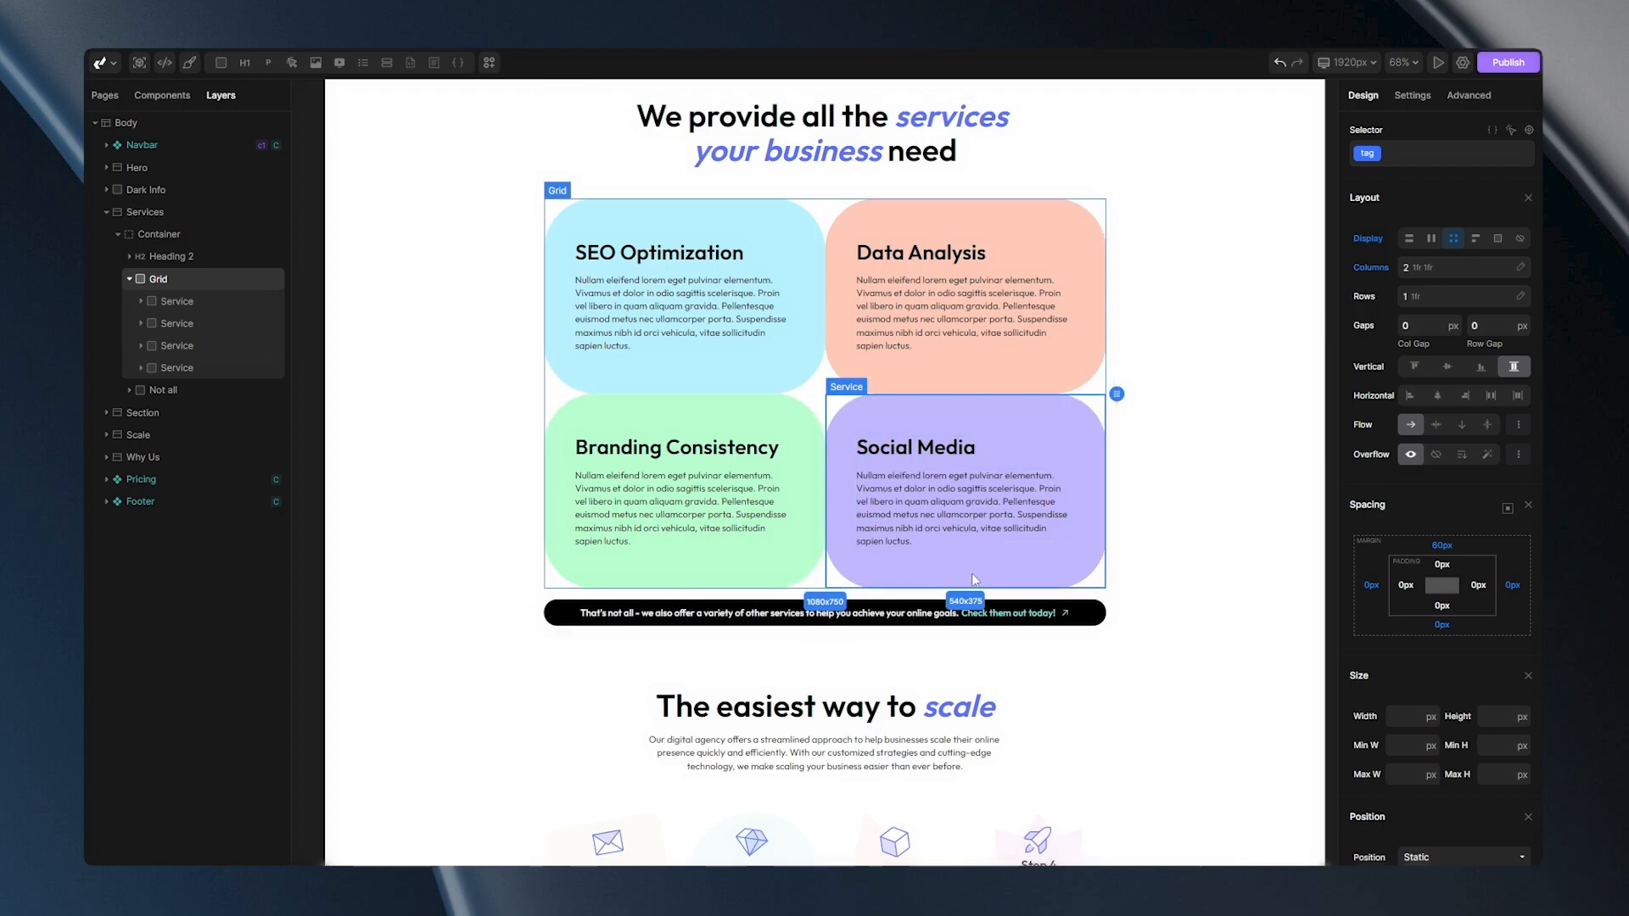
mouse_move(1244, 498)
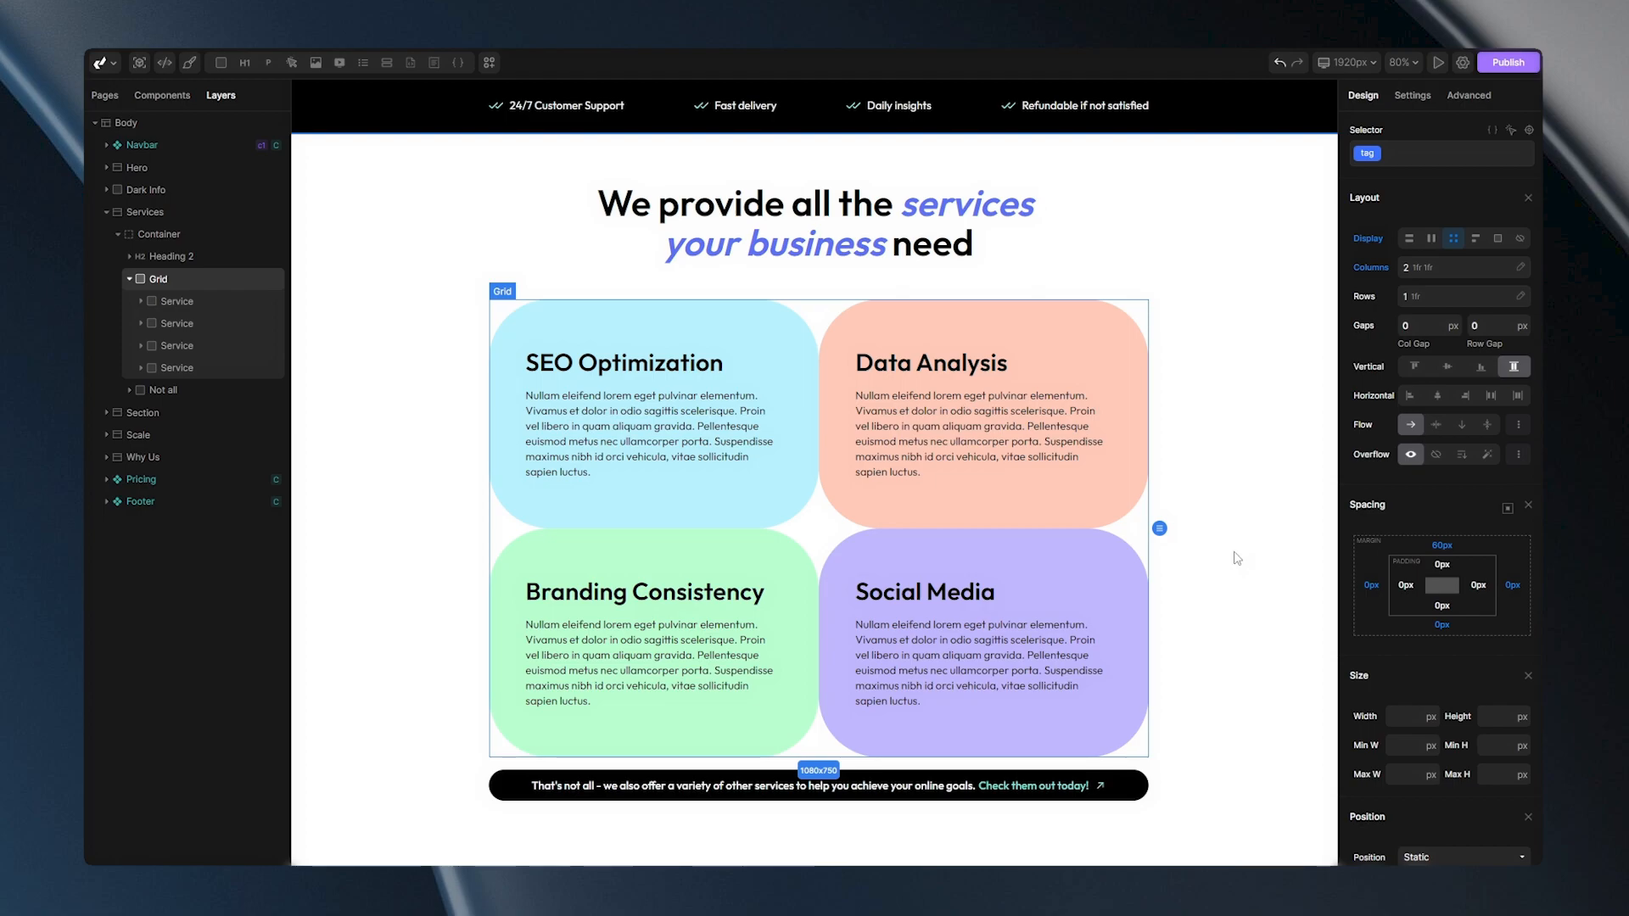
mouse_move(1286, 365)
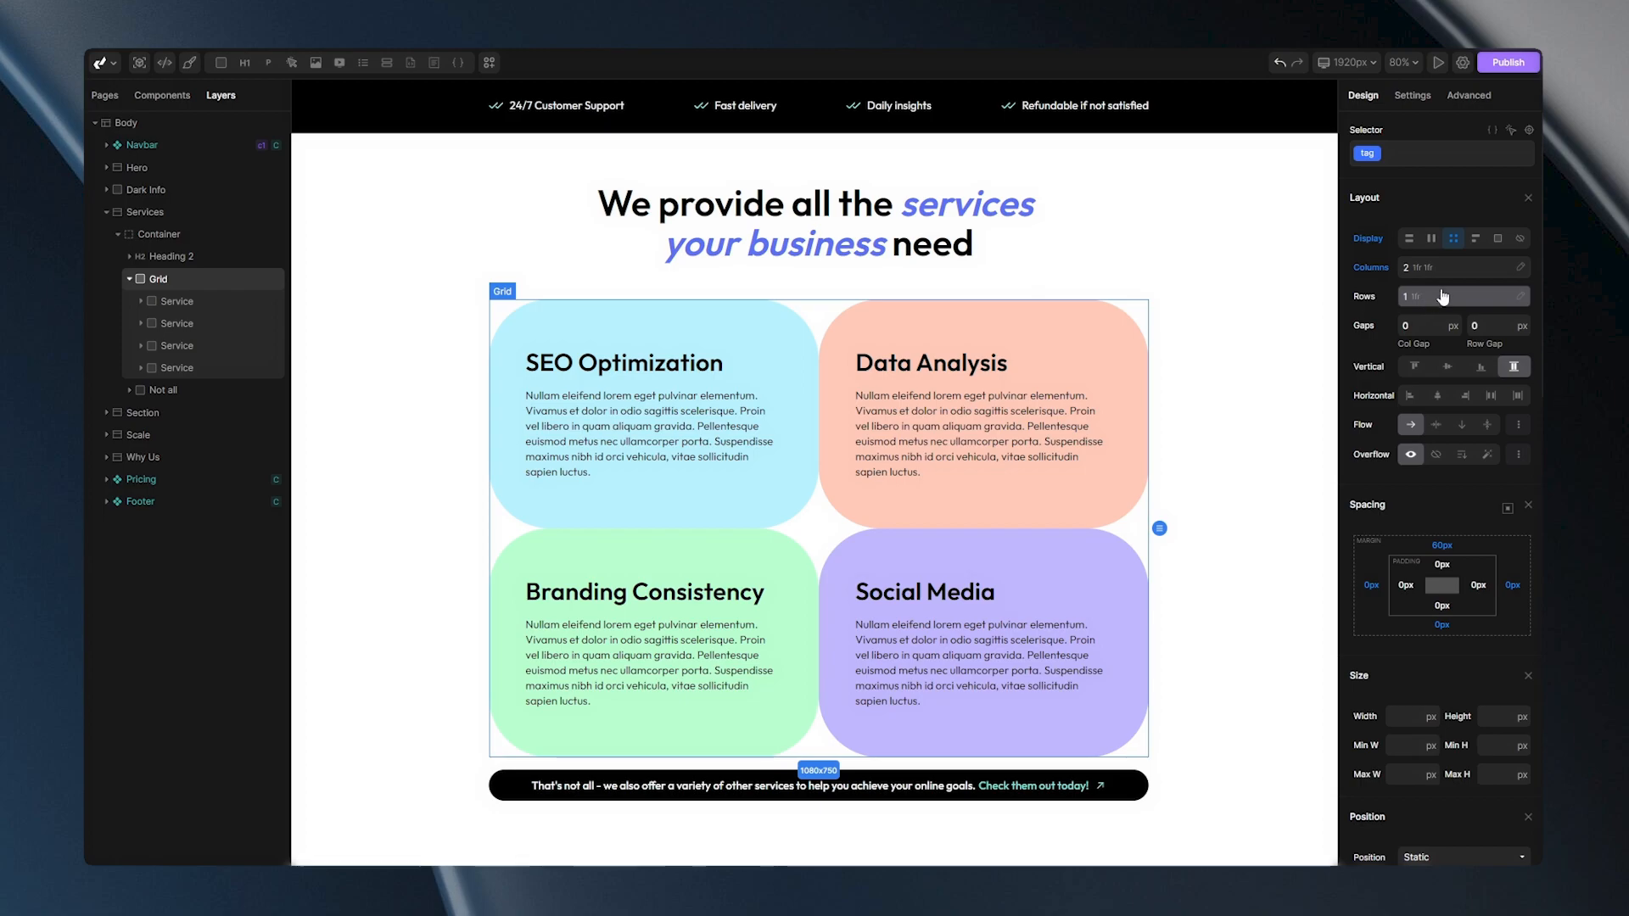
Step: In the column track editor, try three columns and one column, then settle on two
left_click(1464, 266)
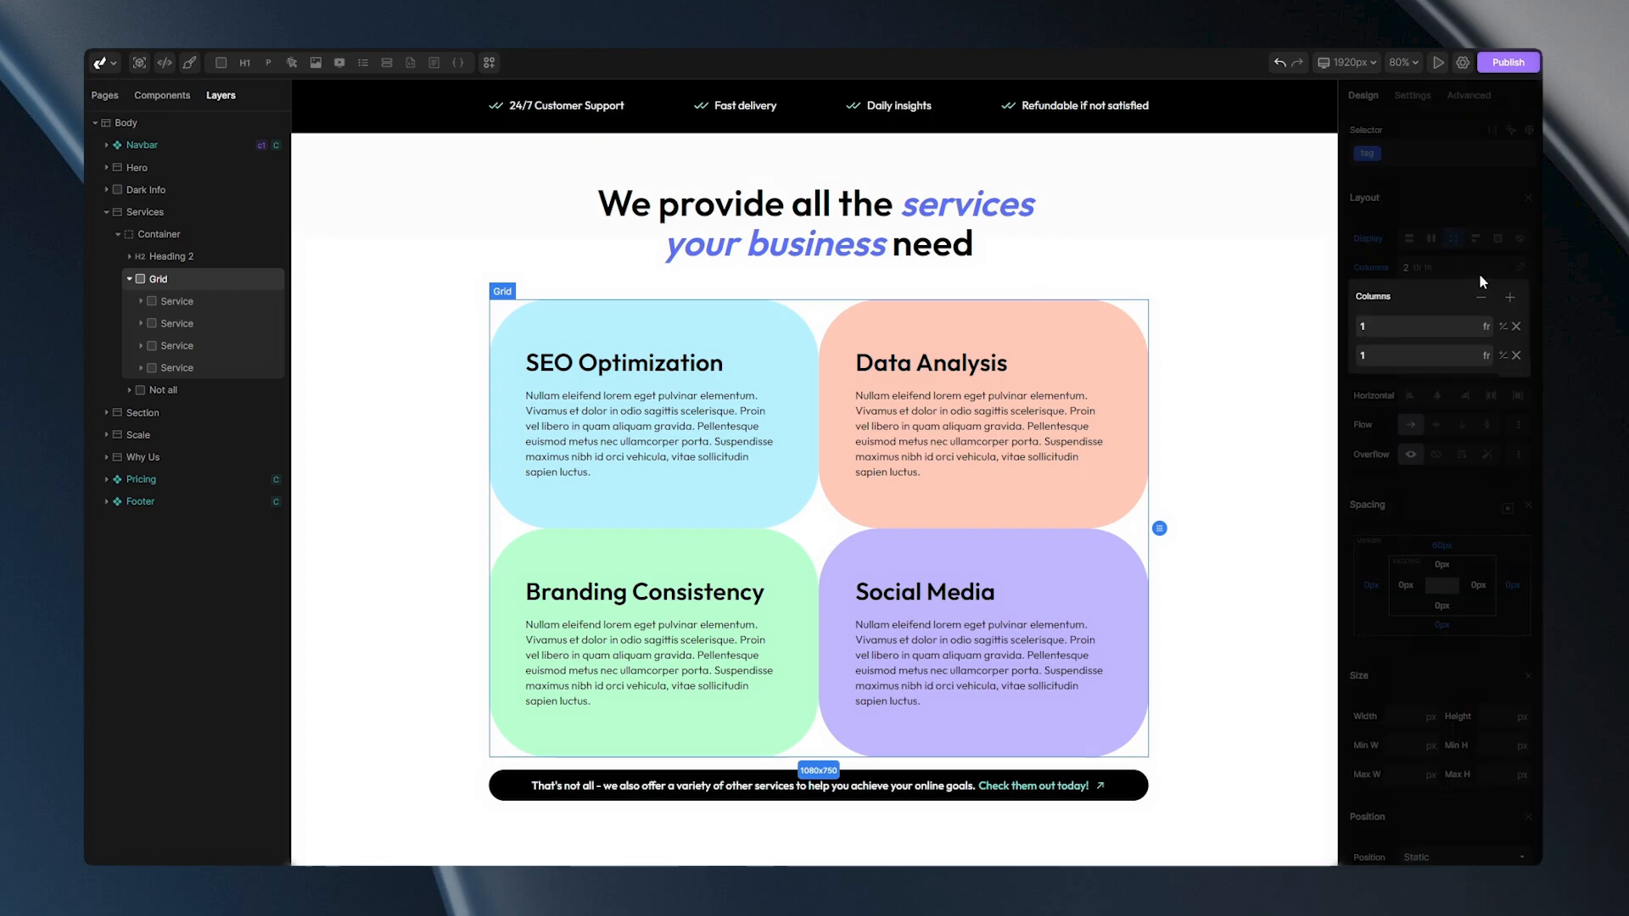
left_click(1512, 295)
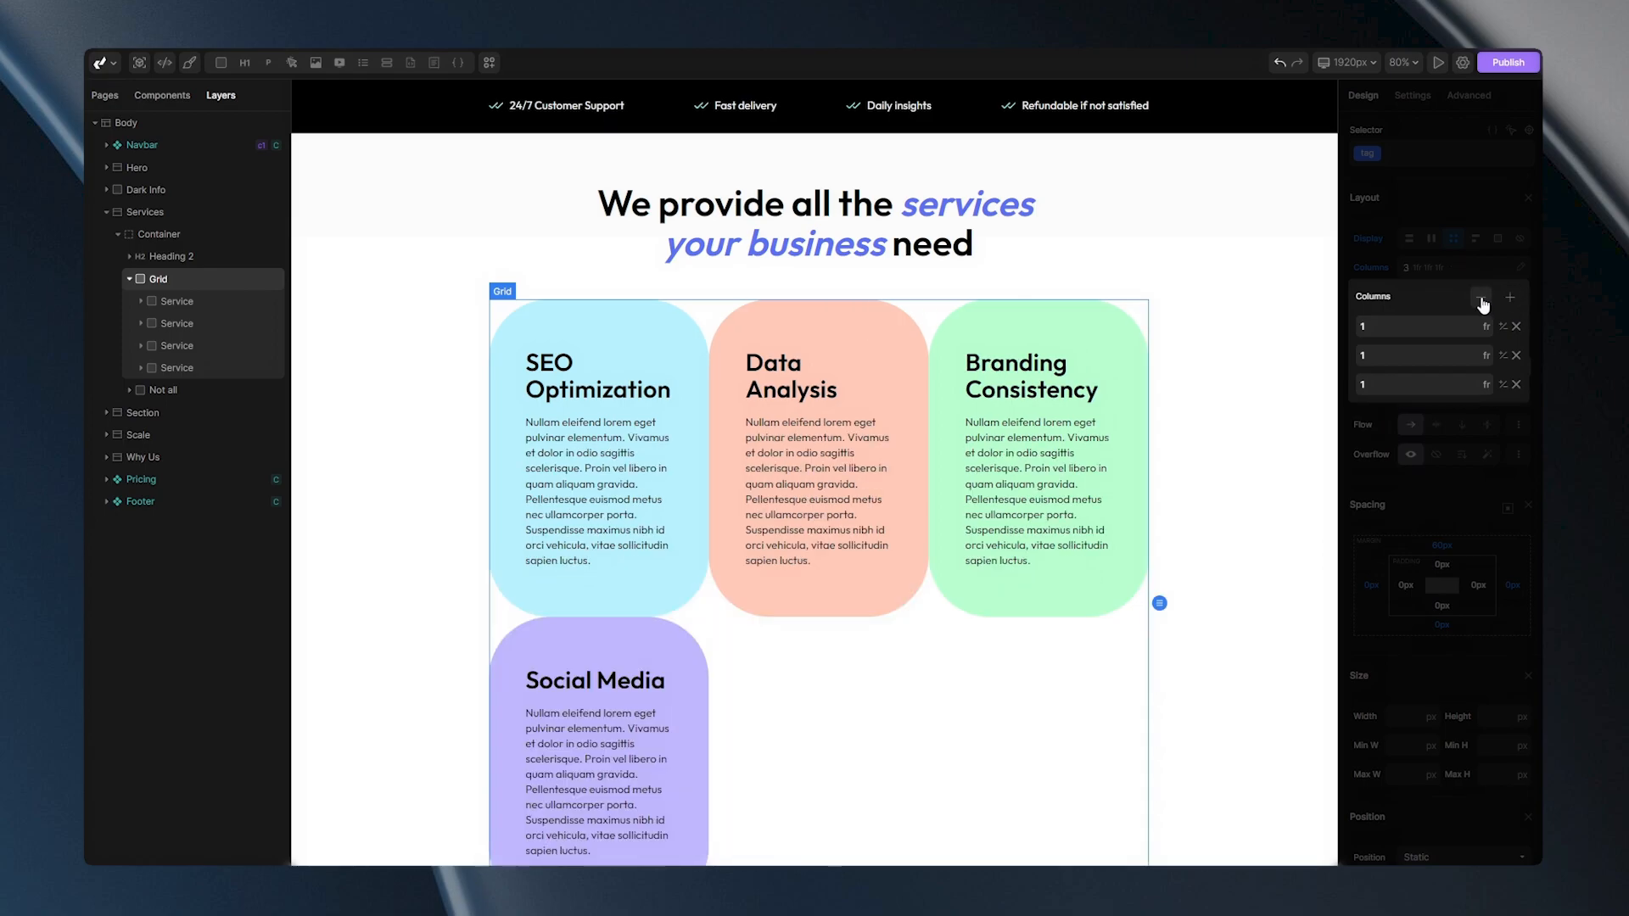
left_click(1517, 325)
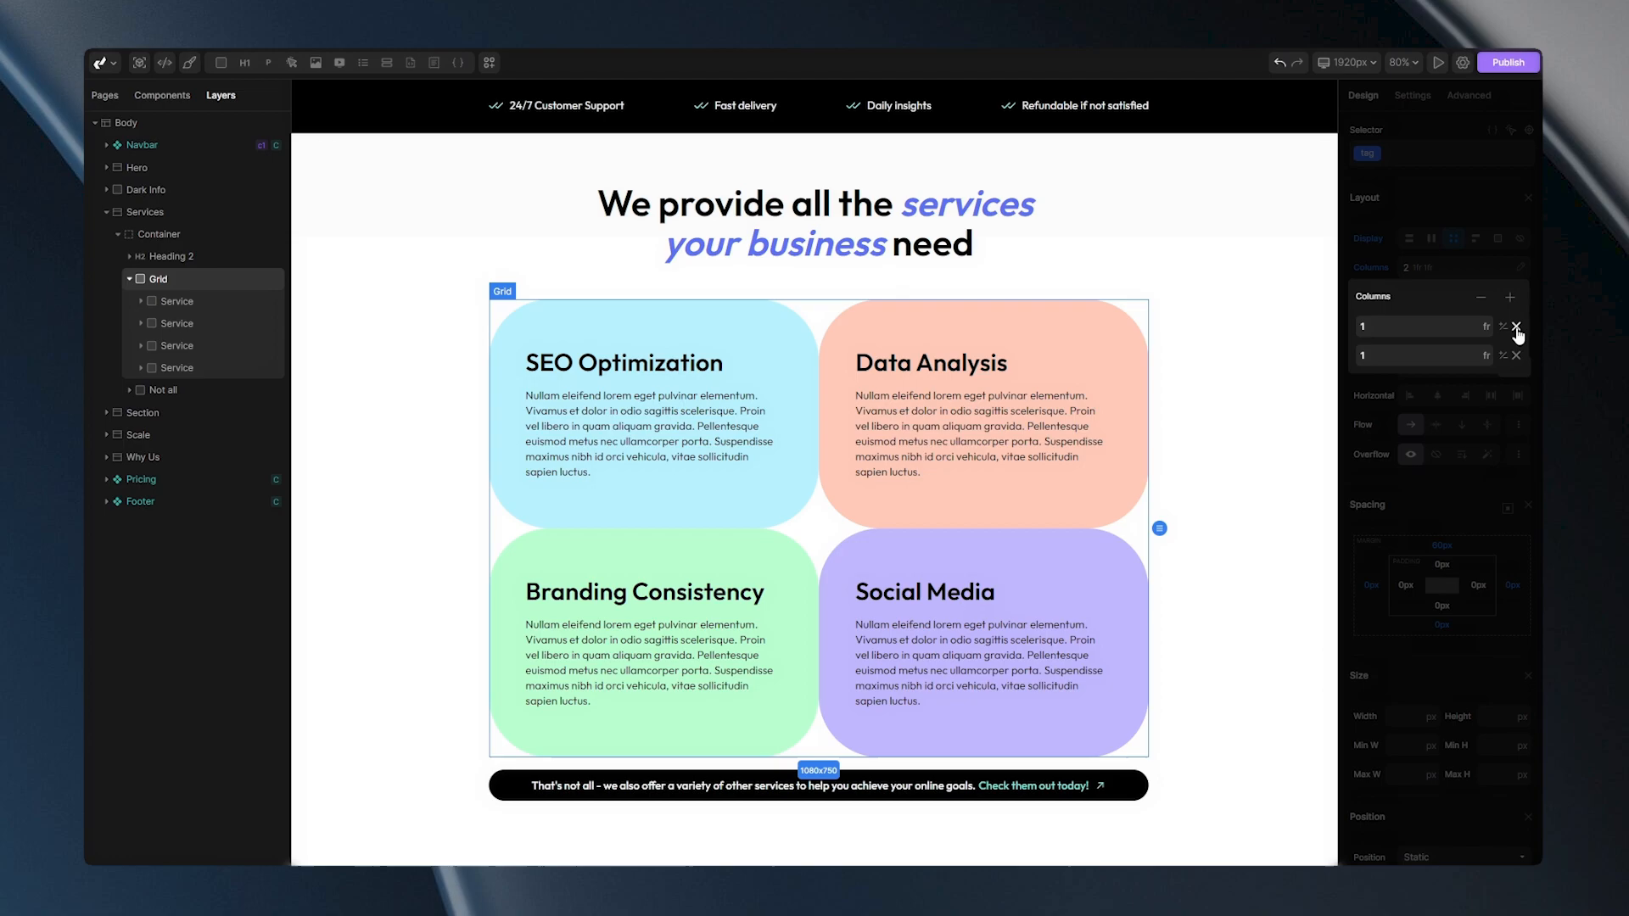
left_click(1517, 326)
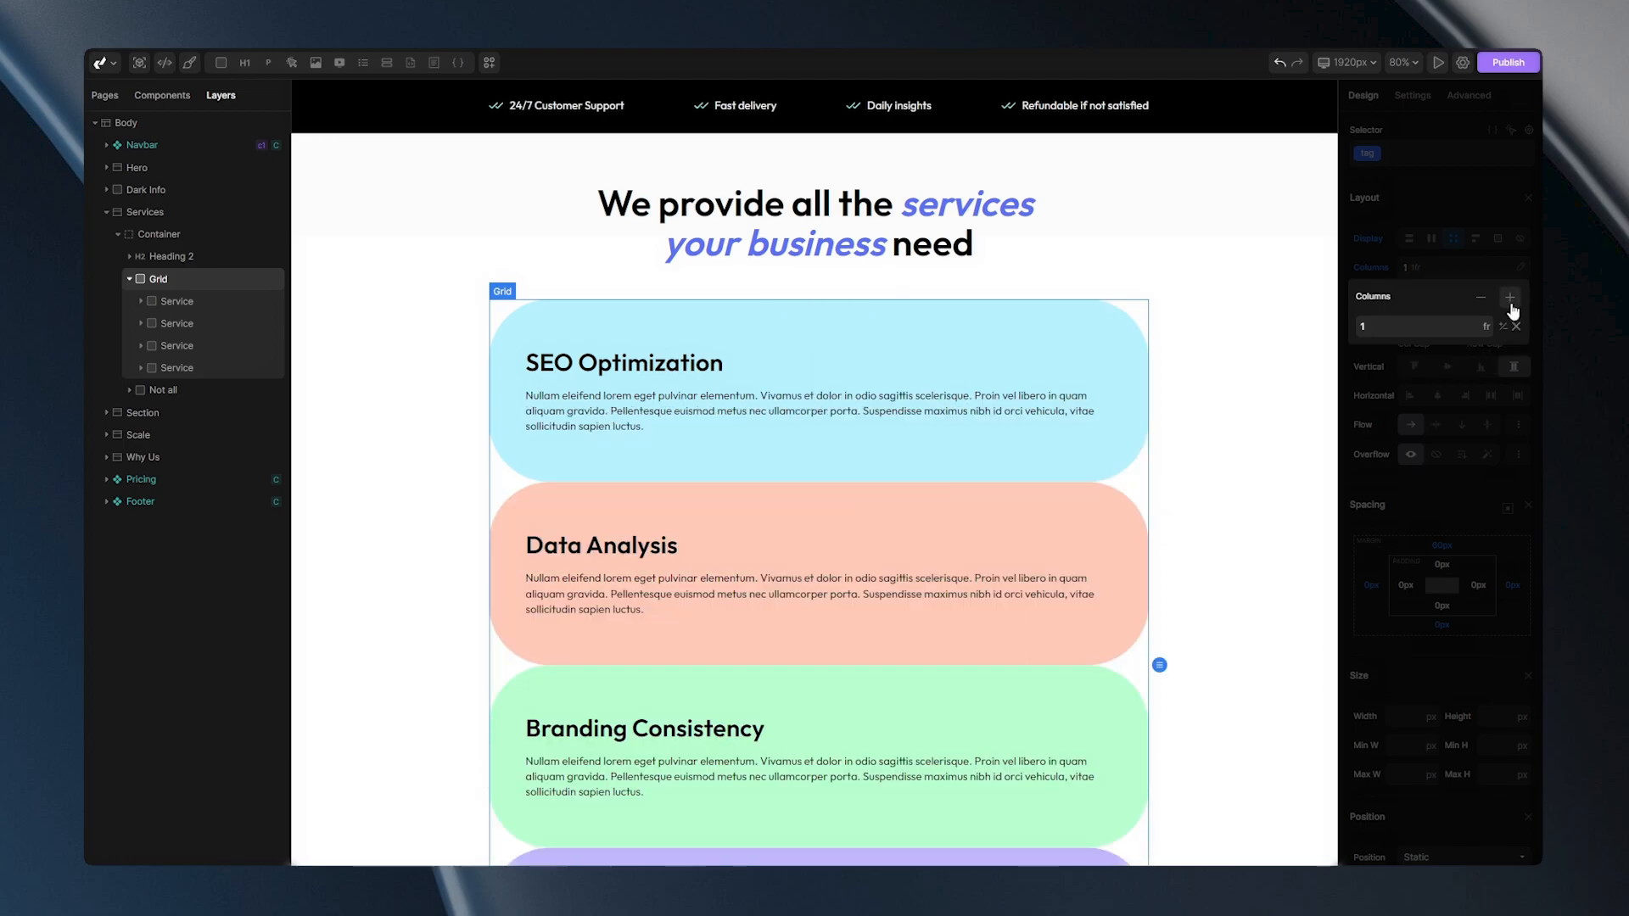
left_click(1512, 295)
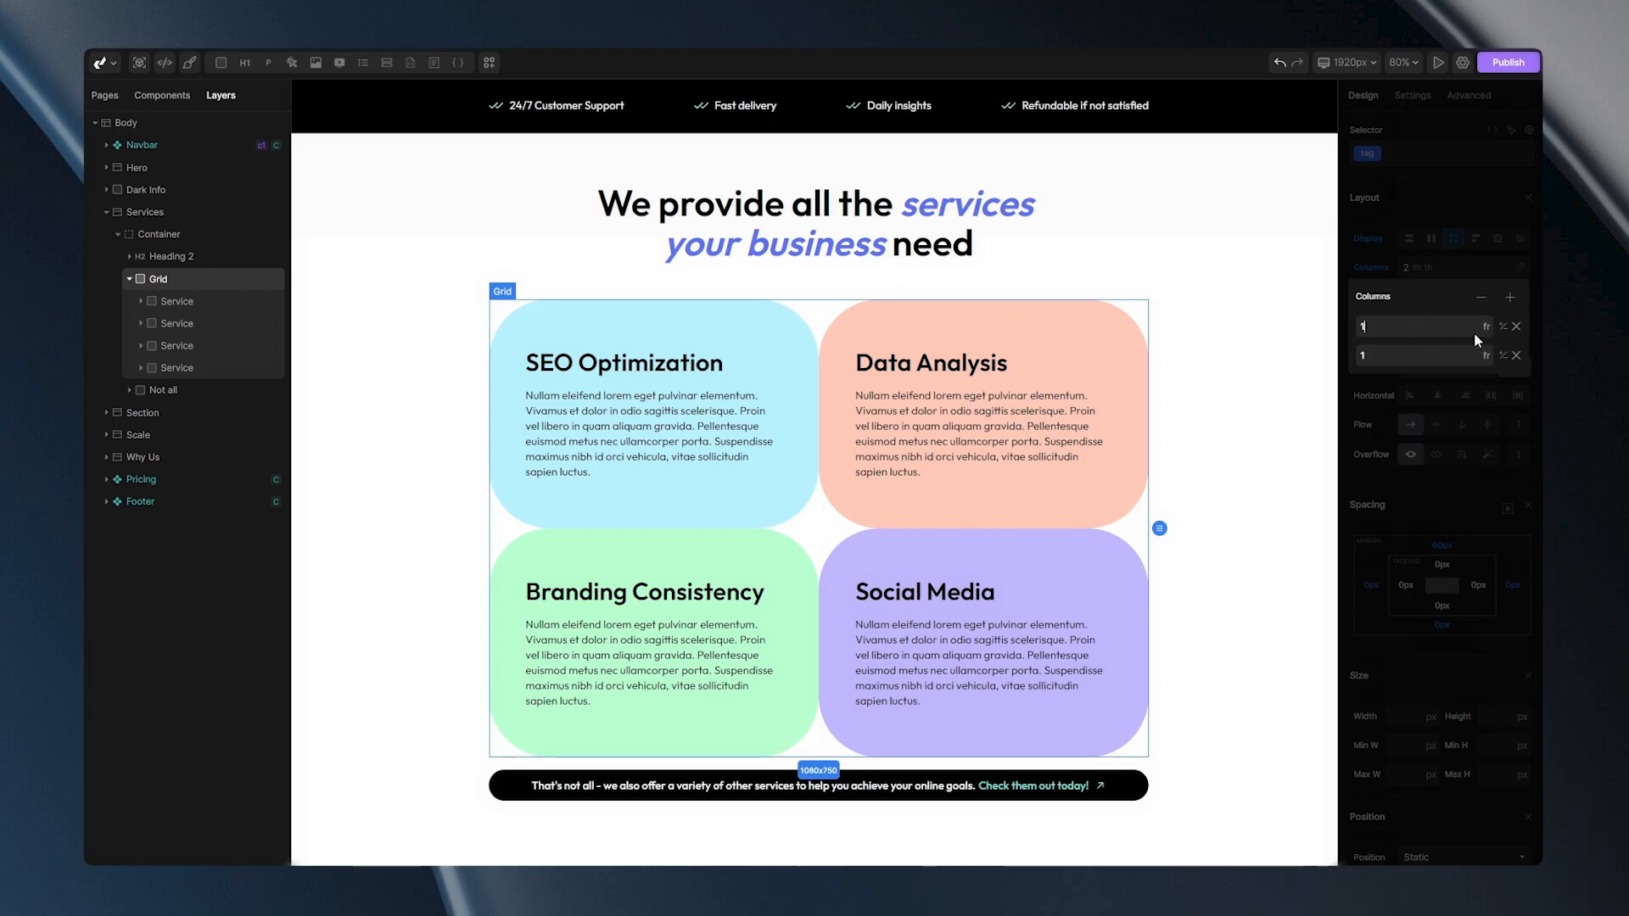
mouse_move(1482, 341)
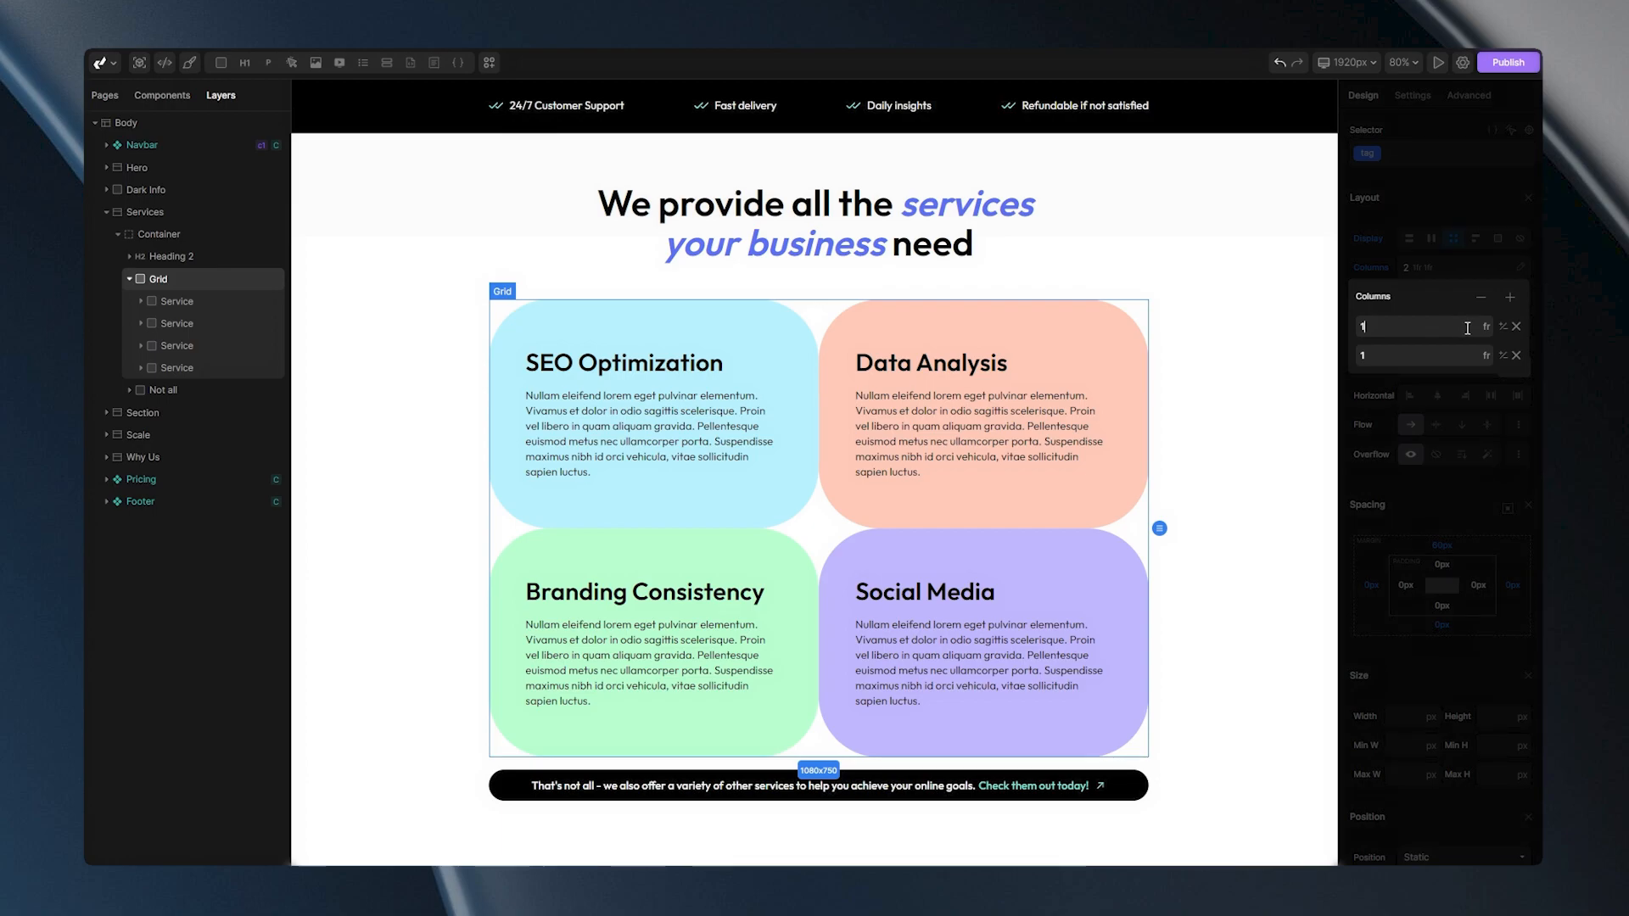
Step: Switch the first column track to px and try a 400 px width beside the flexible second column
left_click(1484, 356)
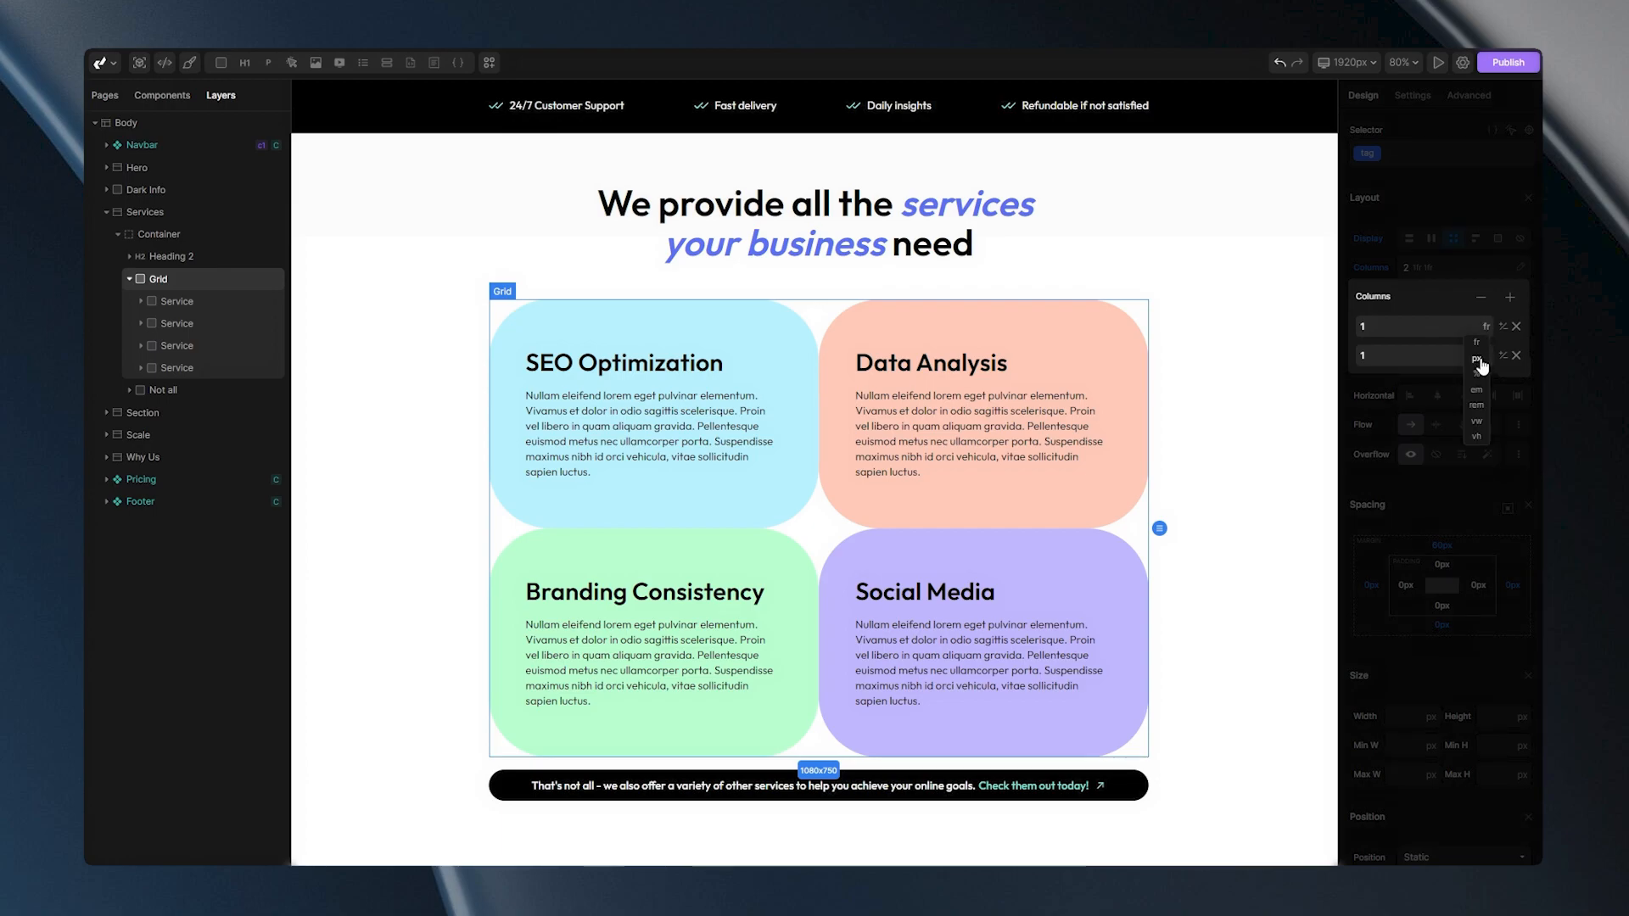
left_click(1475, 361)
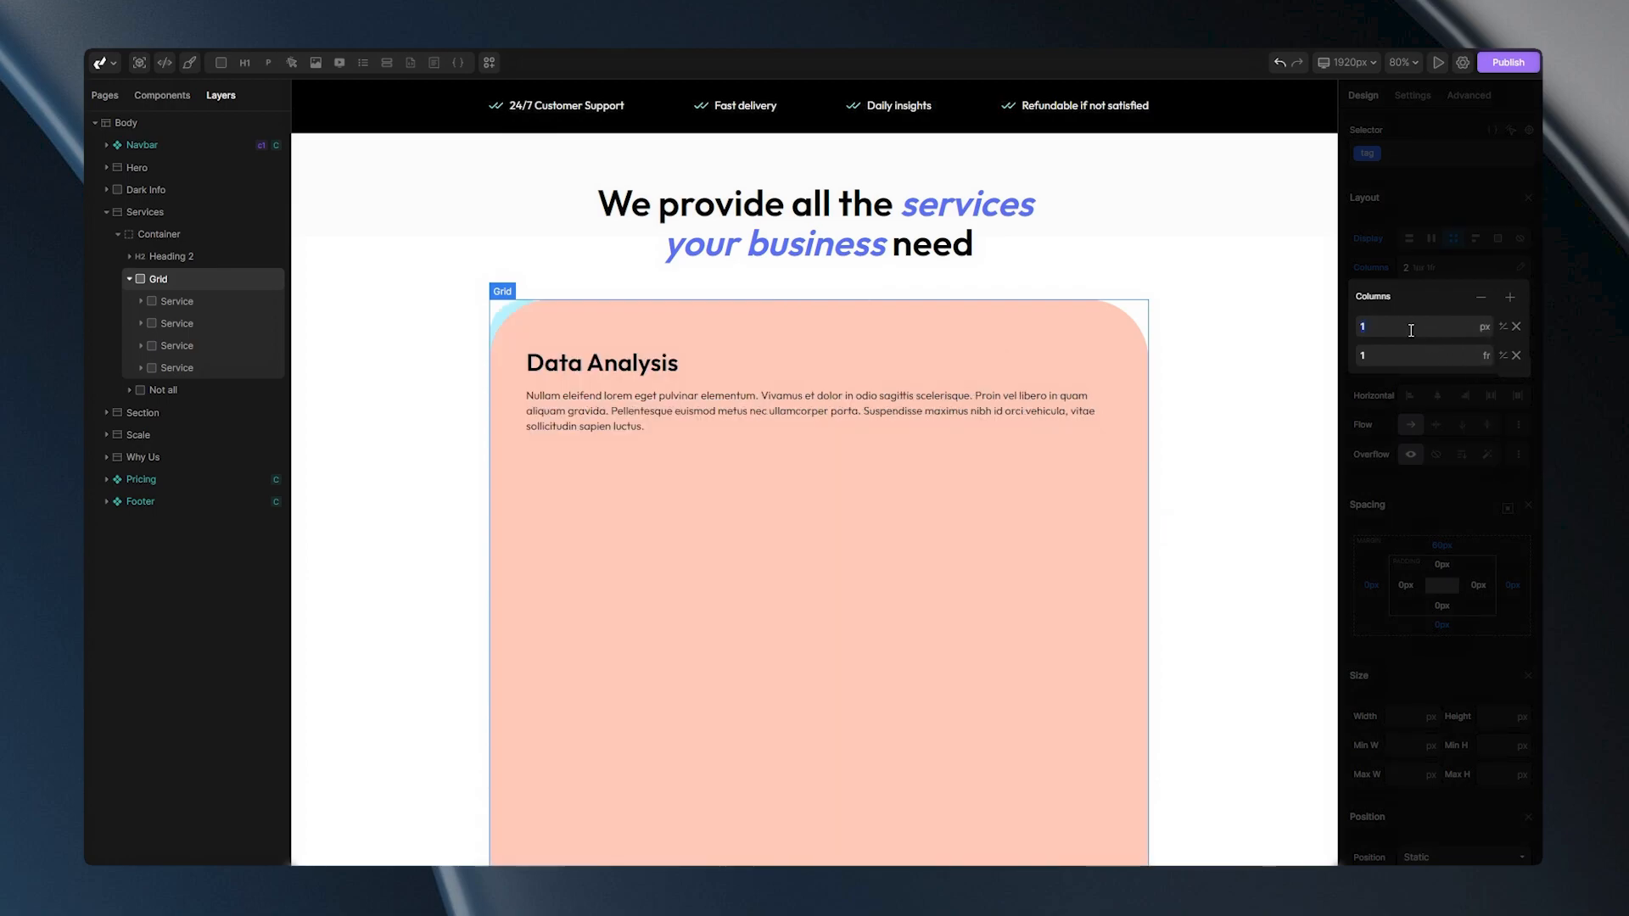
type("400")
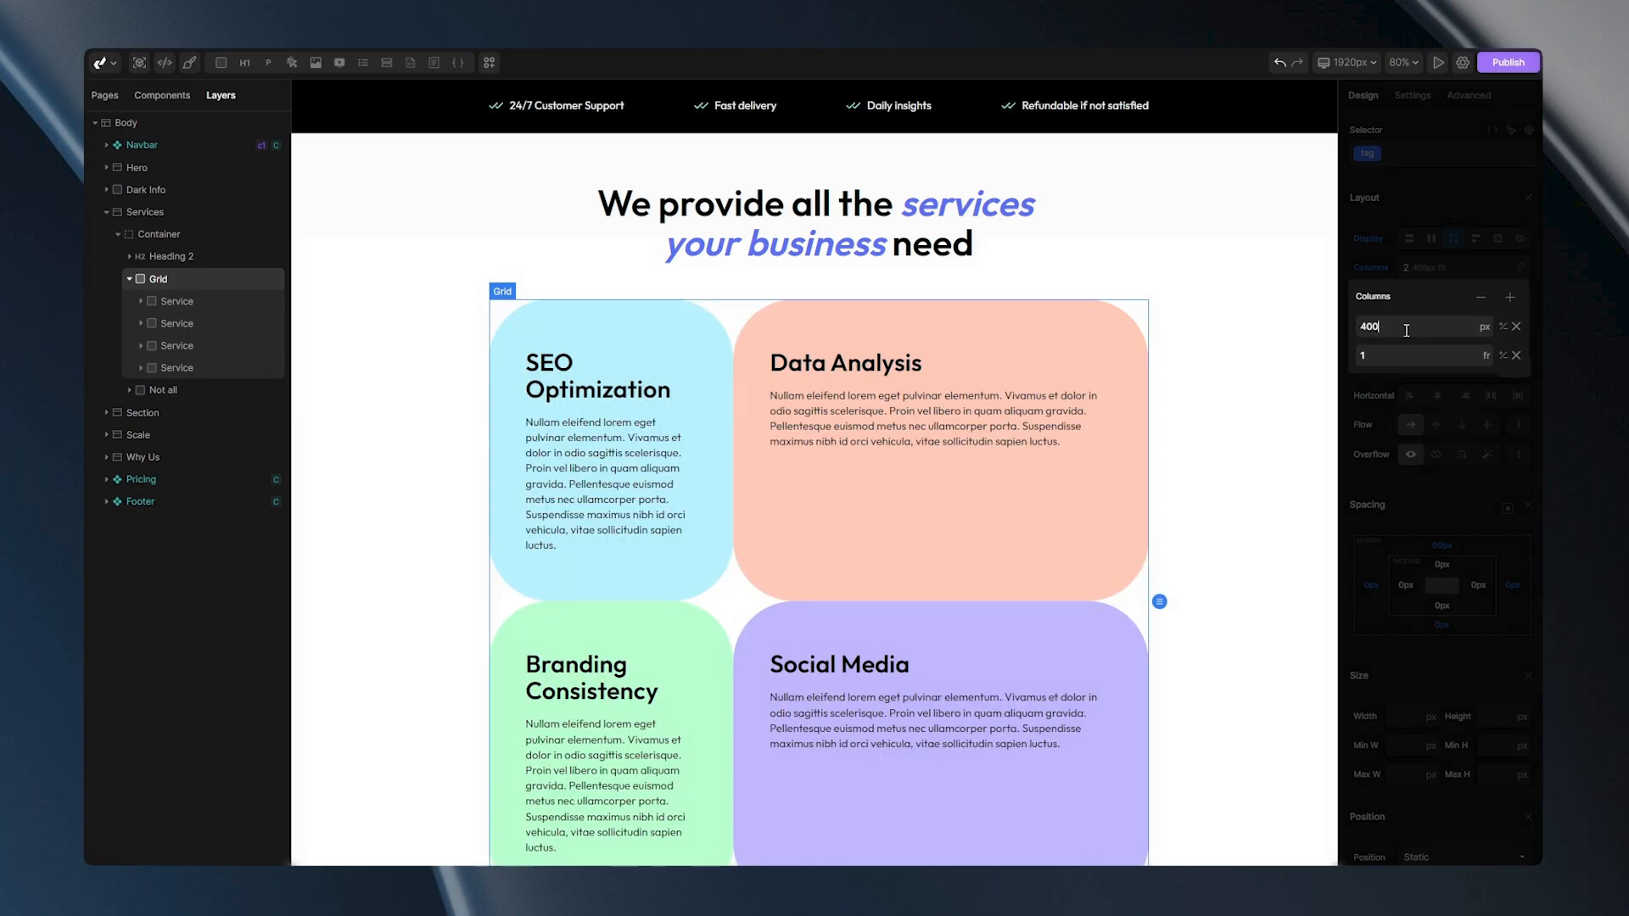
left_click(1502, 326)
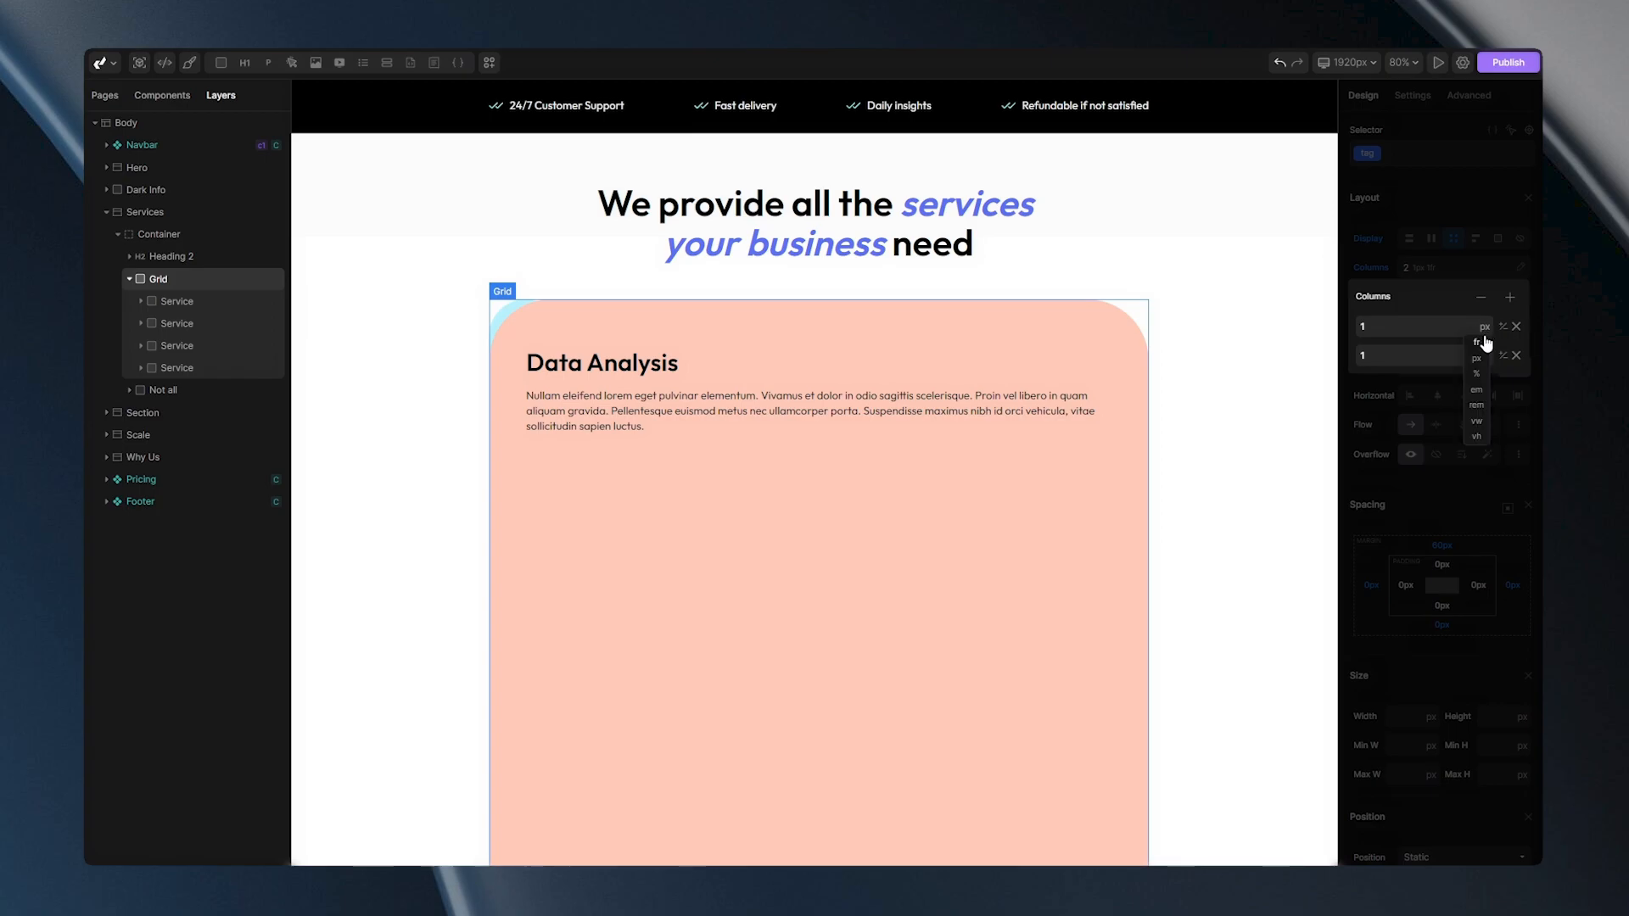
Step: Try a minmax range on the first column (Min 200px, Max 0.5fr), then restore plain 1fr
left_click(1476, 345)
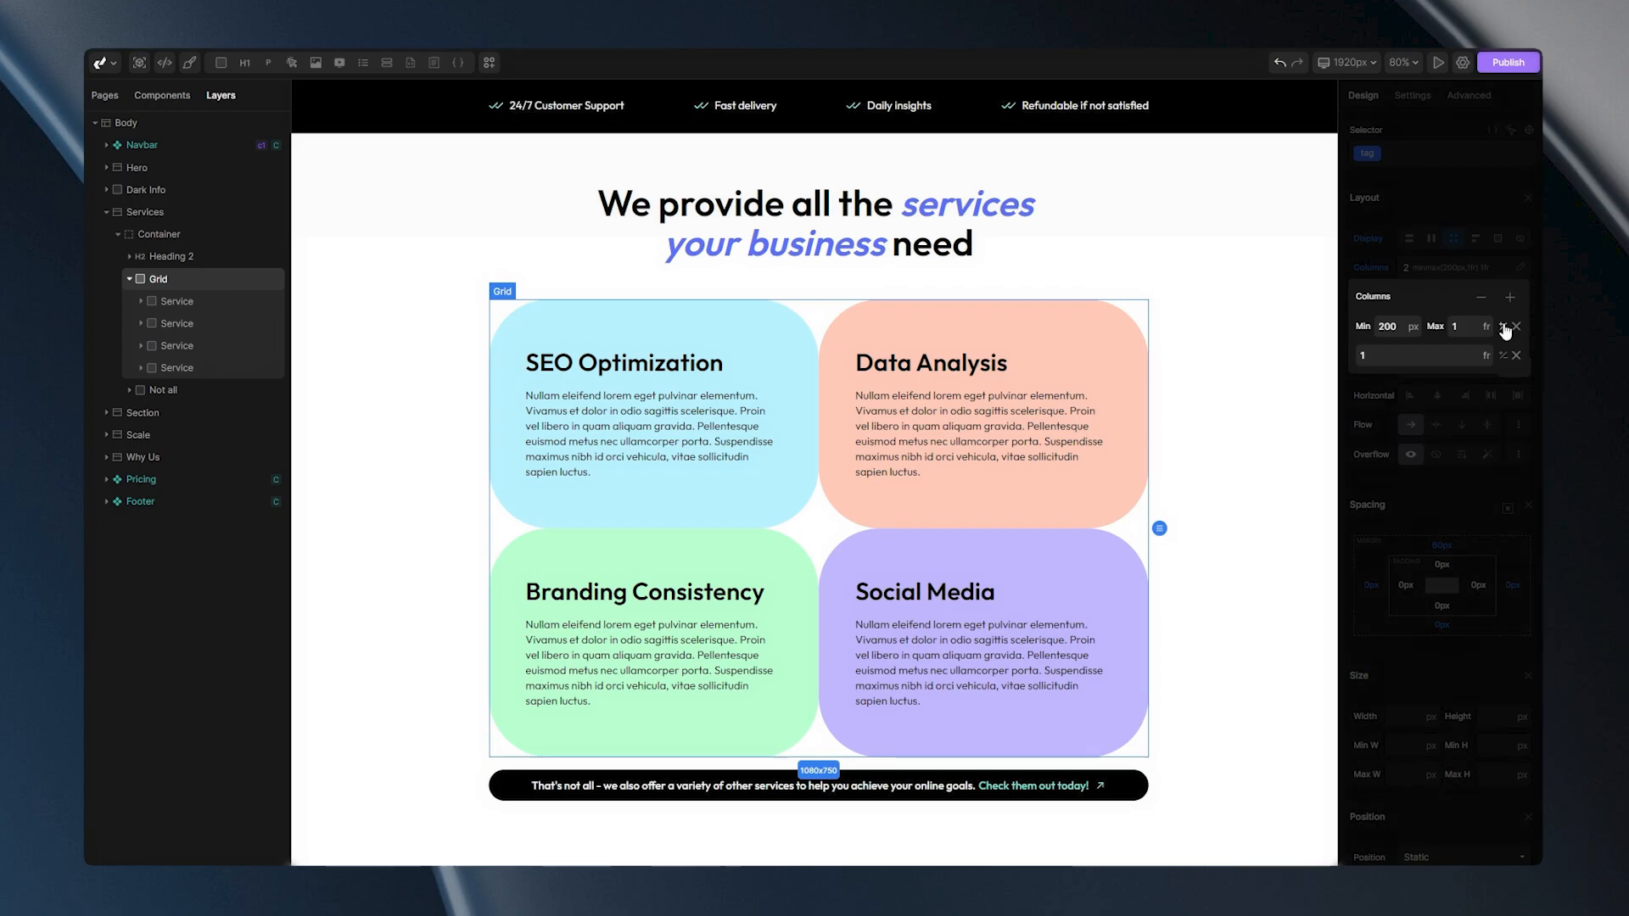
mouse_move(1432, 331)
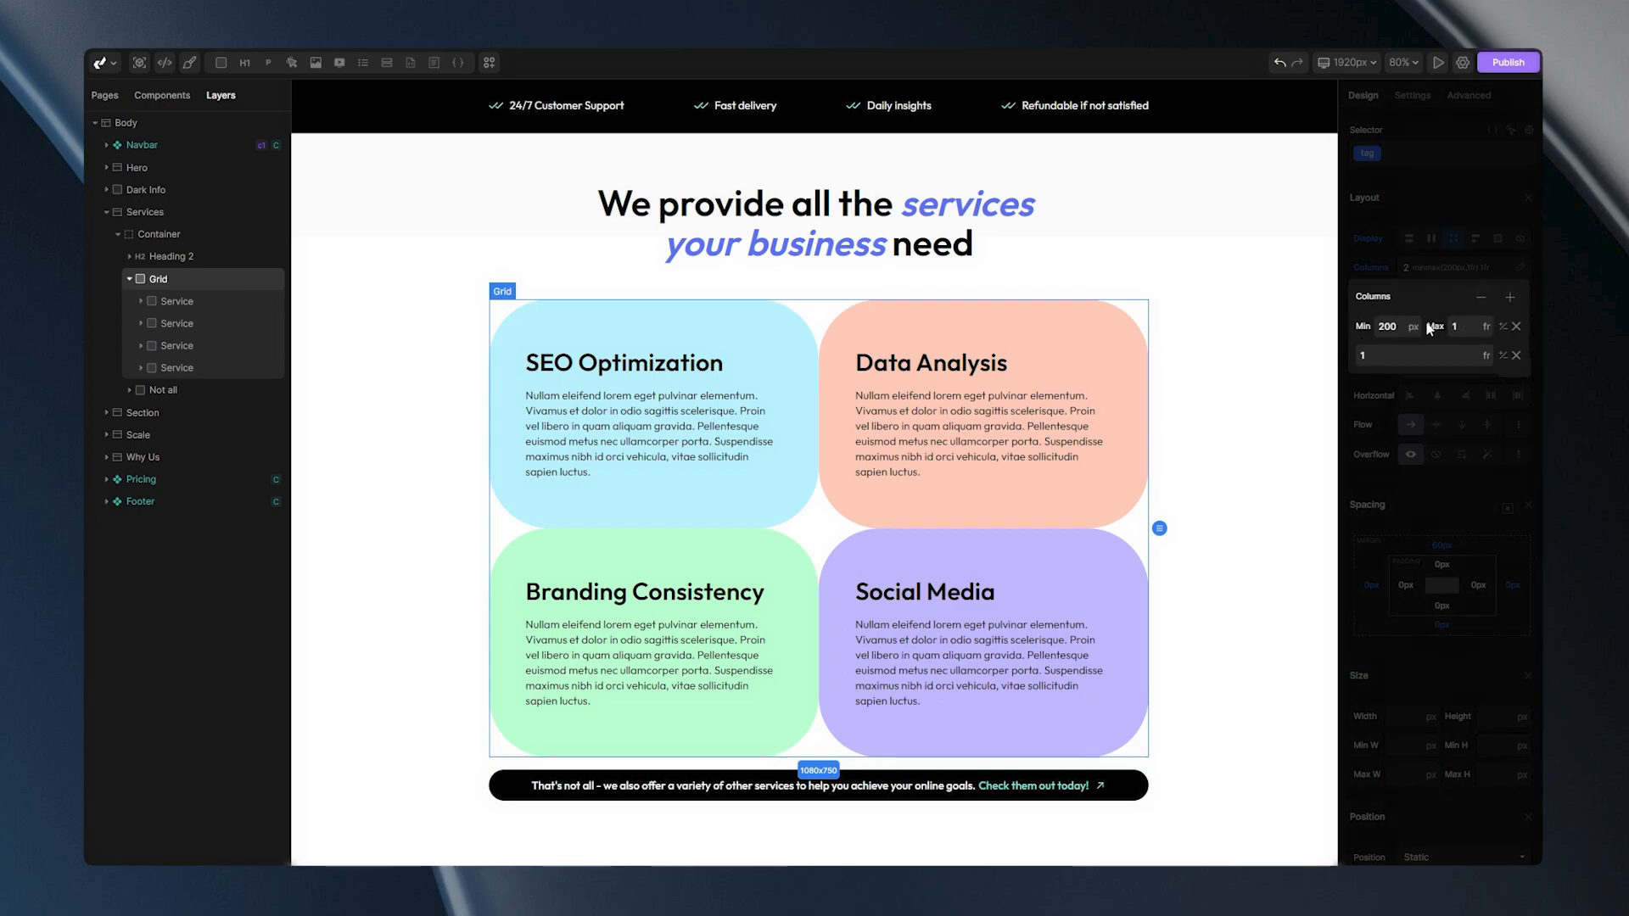
left_click(1459, 326)
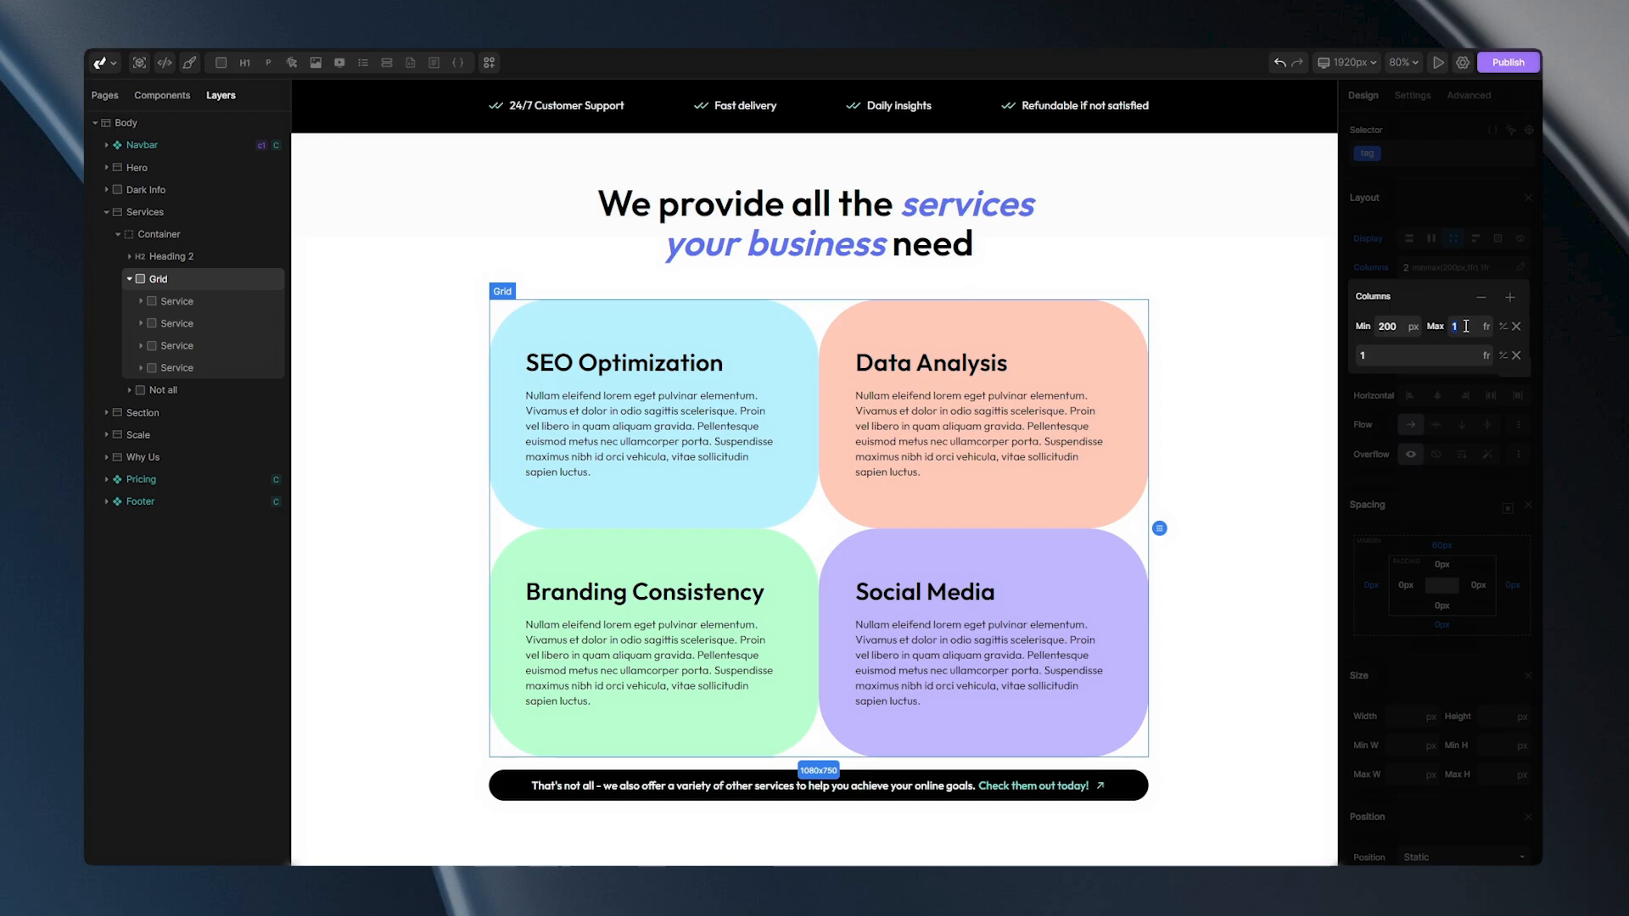
type("0.5")
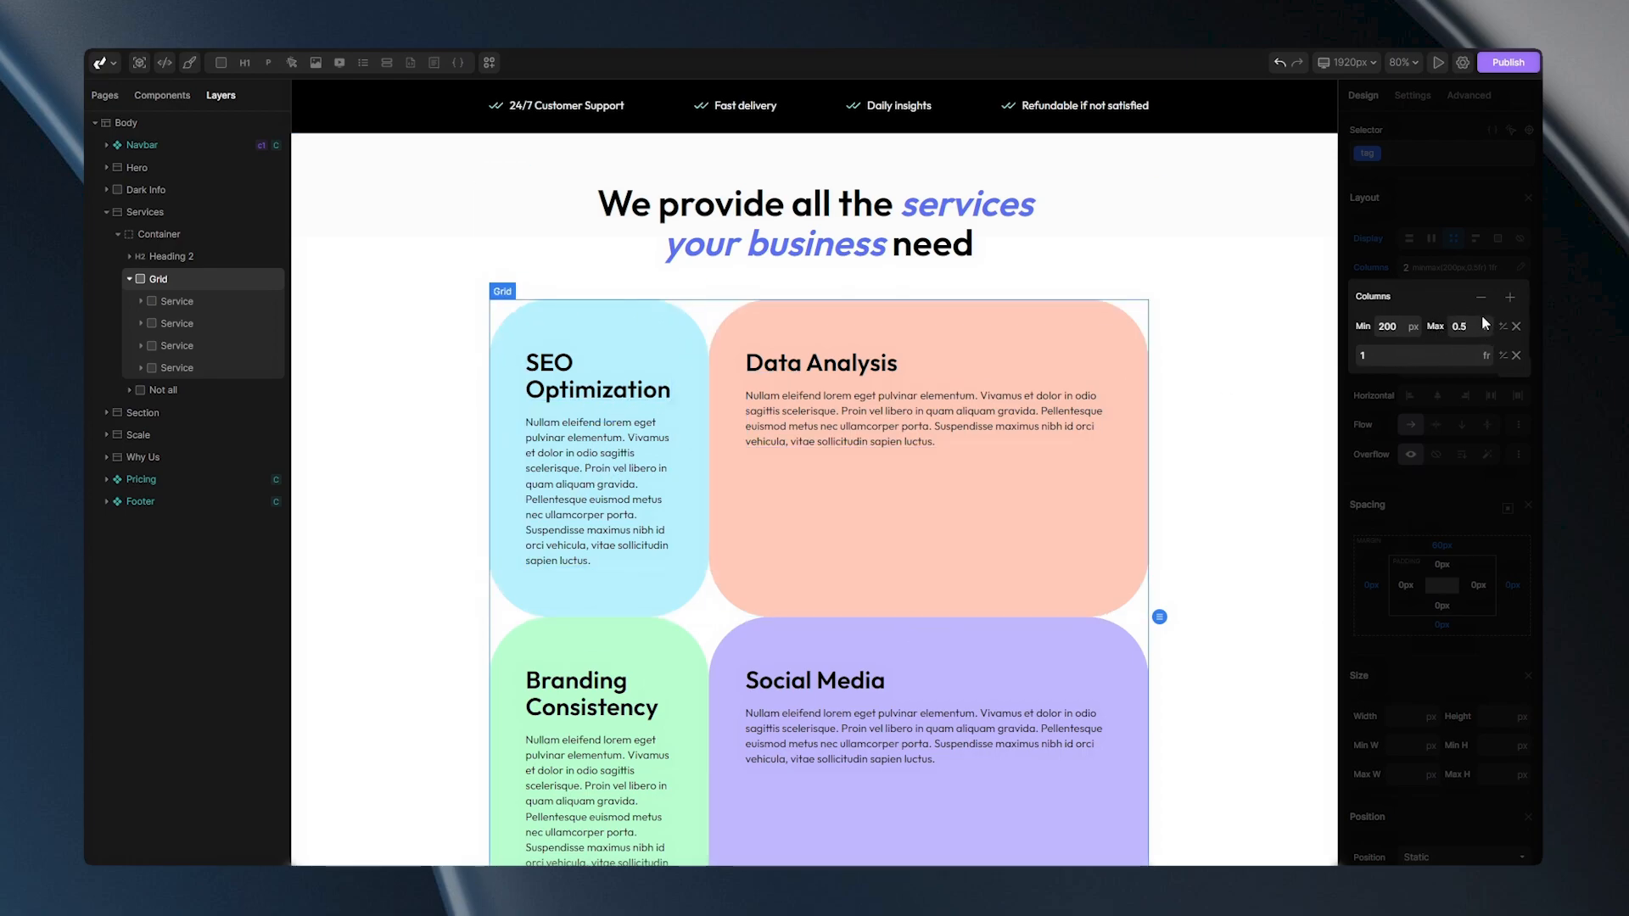
mouse_move(1410, 346)
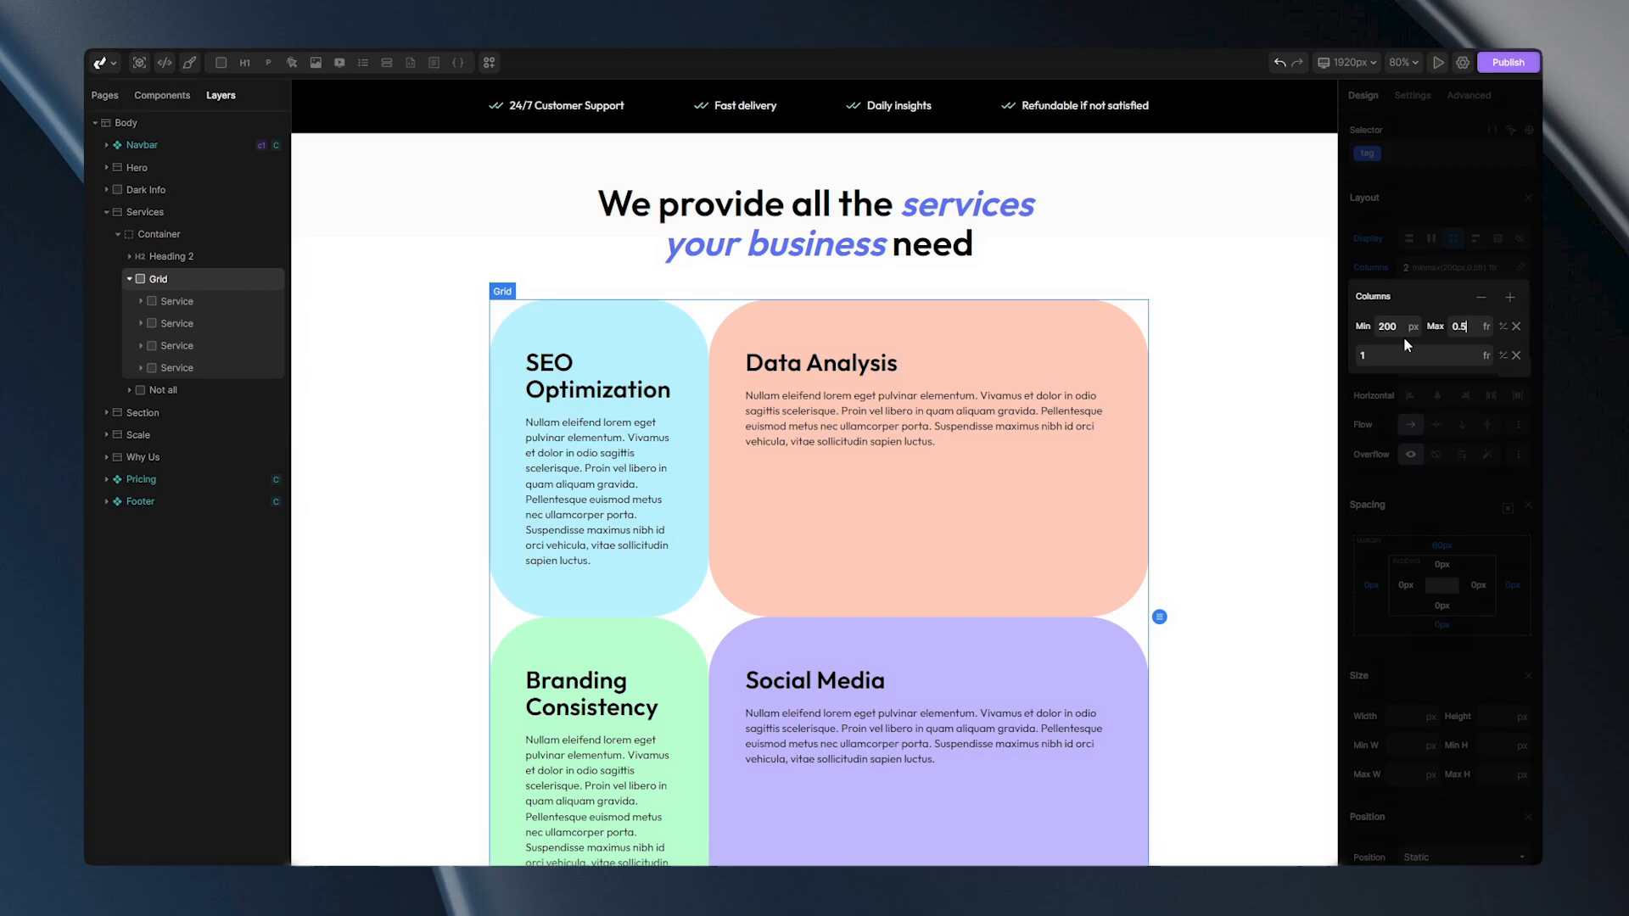
left_click(1516, 326)
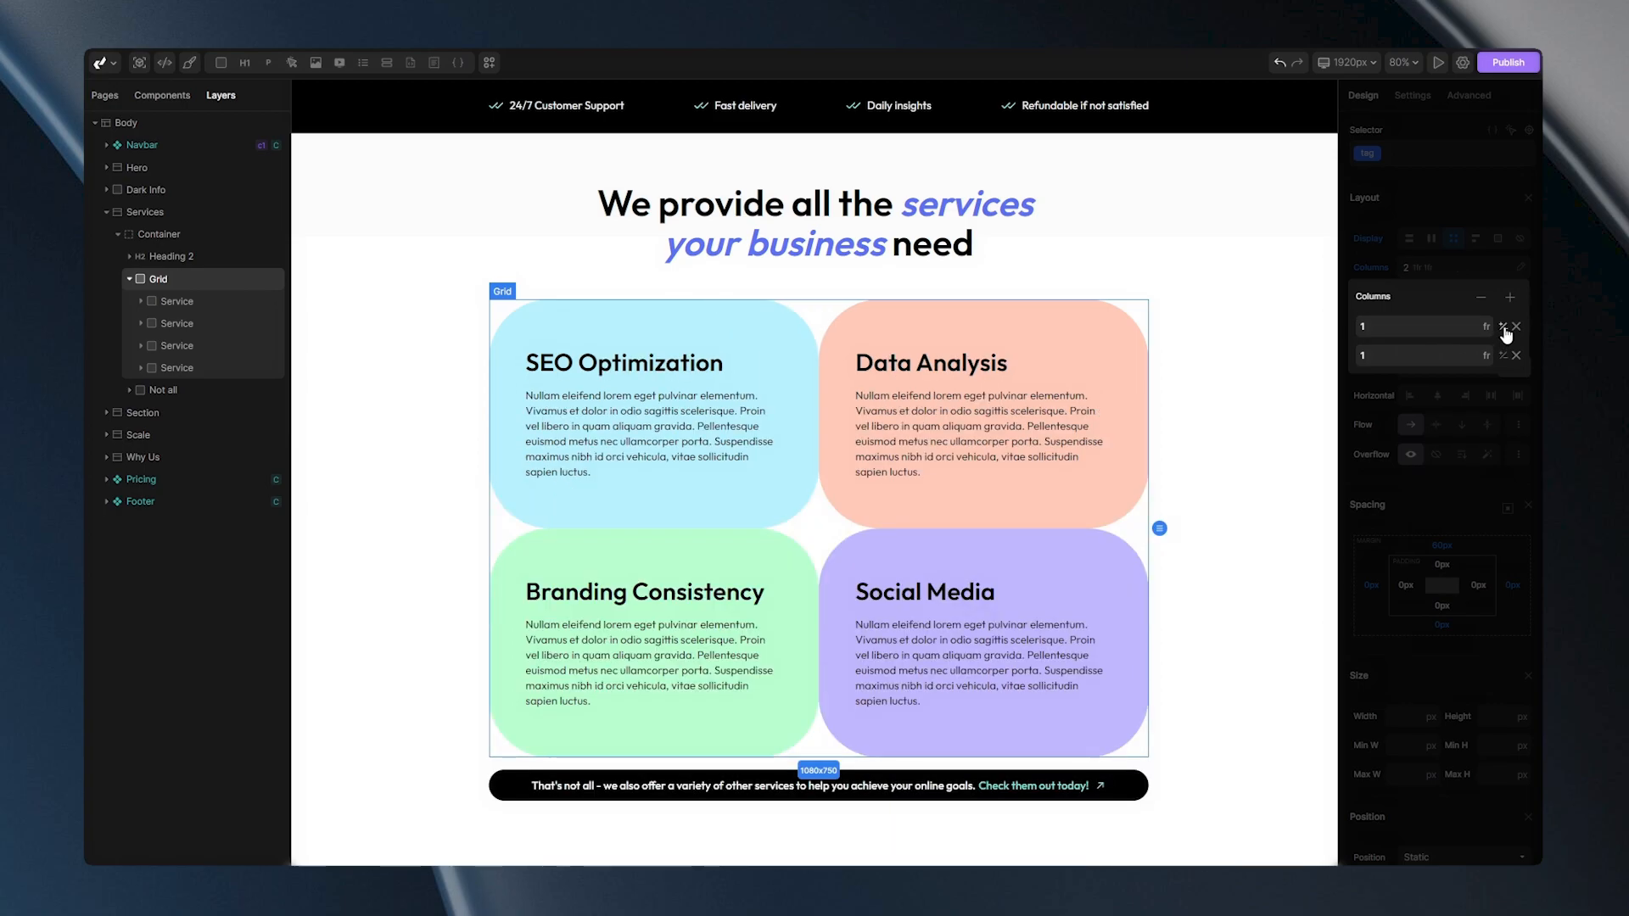
mouse_move(1448, 265)
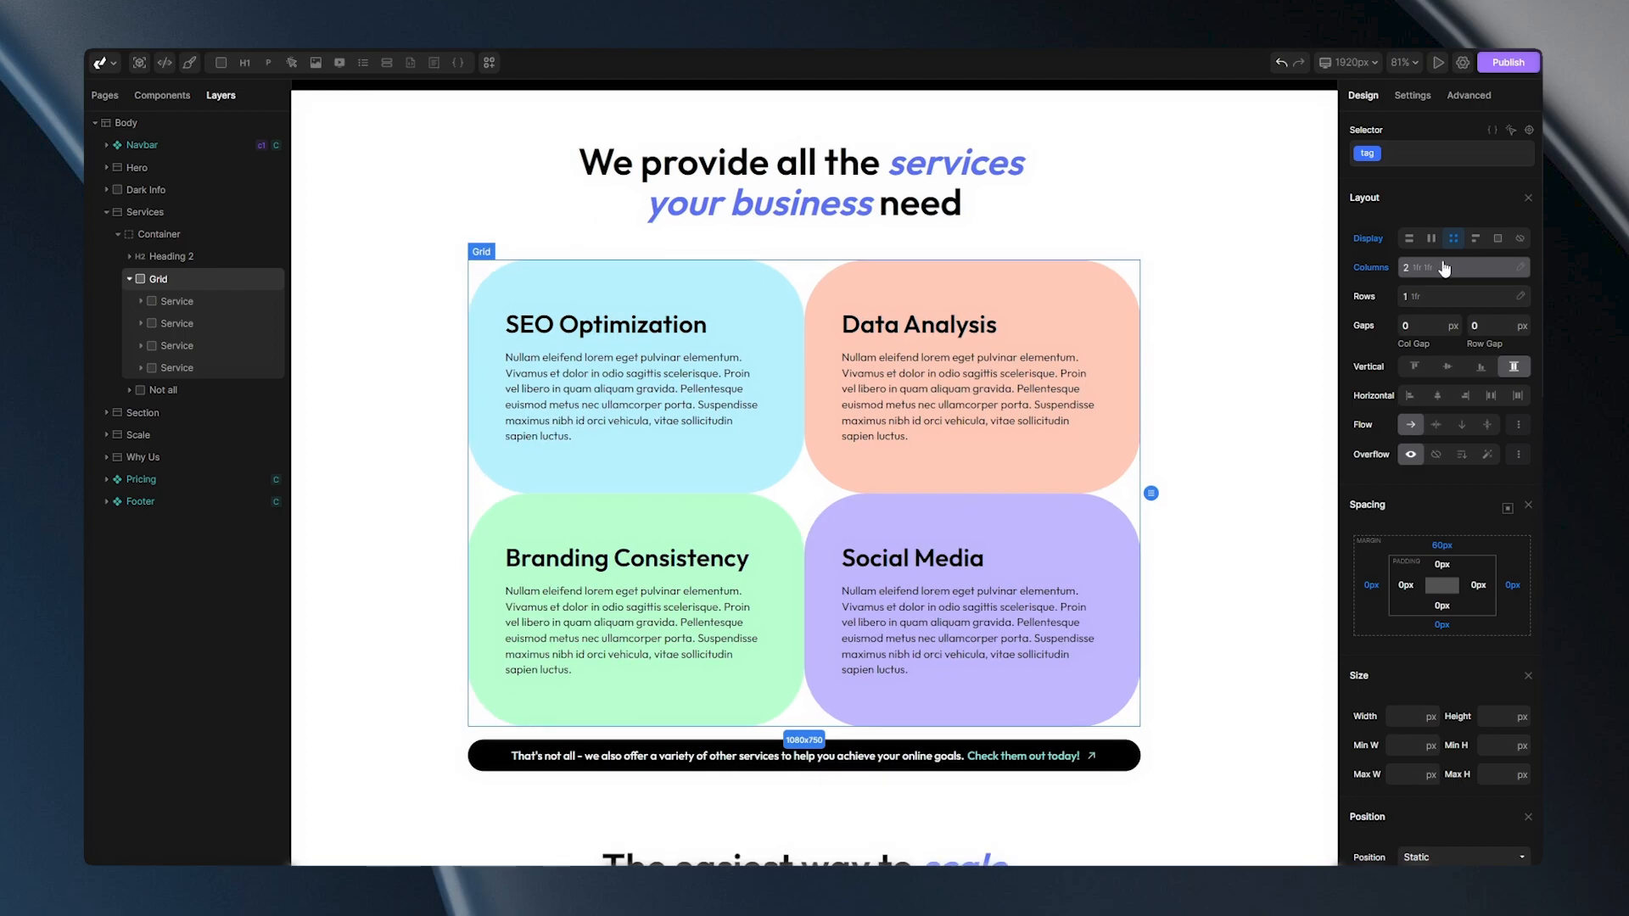
left_click(1465, 295)
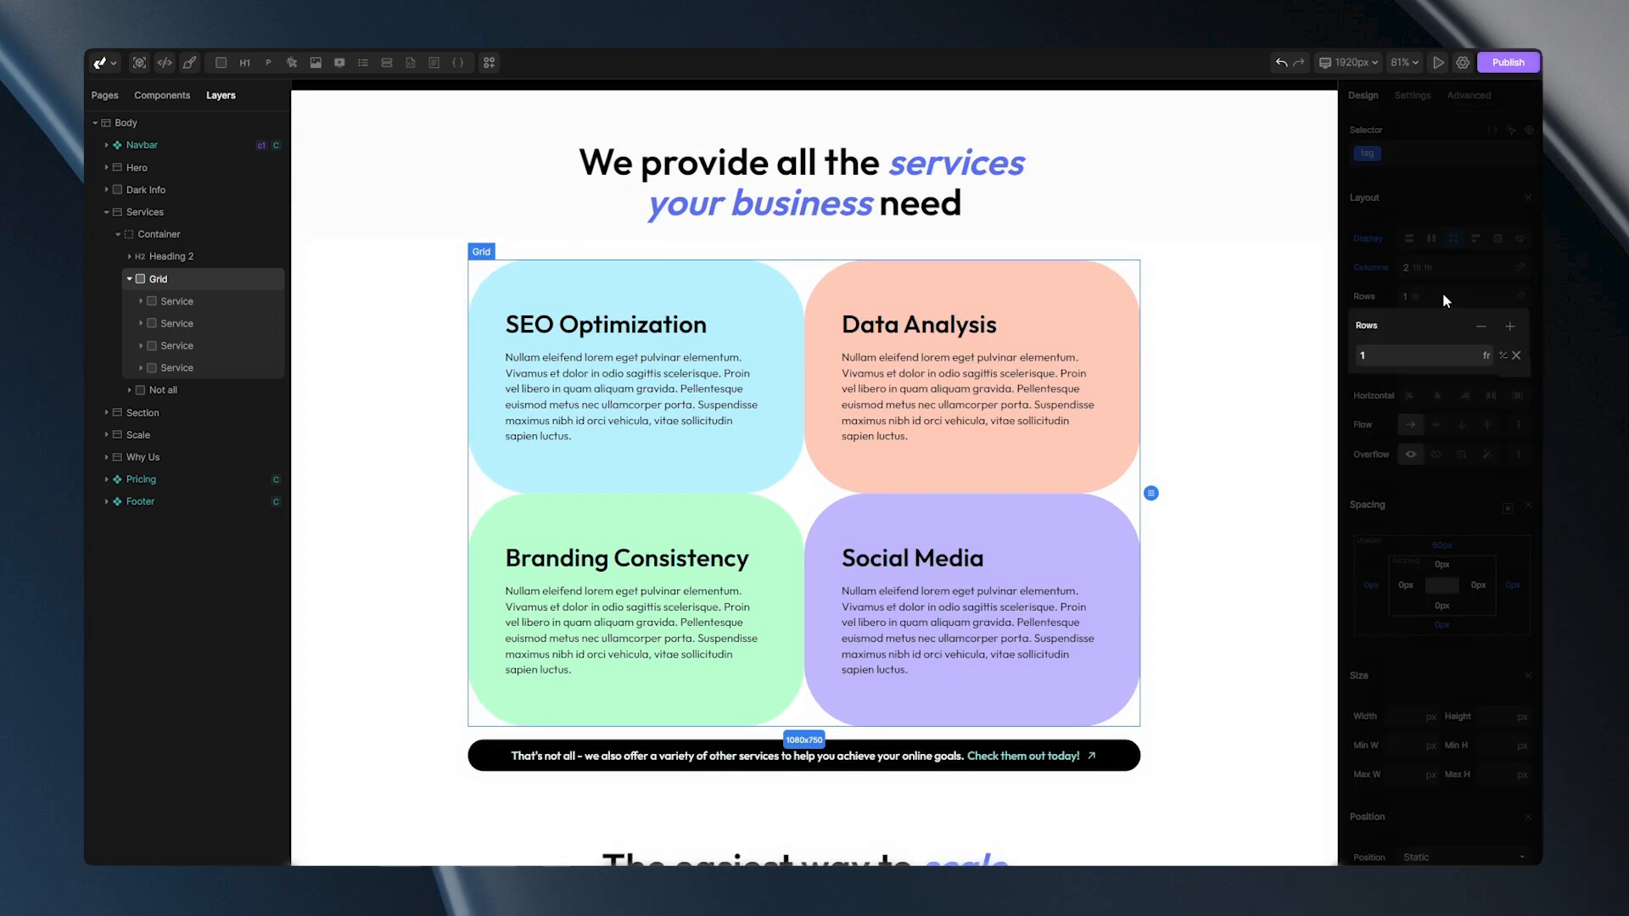
left_click(1511, 325)
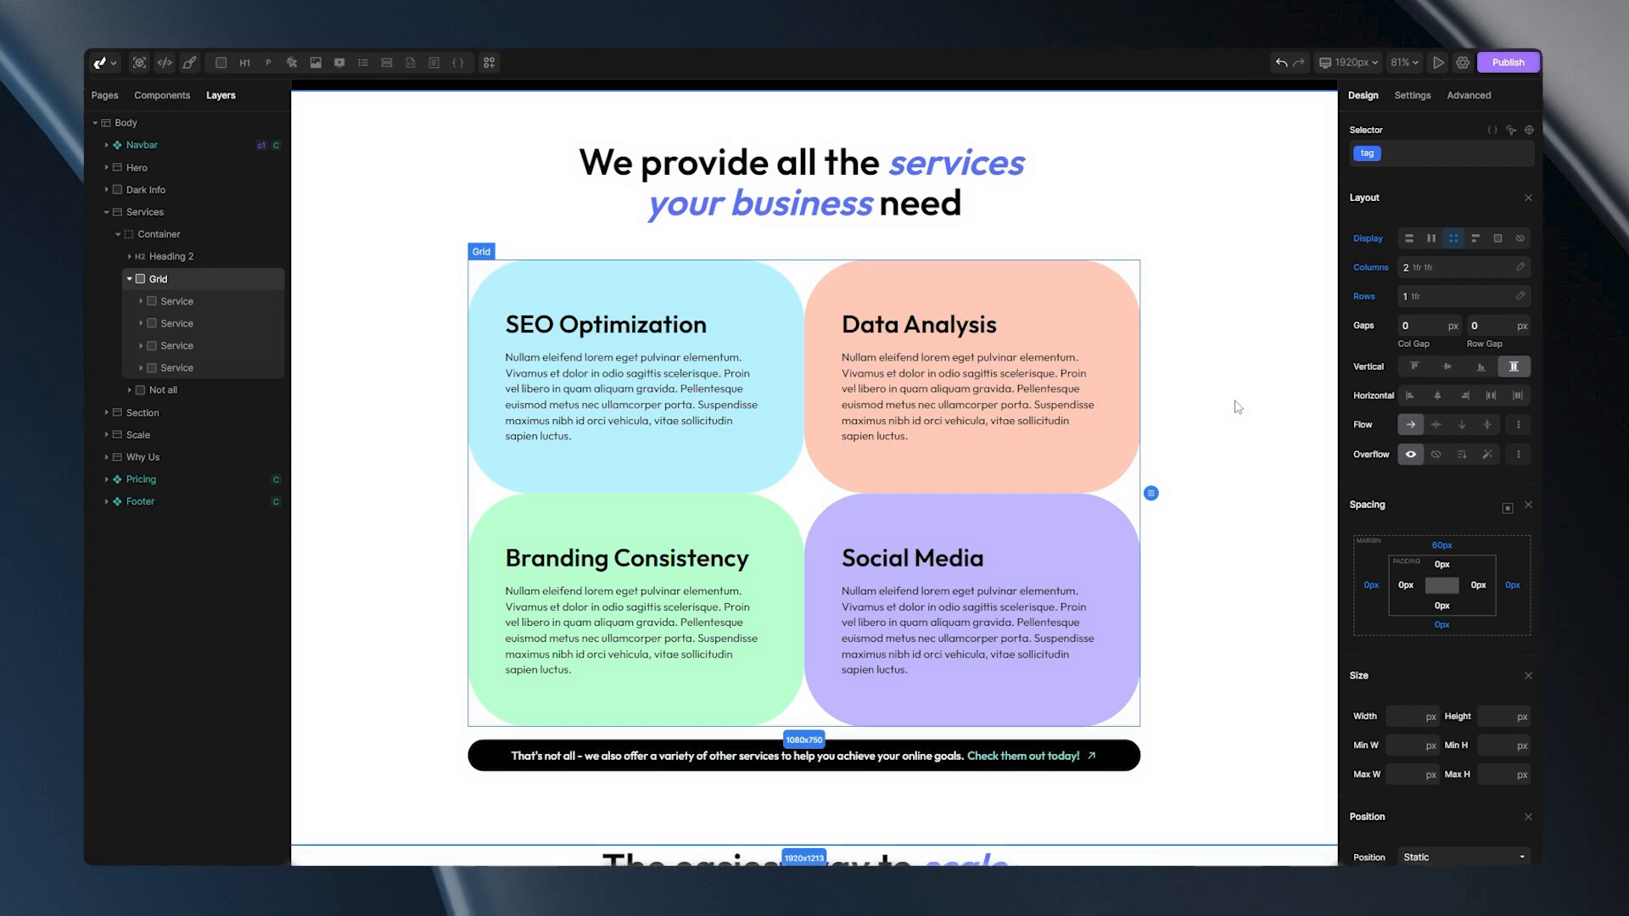
left_click(635, 373)
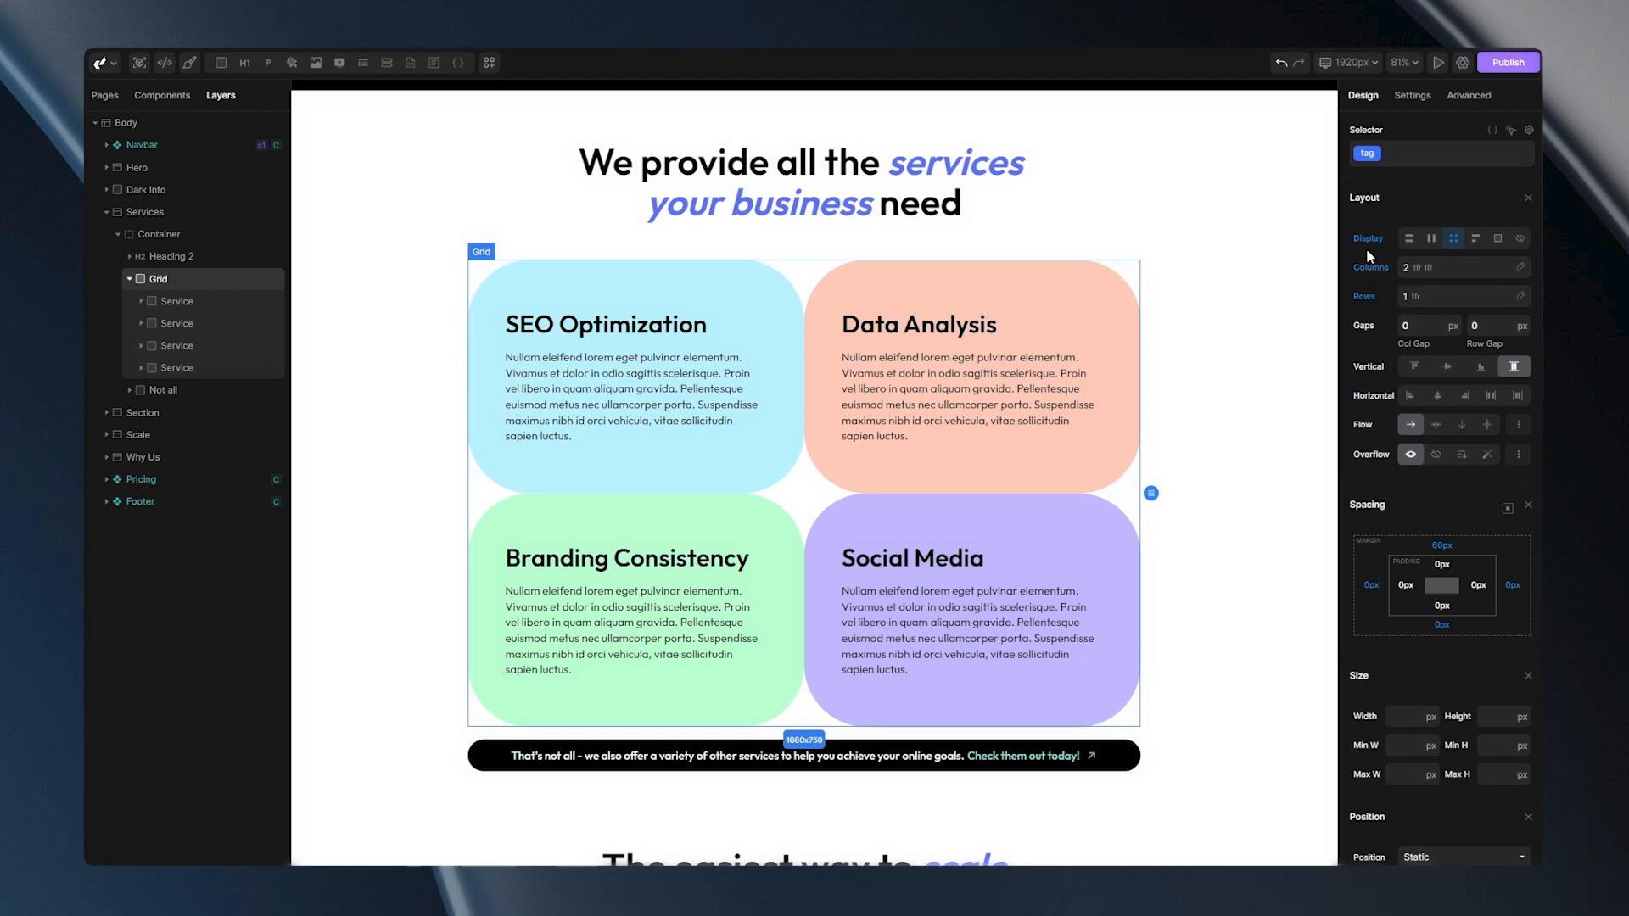
left_click(1459, 295)
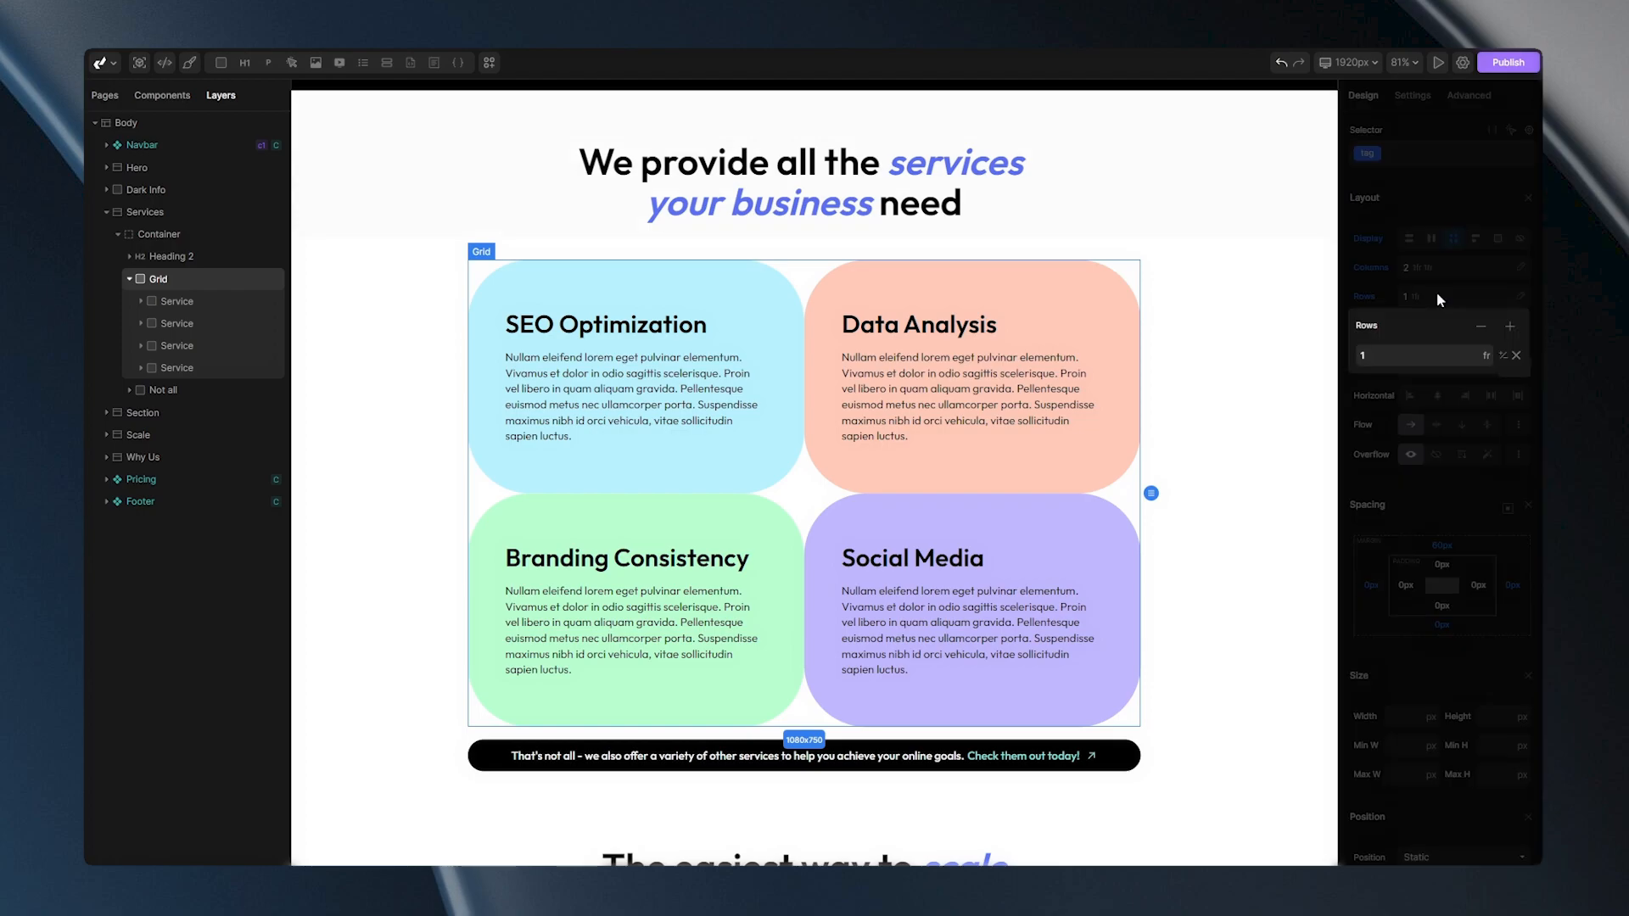
left_click(1512, 324)
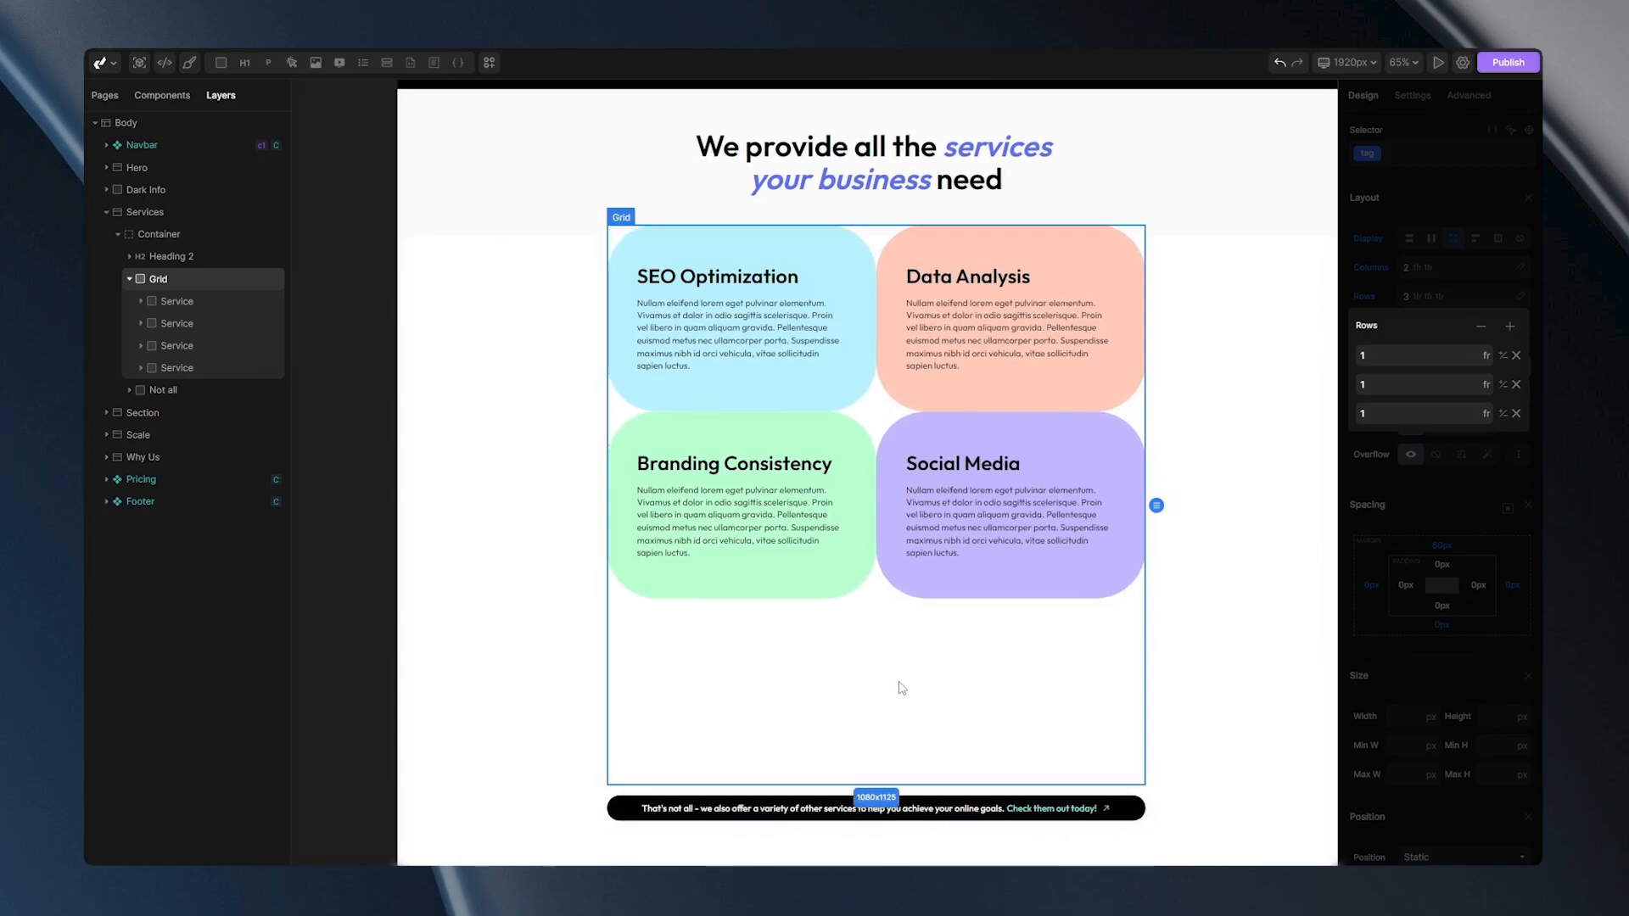
mouse_move(837, 697)
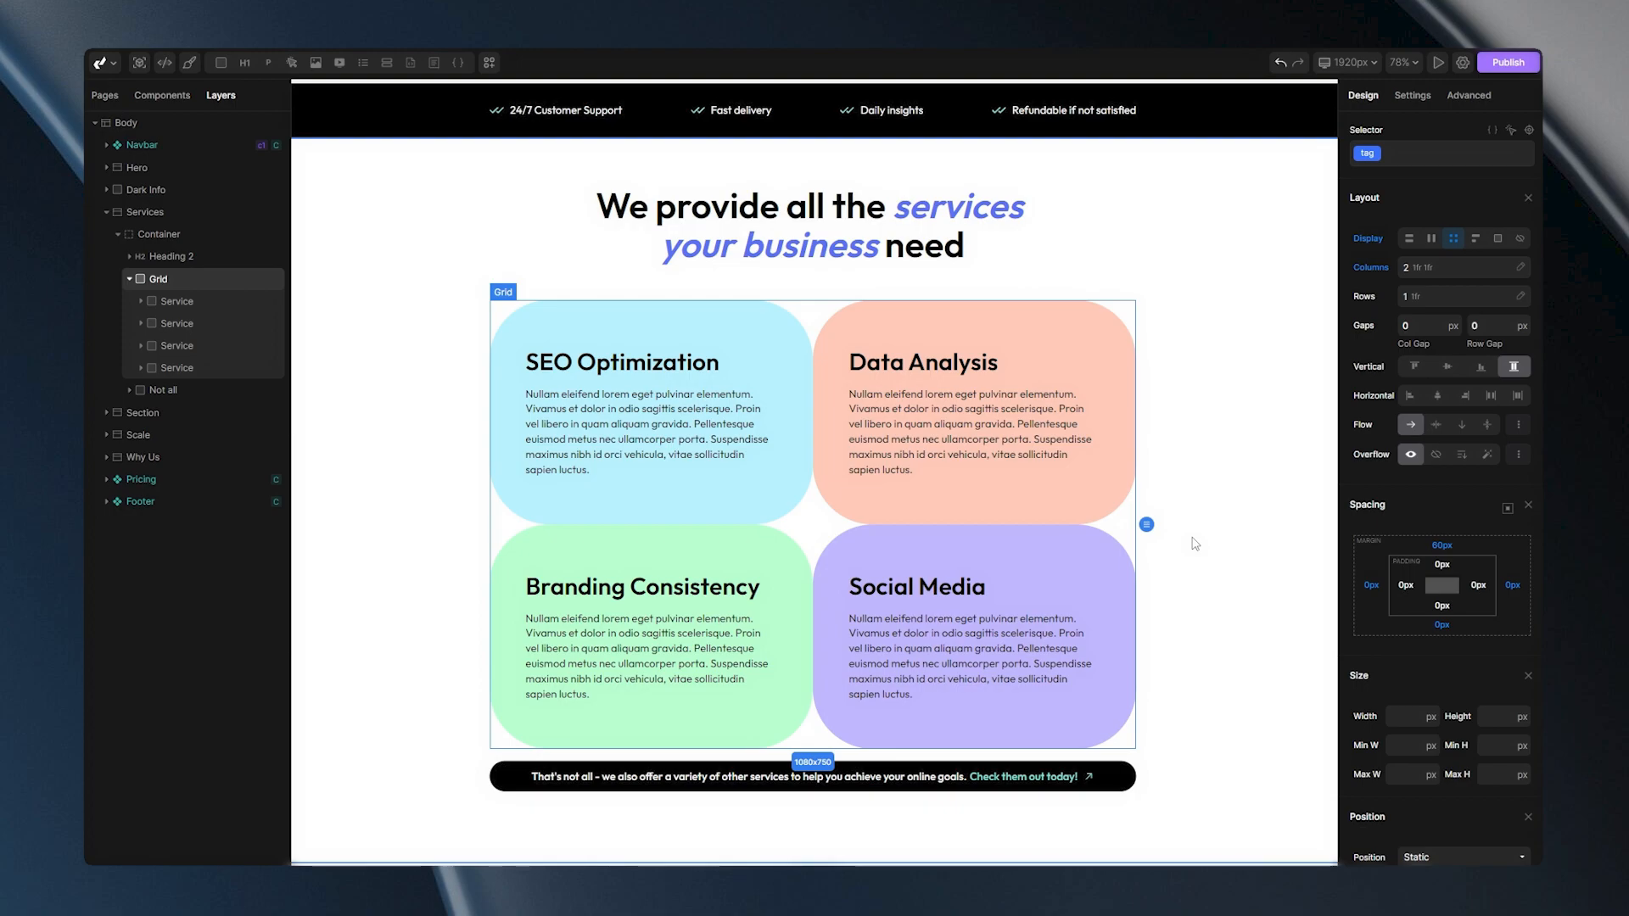
mouse_move(1363, 347)
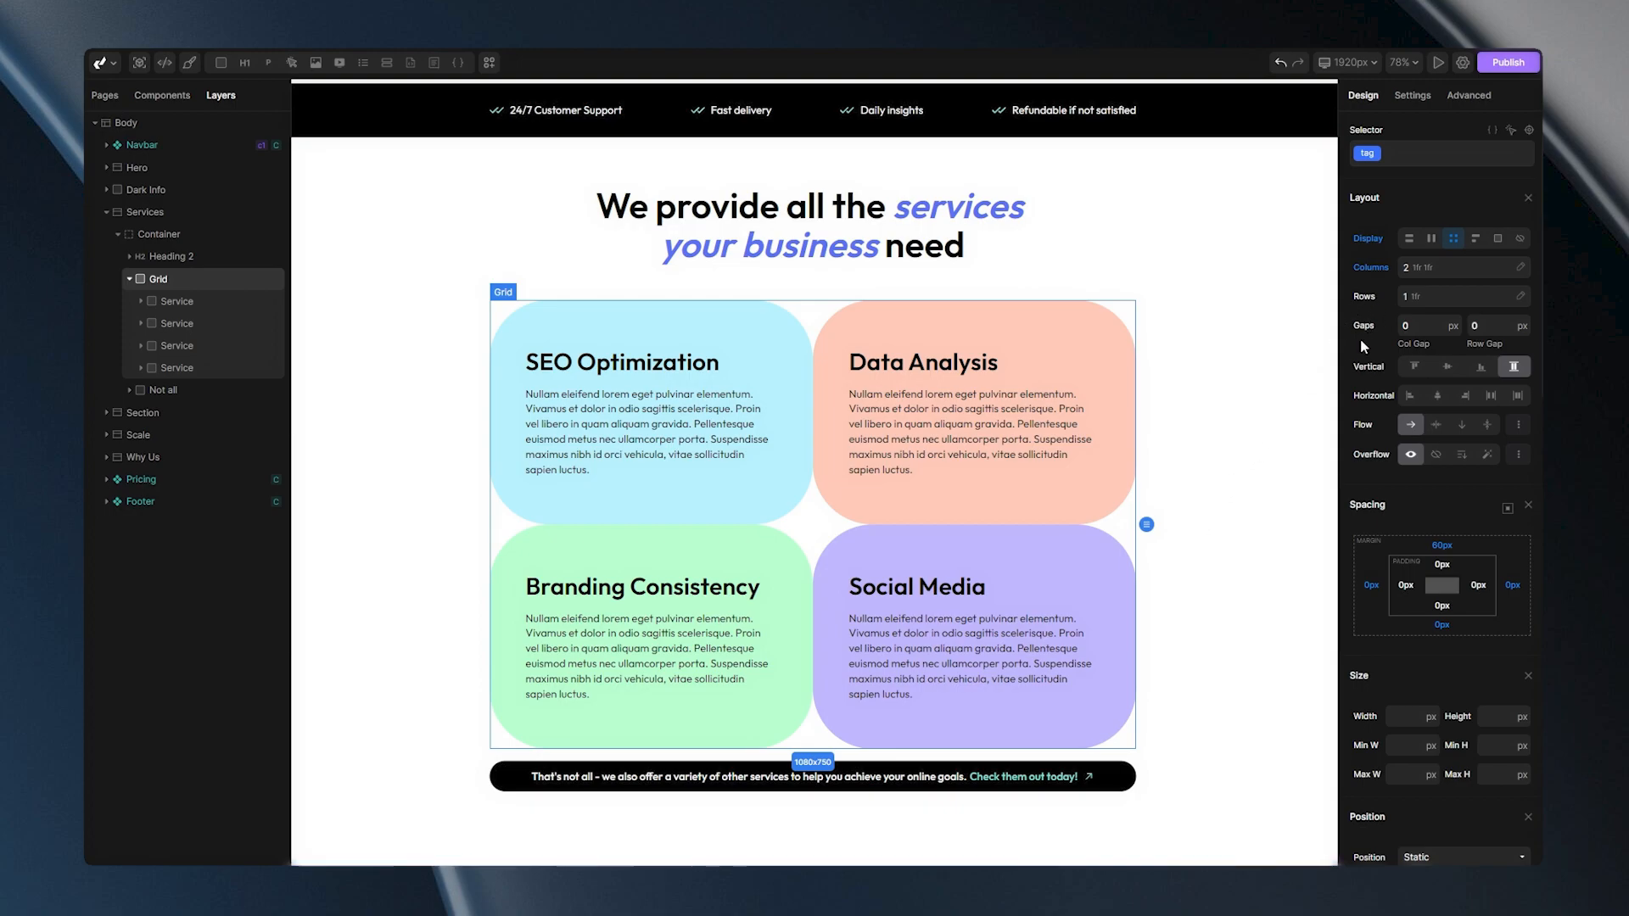
Step: Set the grid's Col Gap and Row Gap both to 45 px
left_click(1395, 326)
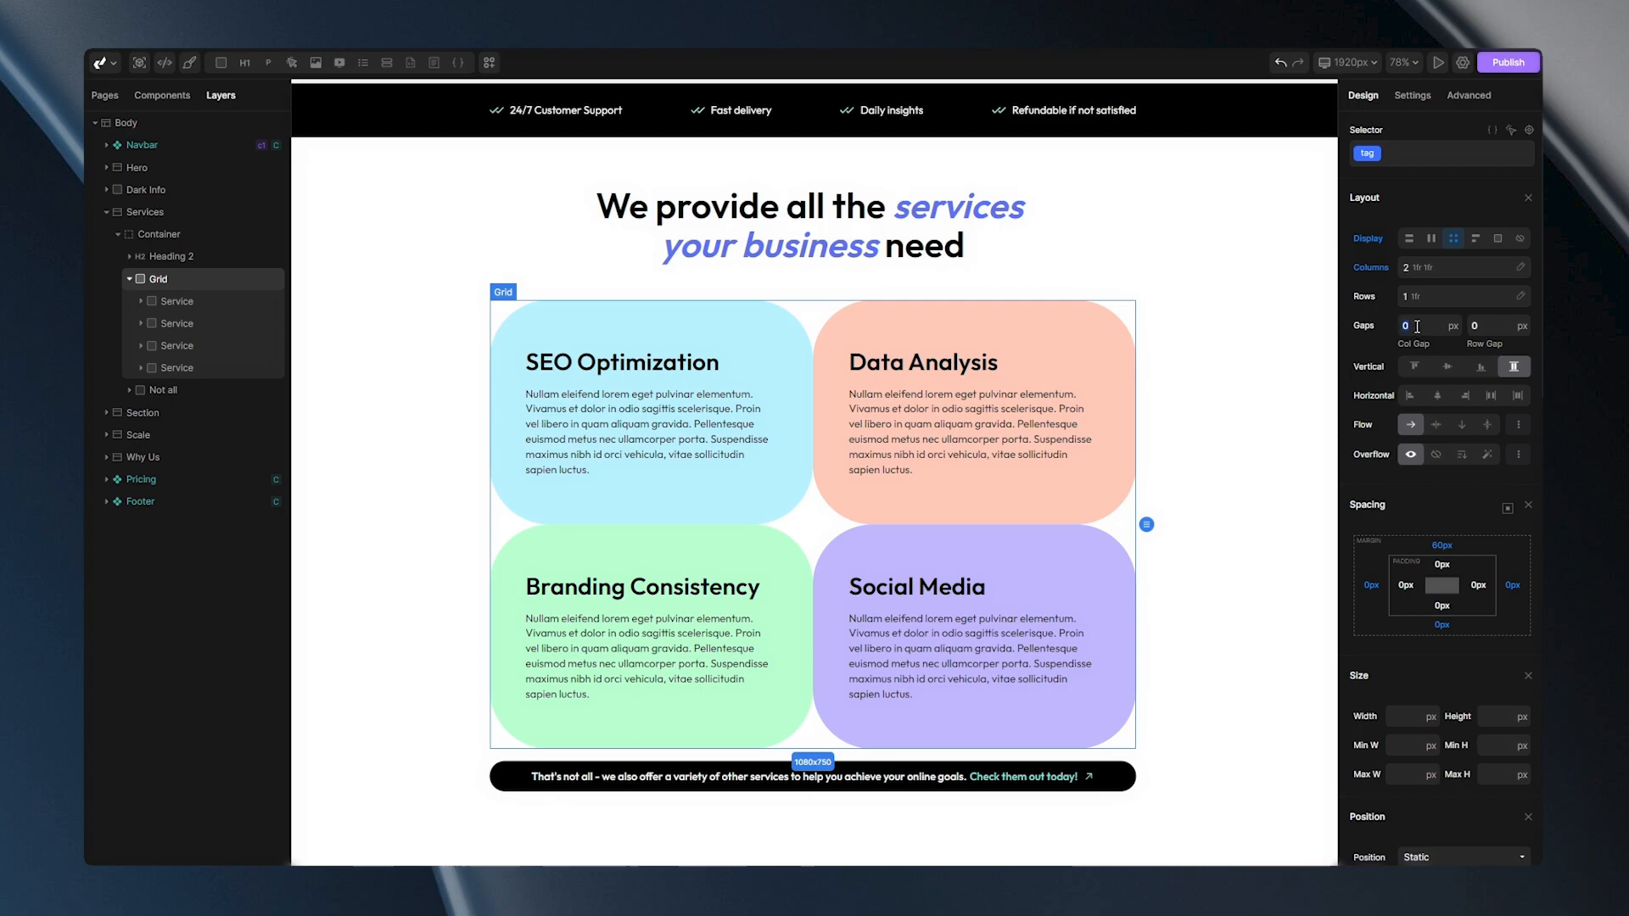
type("45")
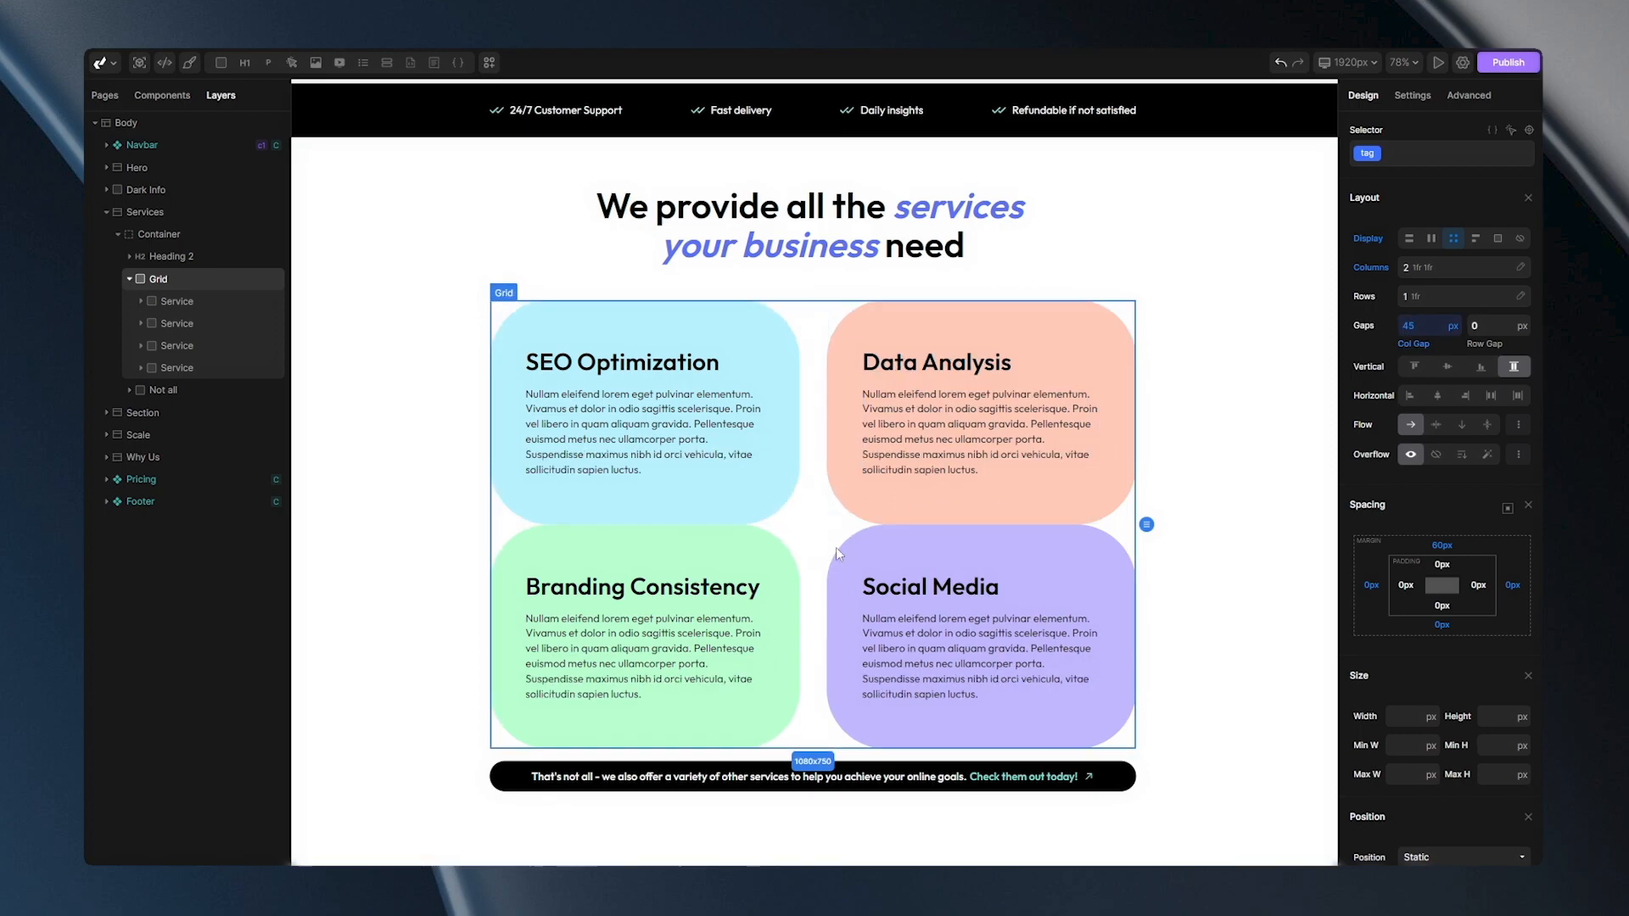
left_click(1475, 324)
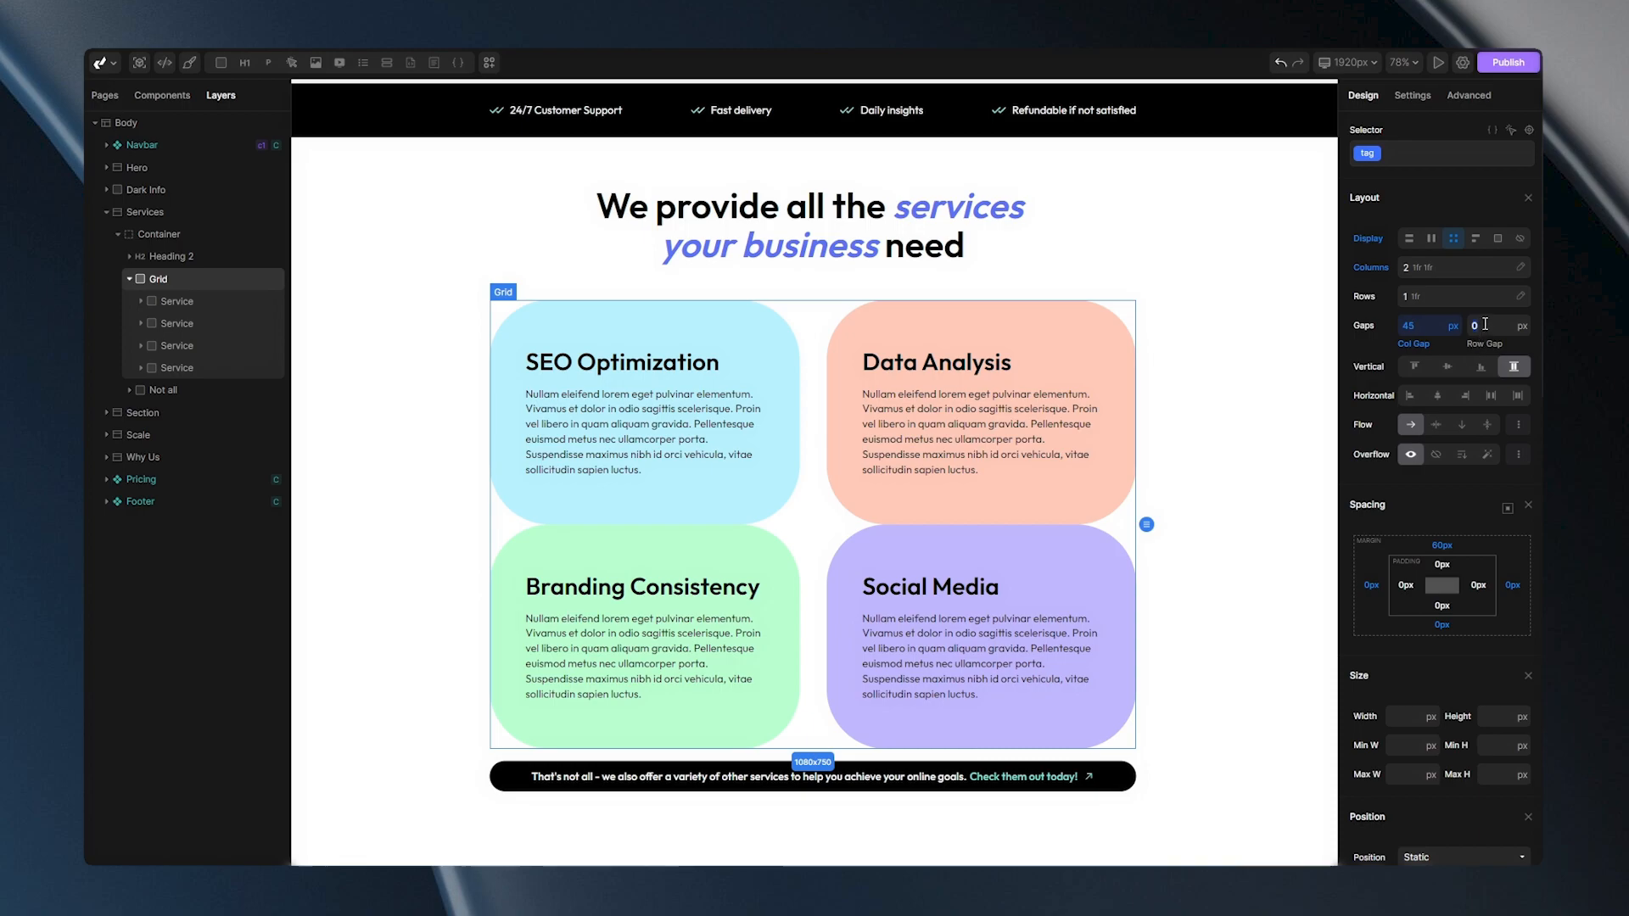
type("45")
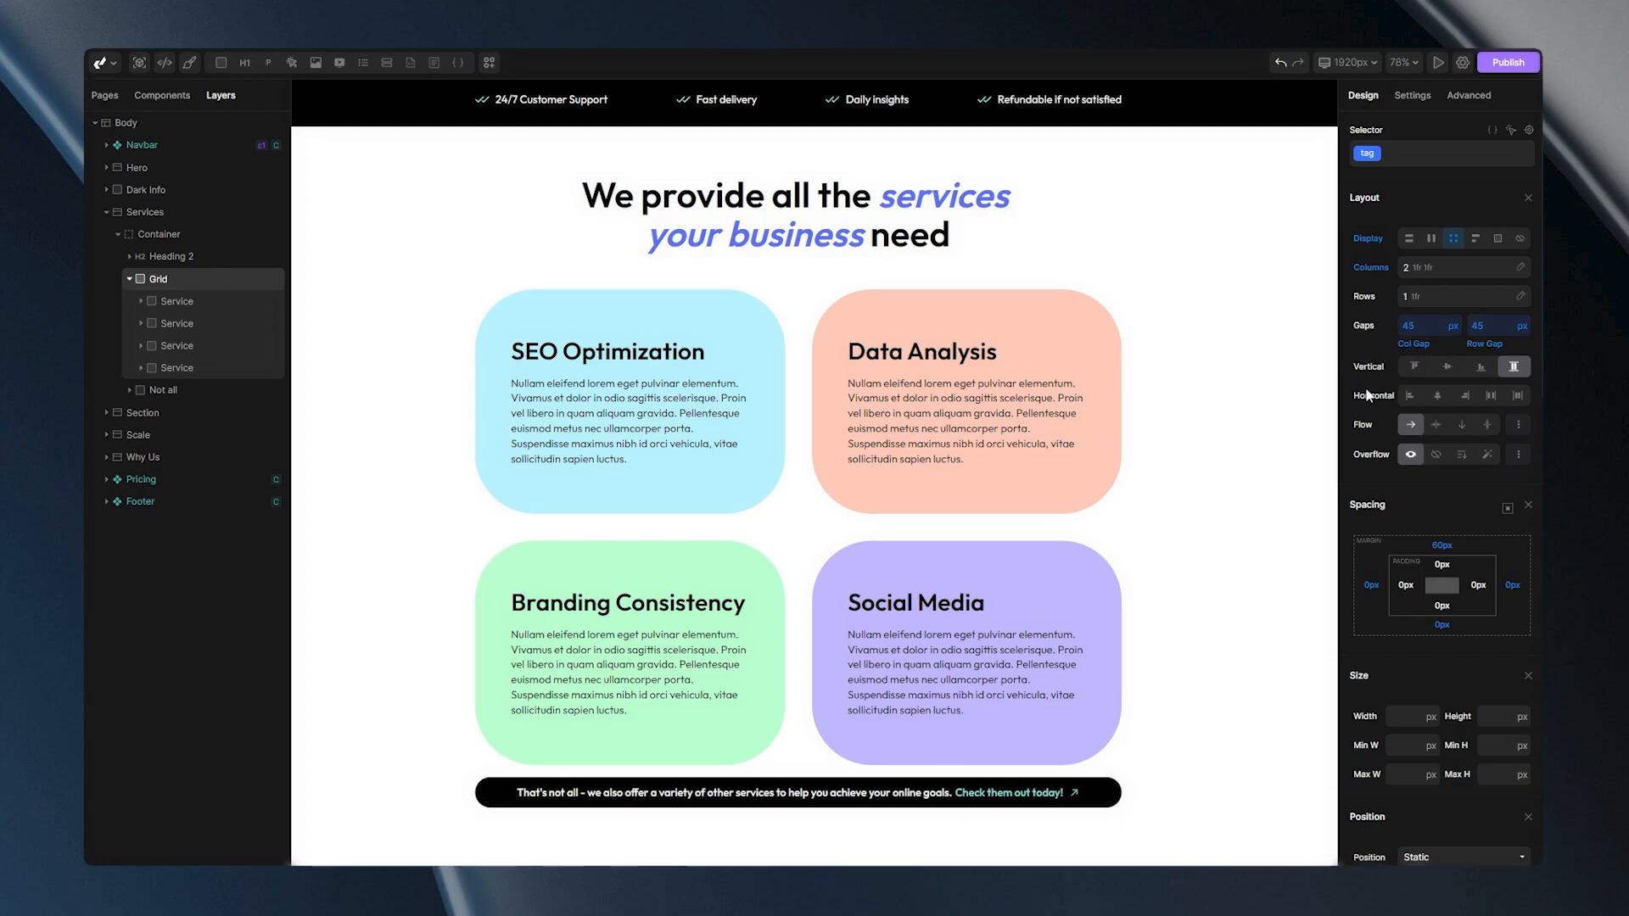
mouse_move(1371, 387)
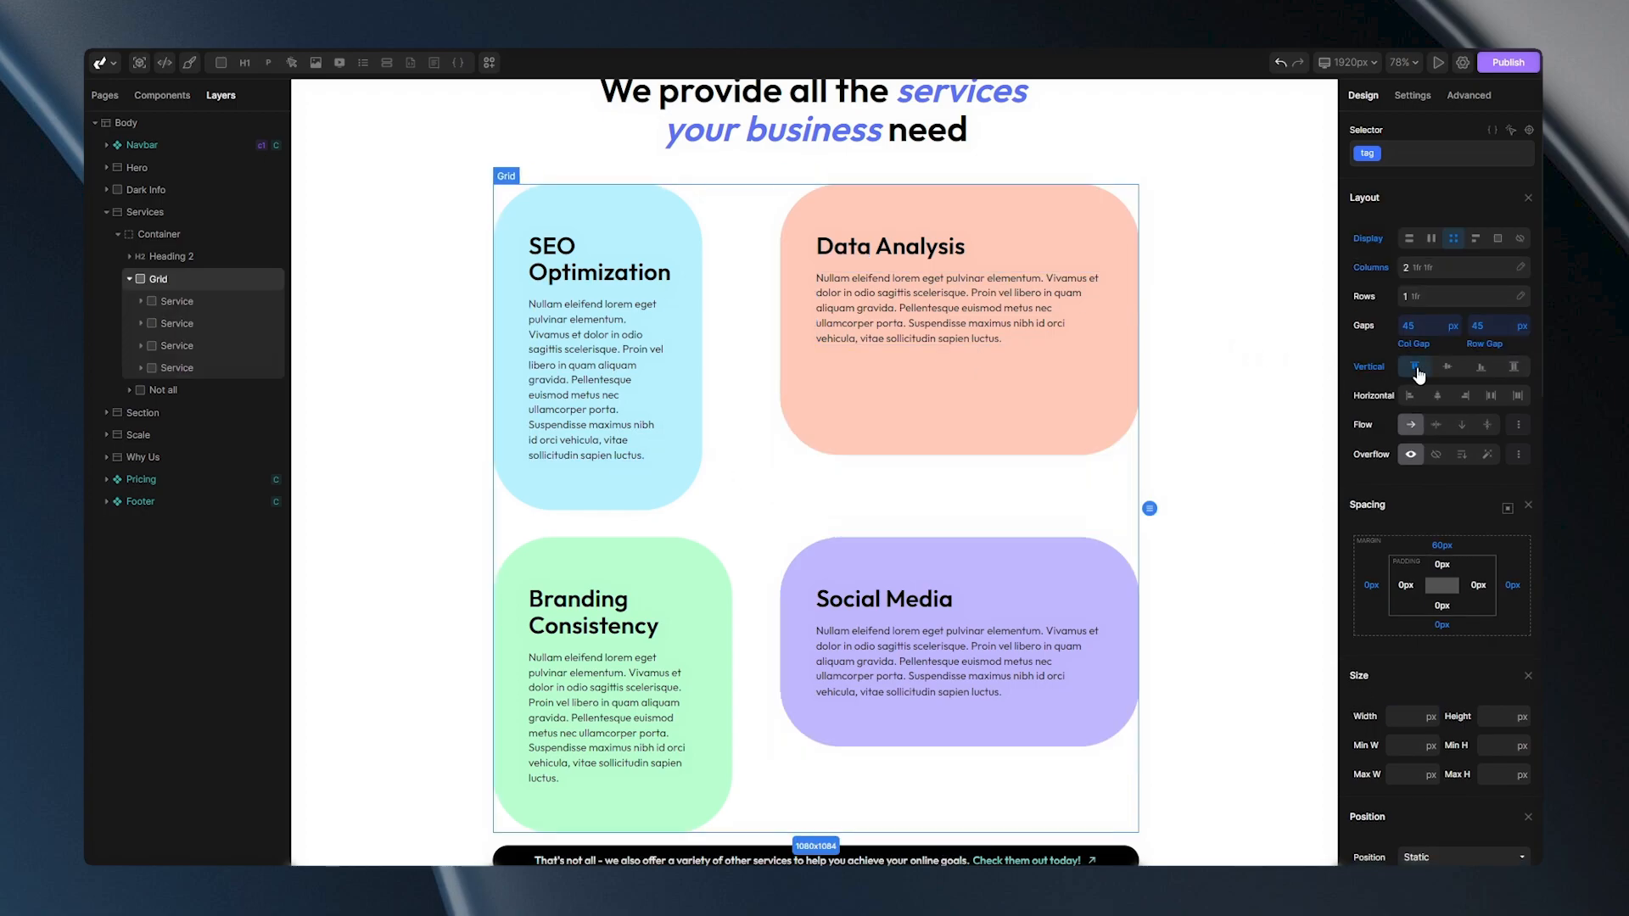
Step: Try start, end and stretch vertical alignment, then settle on center for the cards
left_click(597, 260)
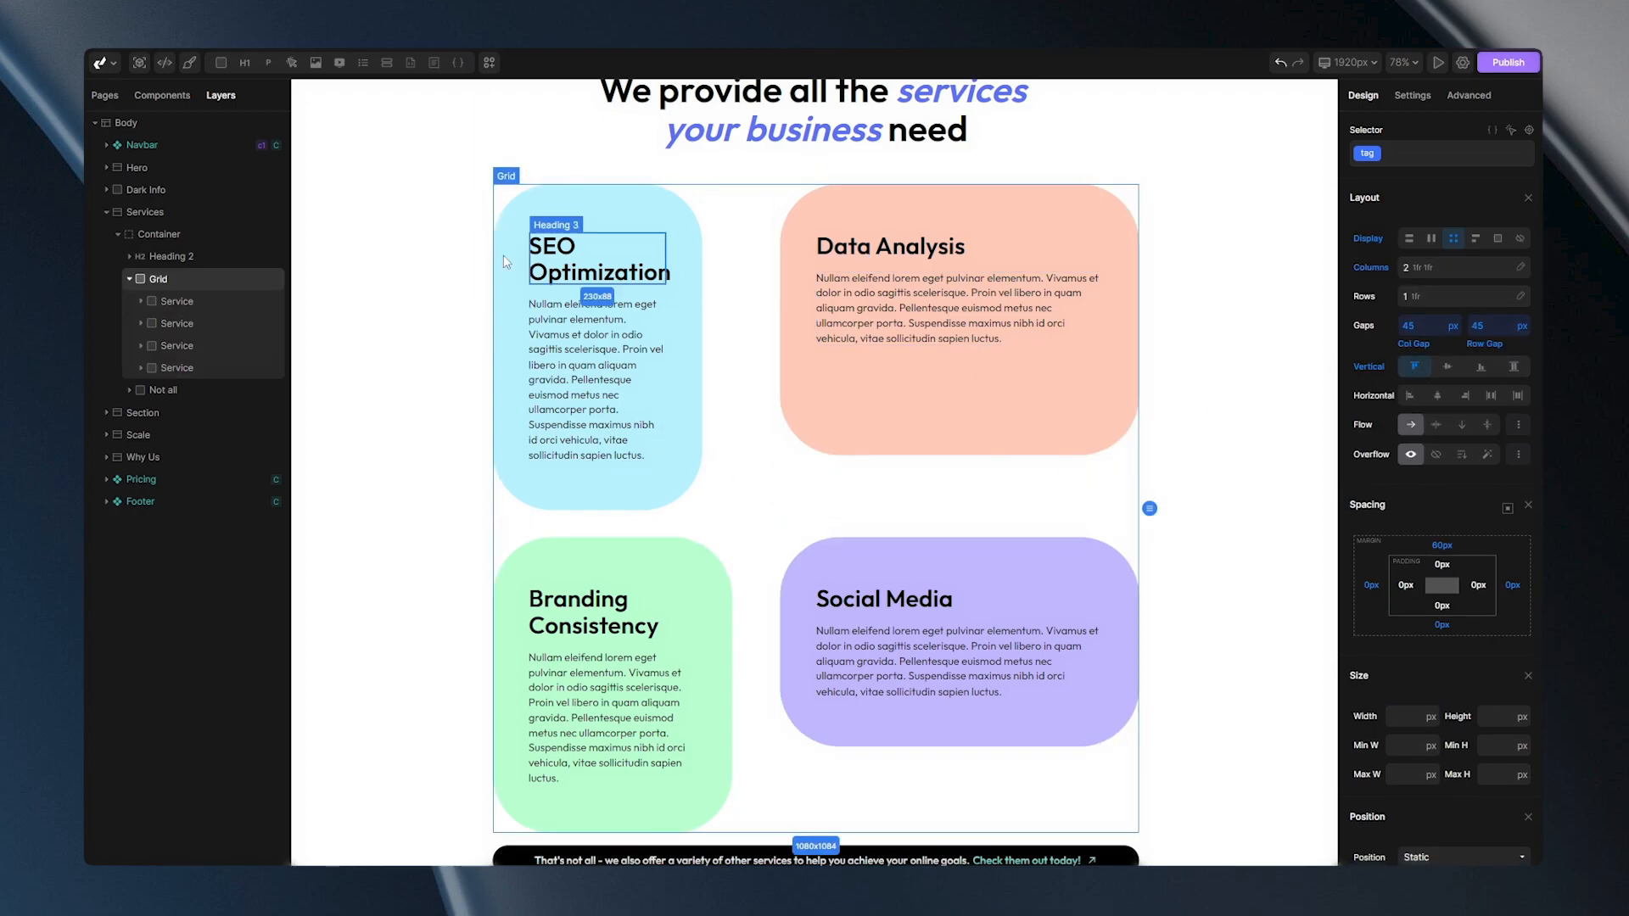
left_click(1447, 366)
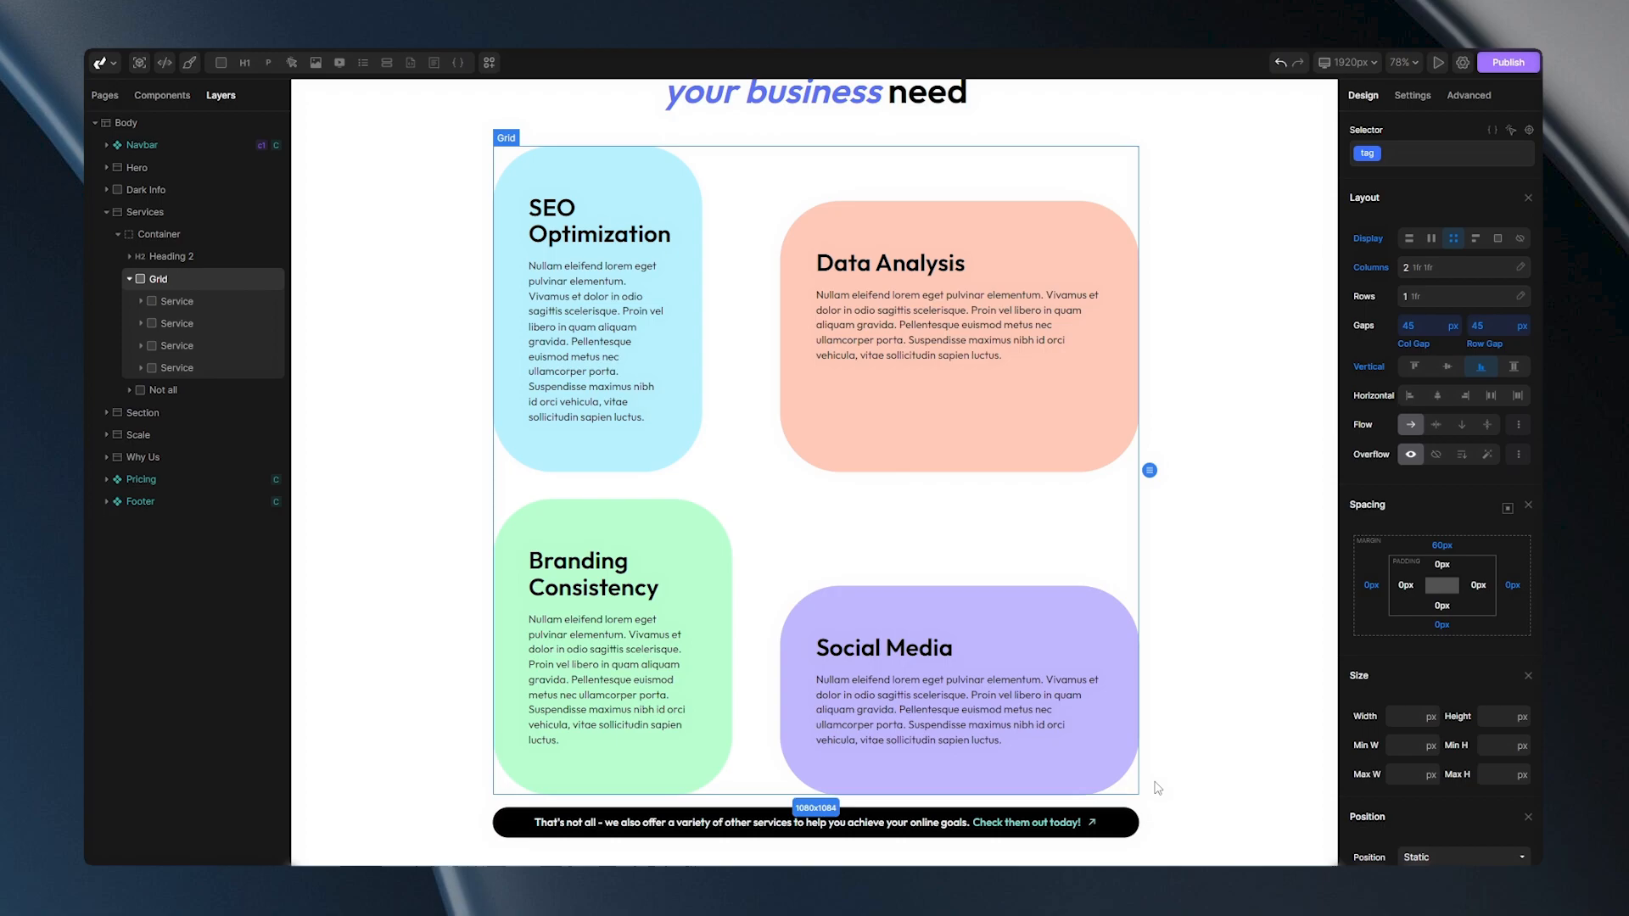
left_click(956, 342)
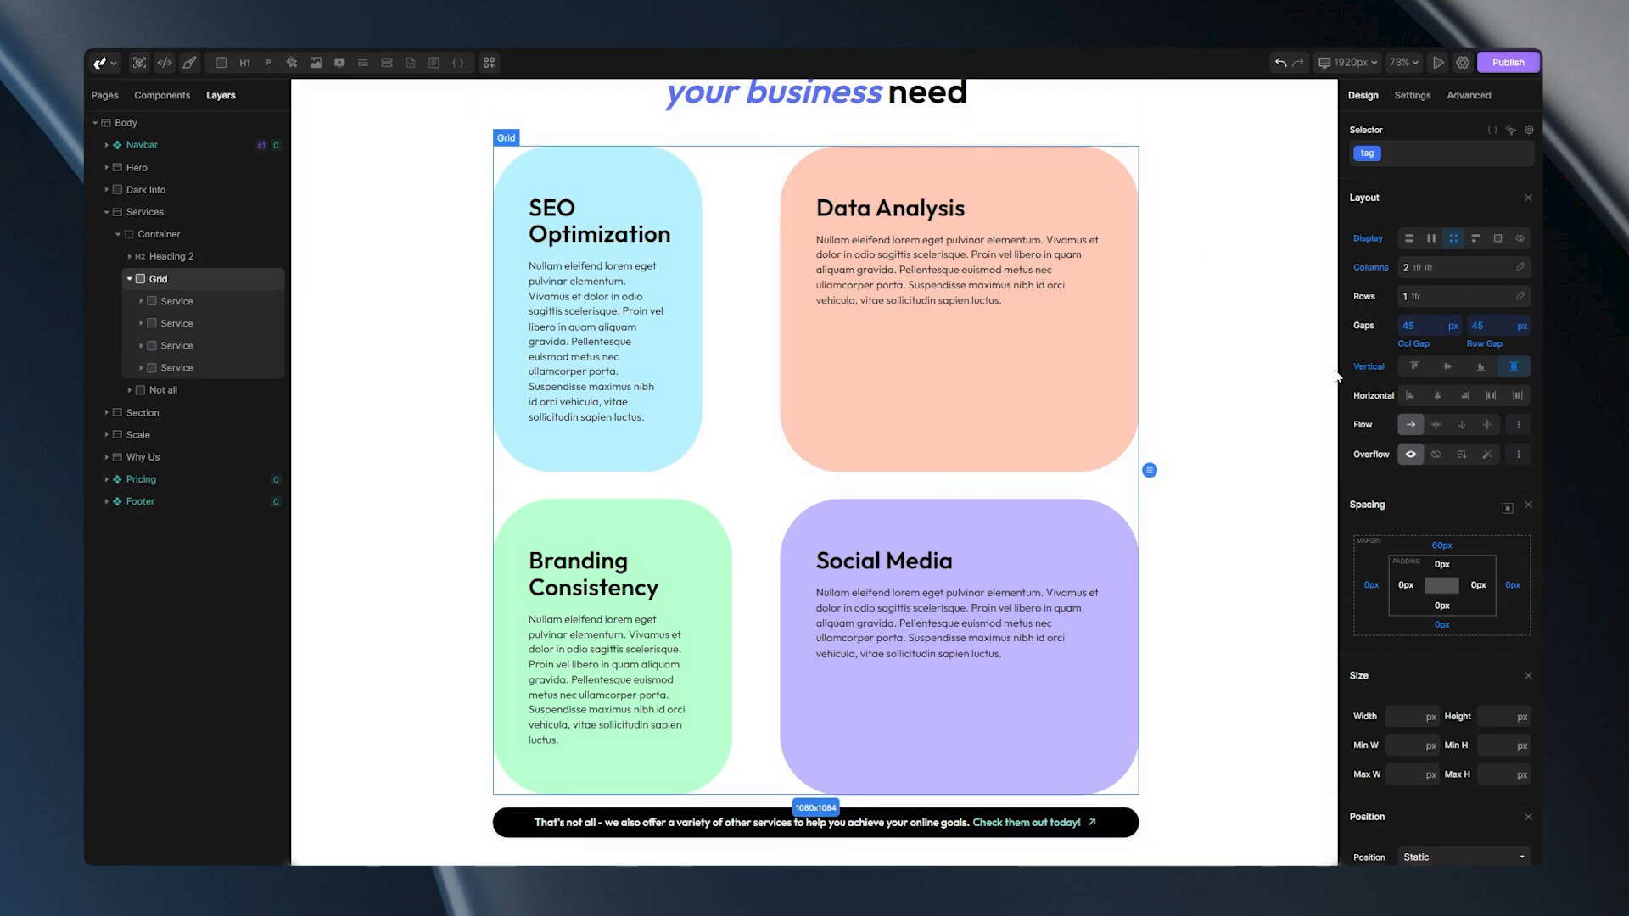
left_click(1410, 366)
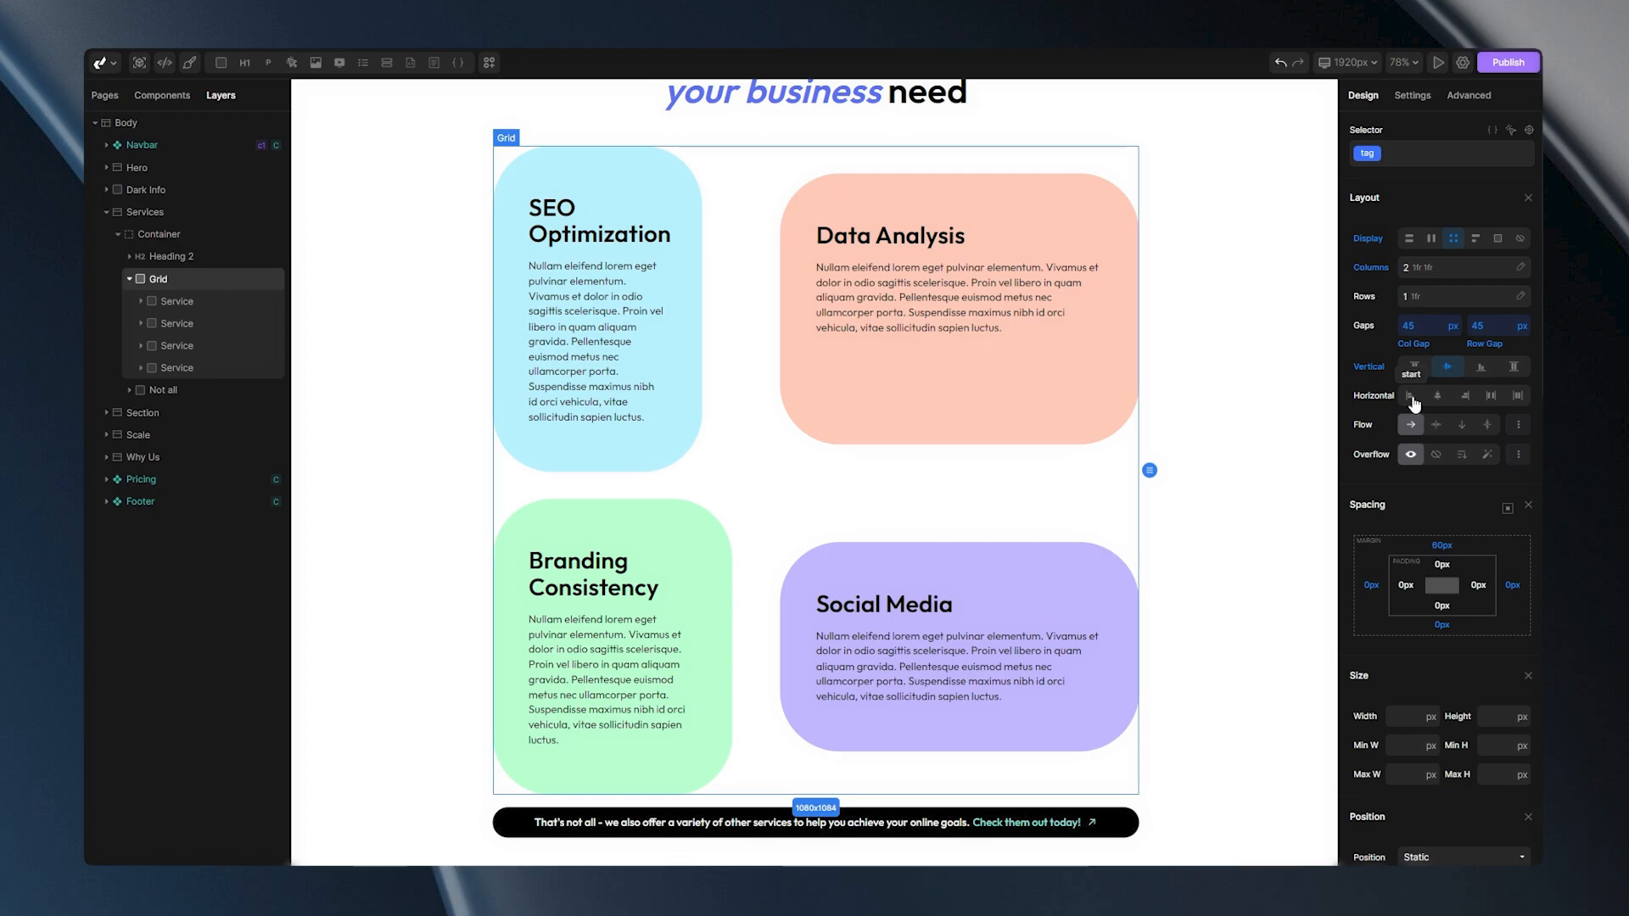
Step: Set the cards' horizontal alignment to start, then pick another horizontal option
left_click(1410, 395)
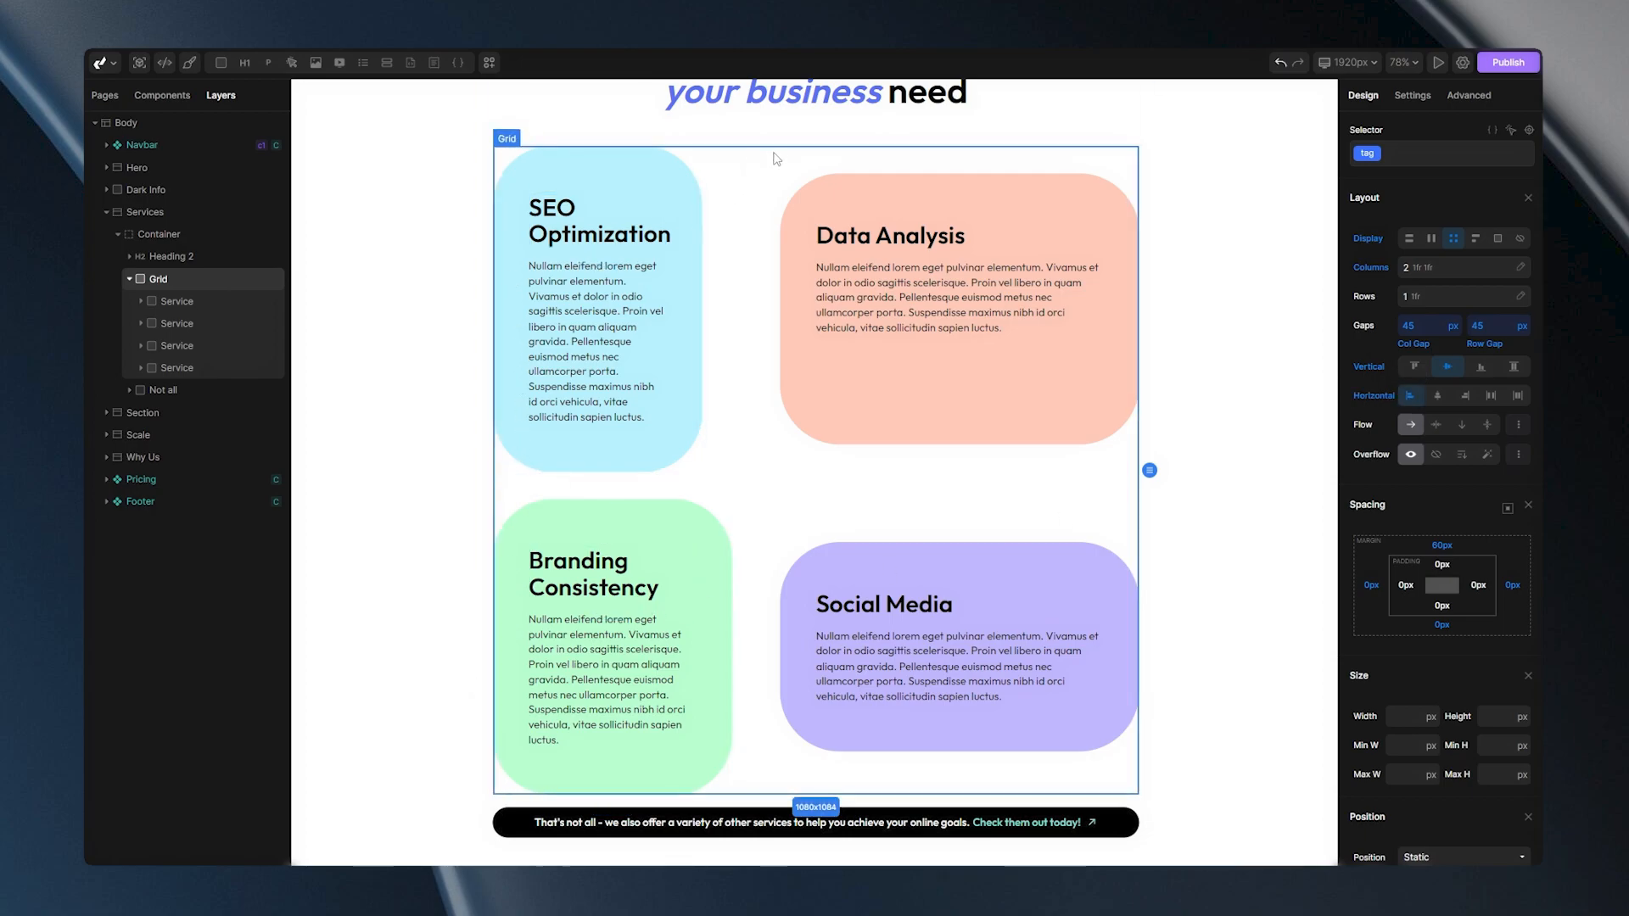
left_click(1439, 395)
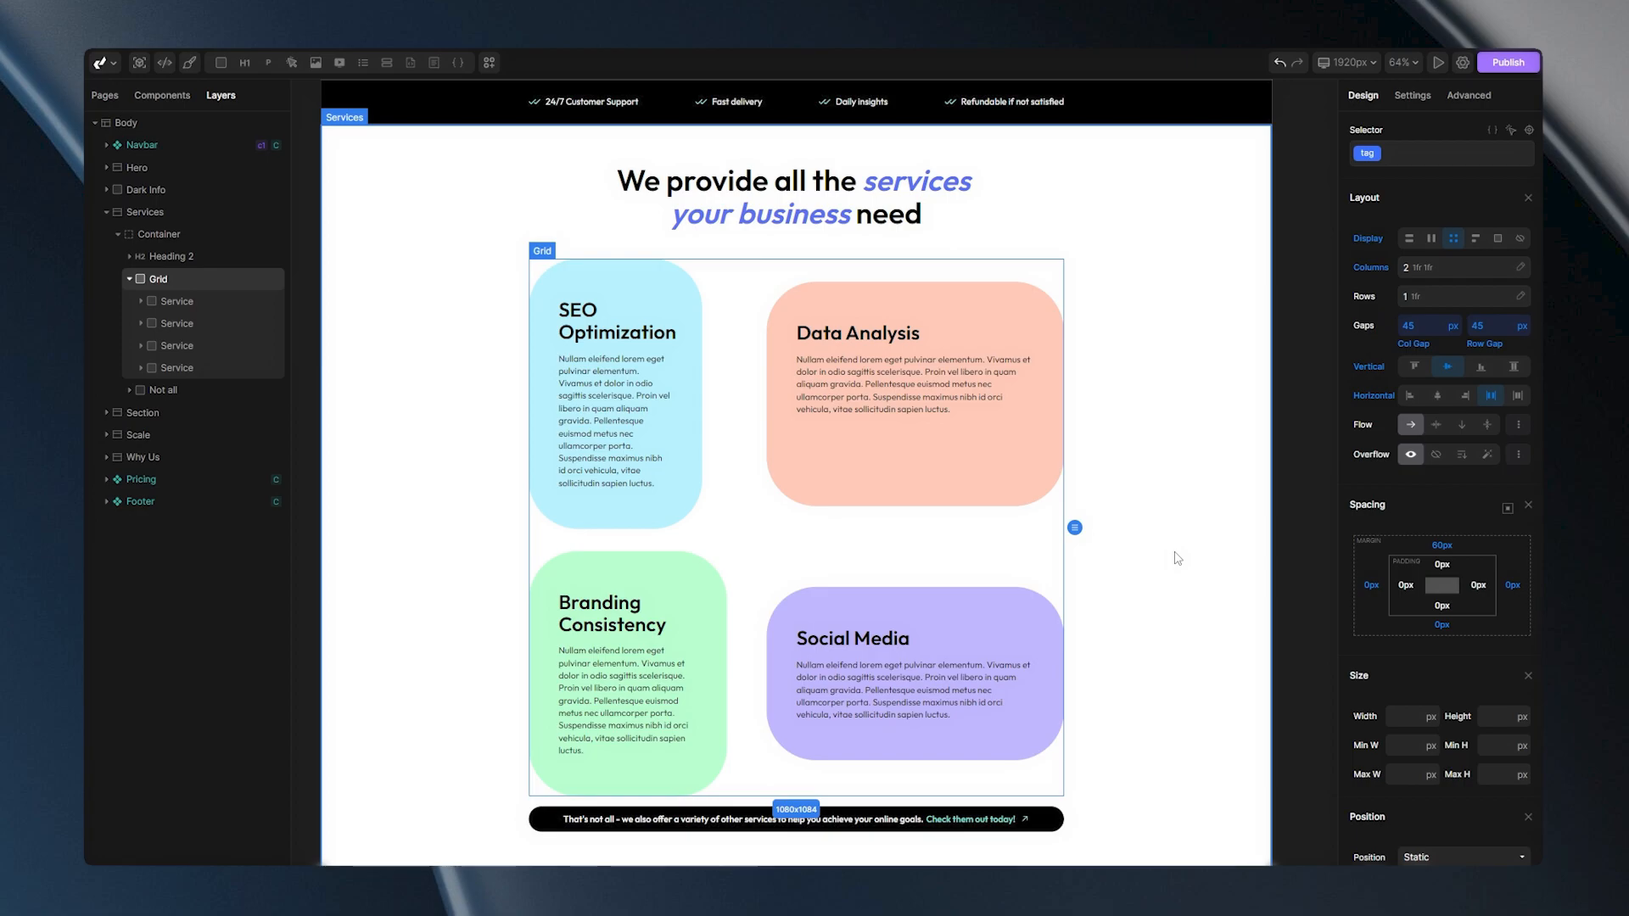
mouse_move(1086, 591)
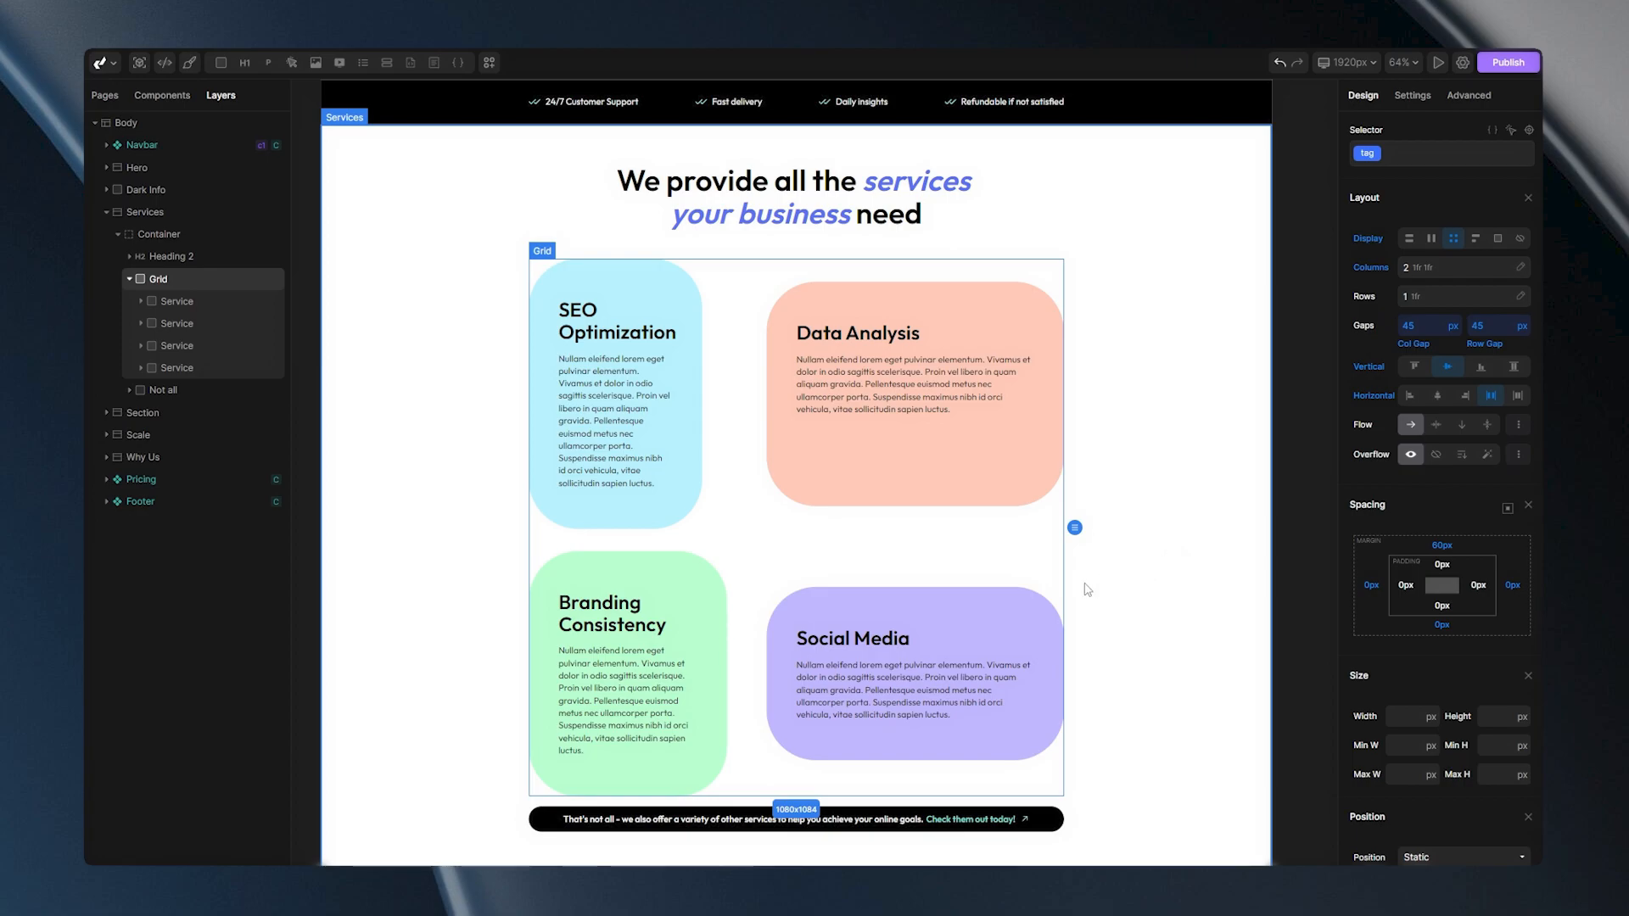
left_click(913, 676)
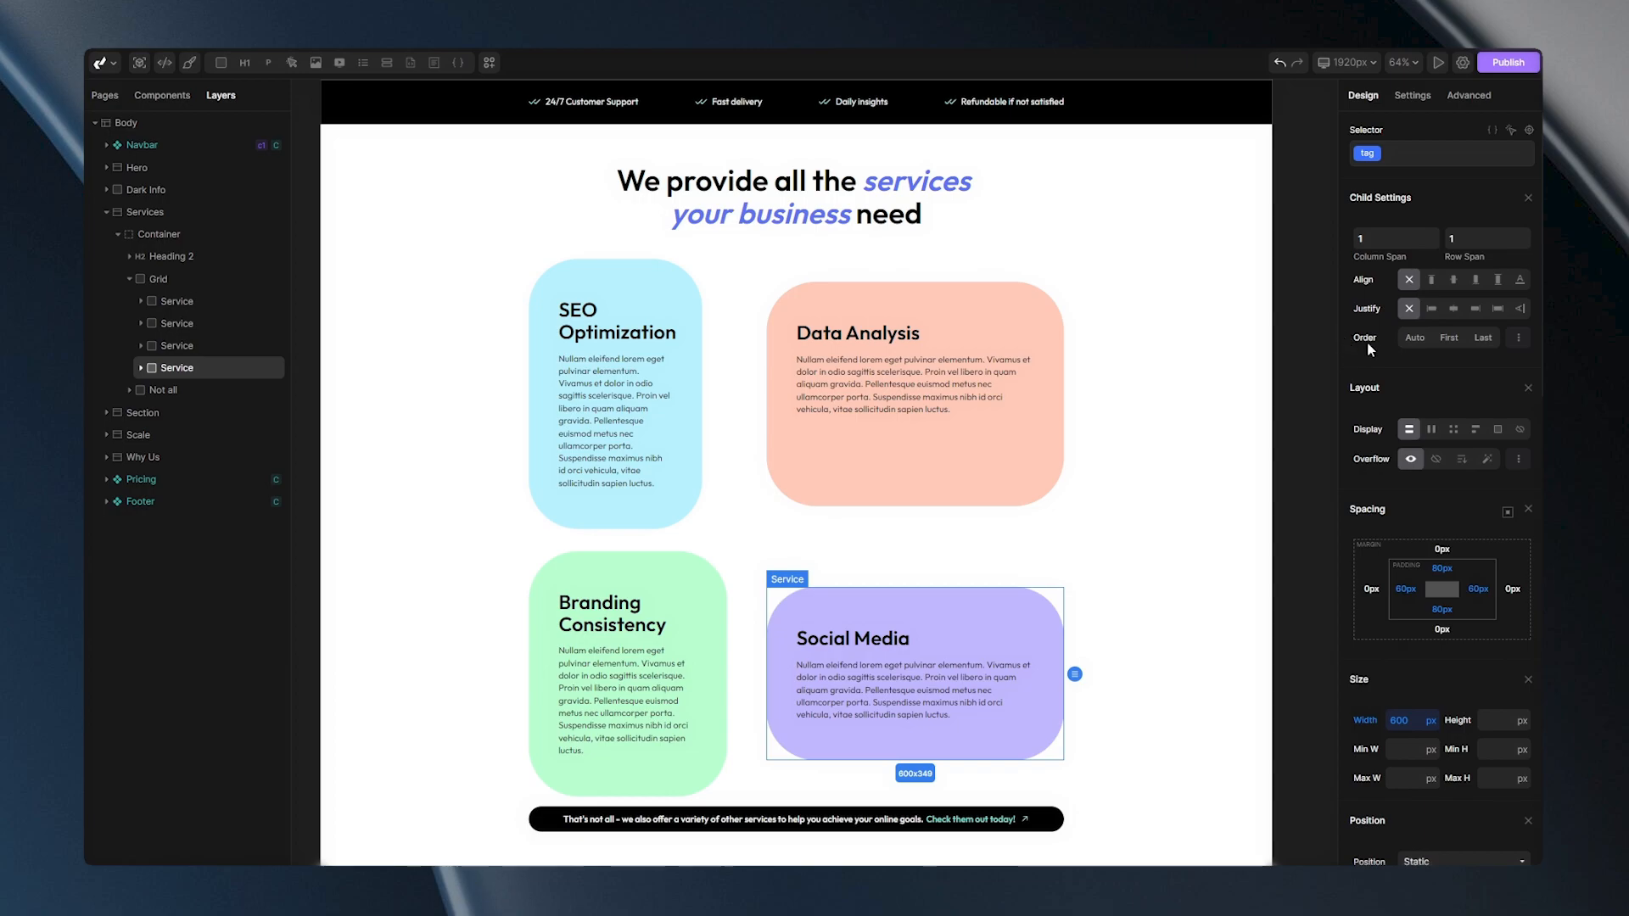
mouse_move(1377, 281)
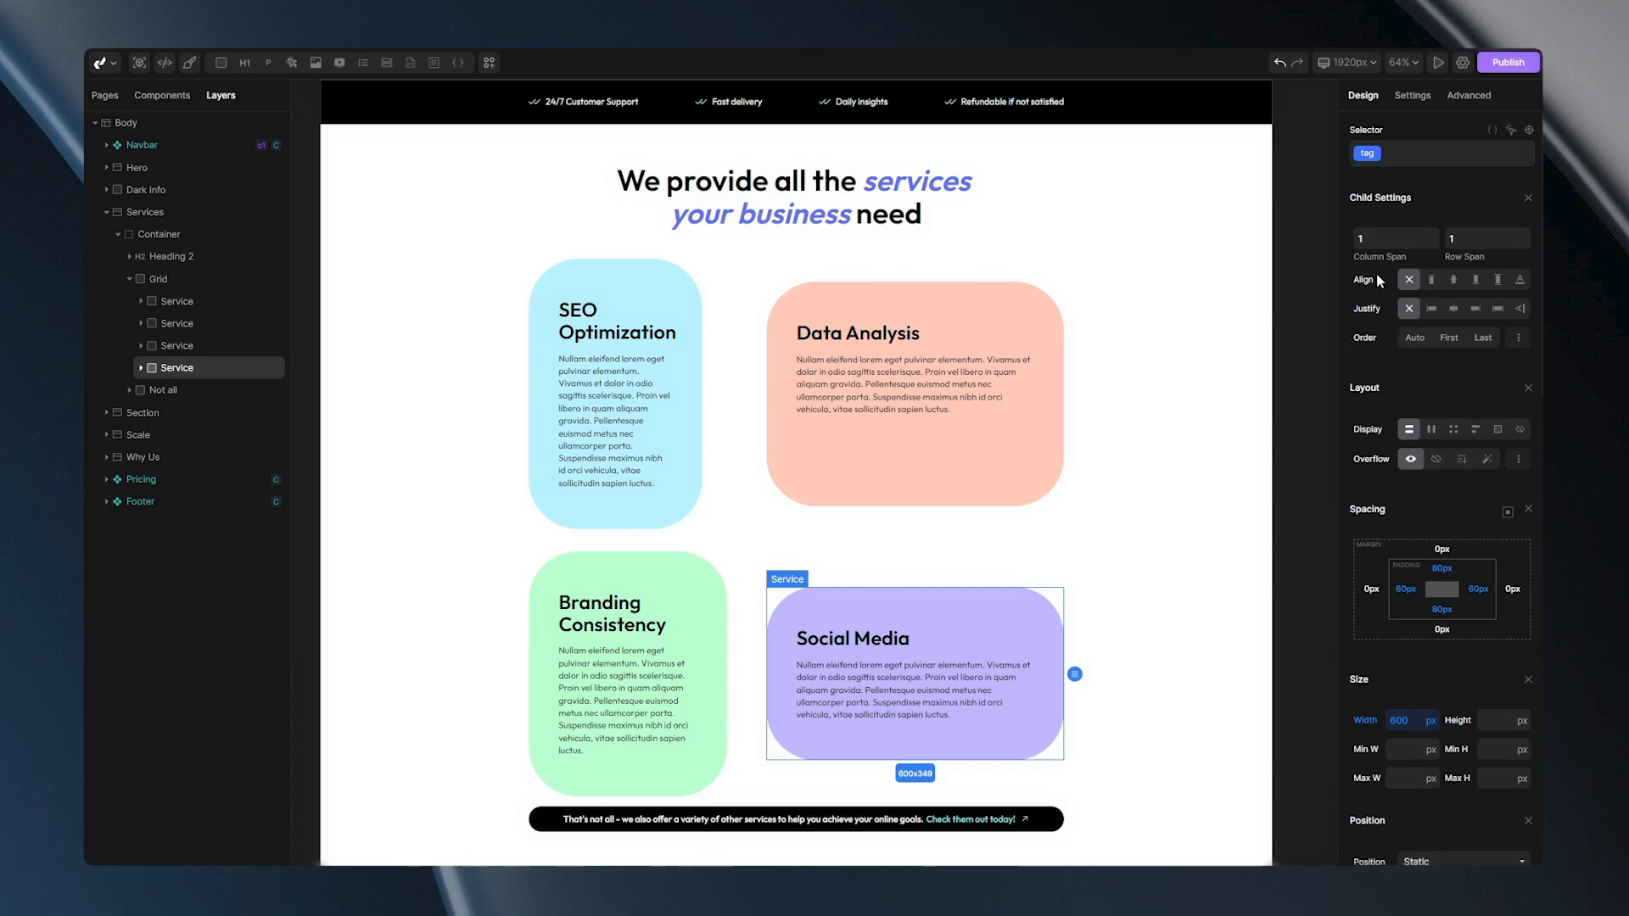
mouse_move(1369, 295)
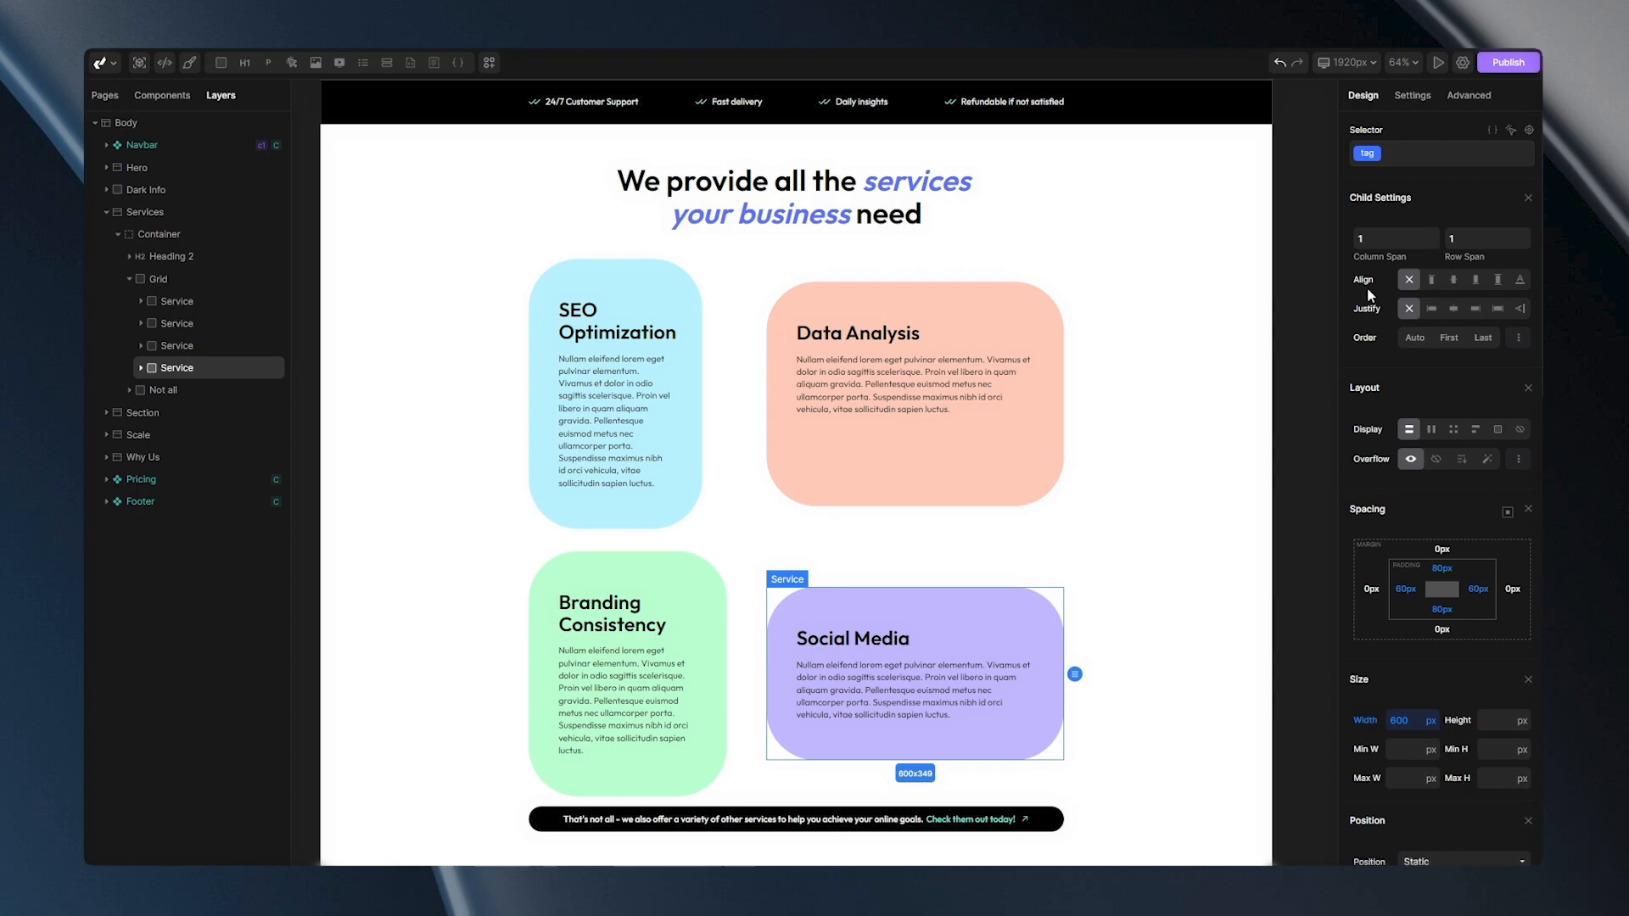
mouse_move(1432, 280)
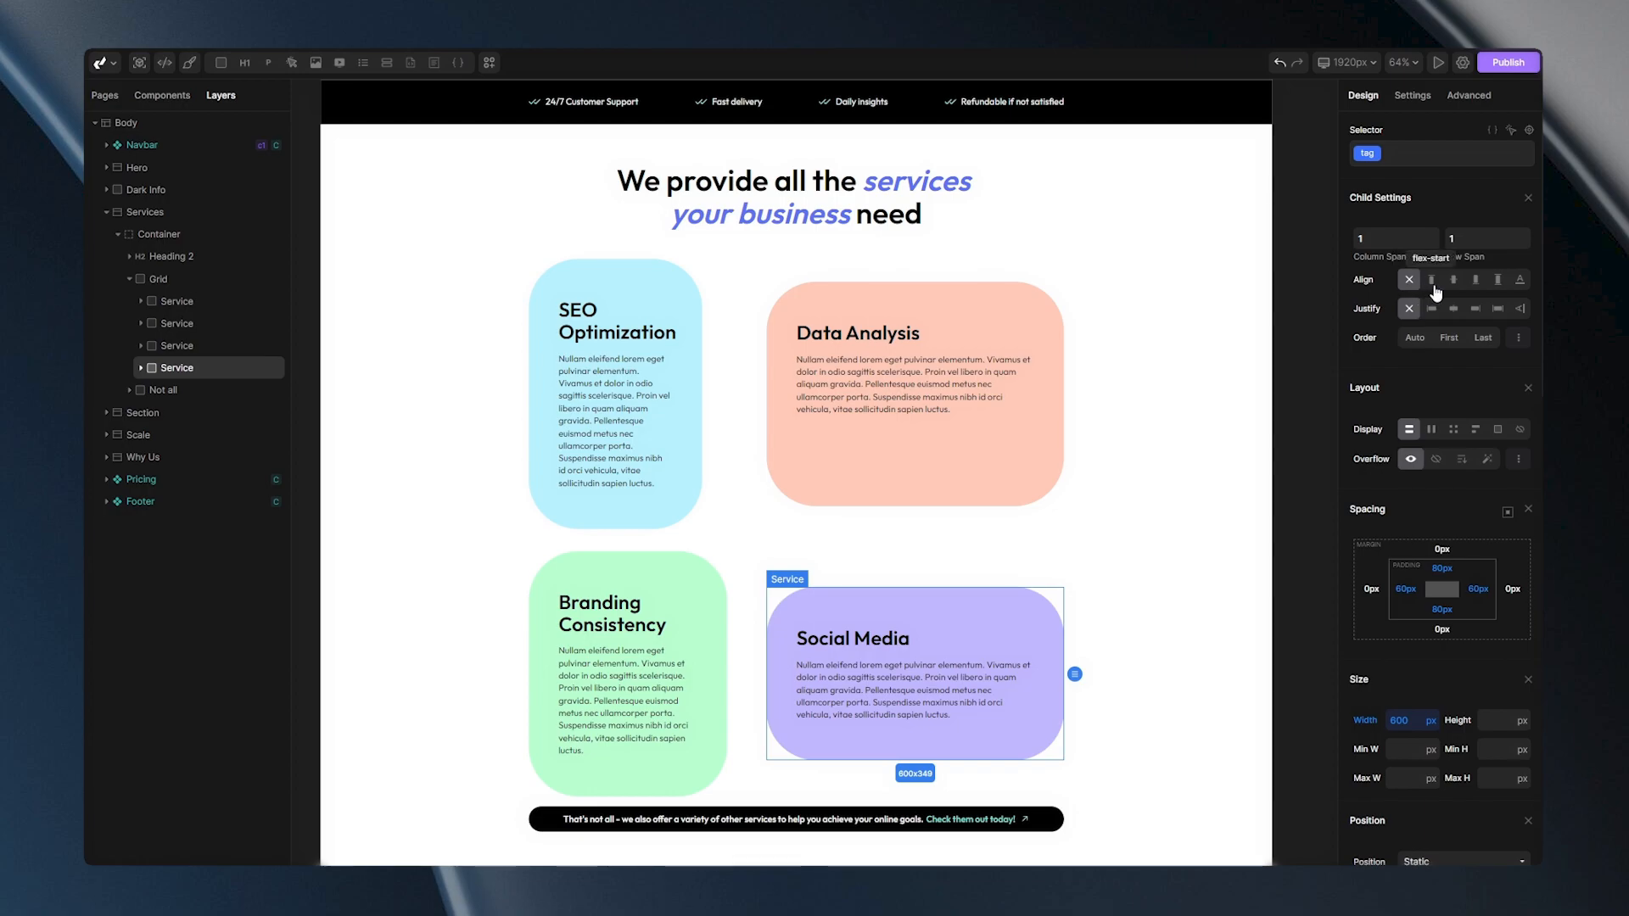
left_click(1432, 278)
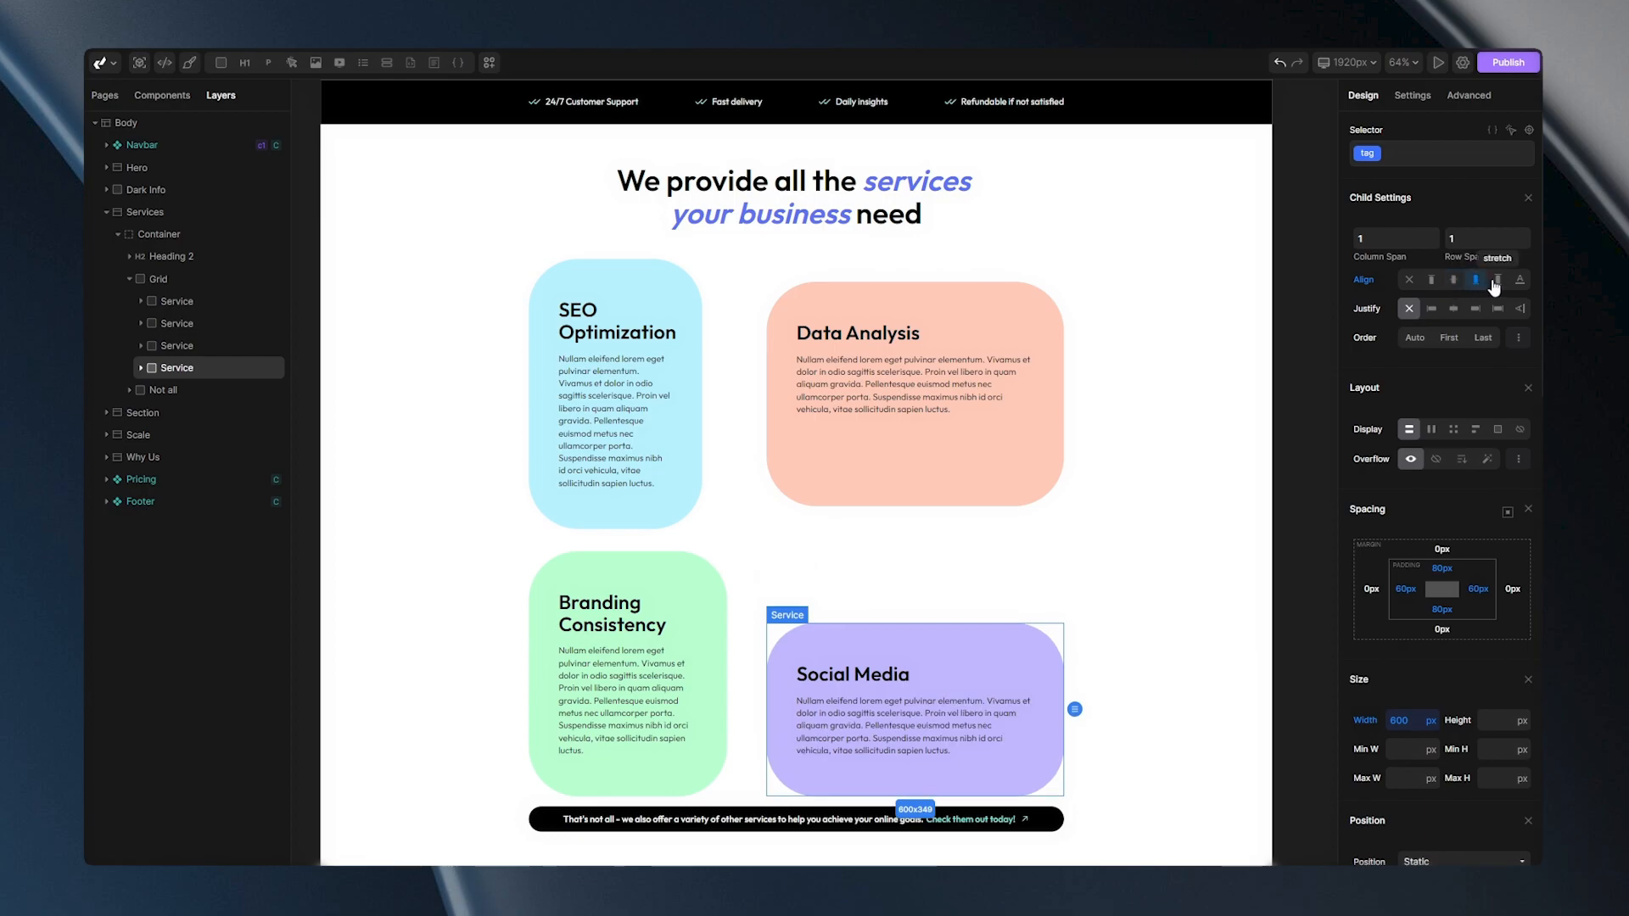
left_click(1497, 280)
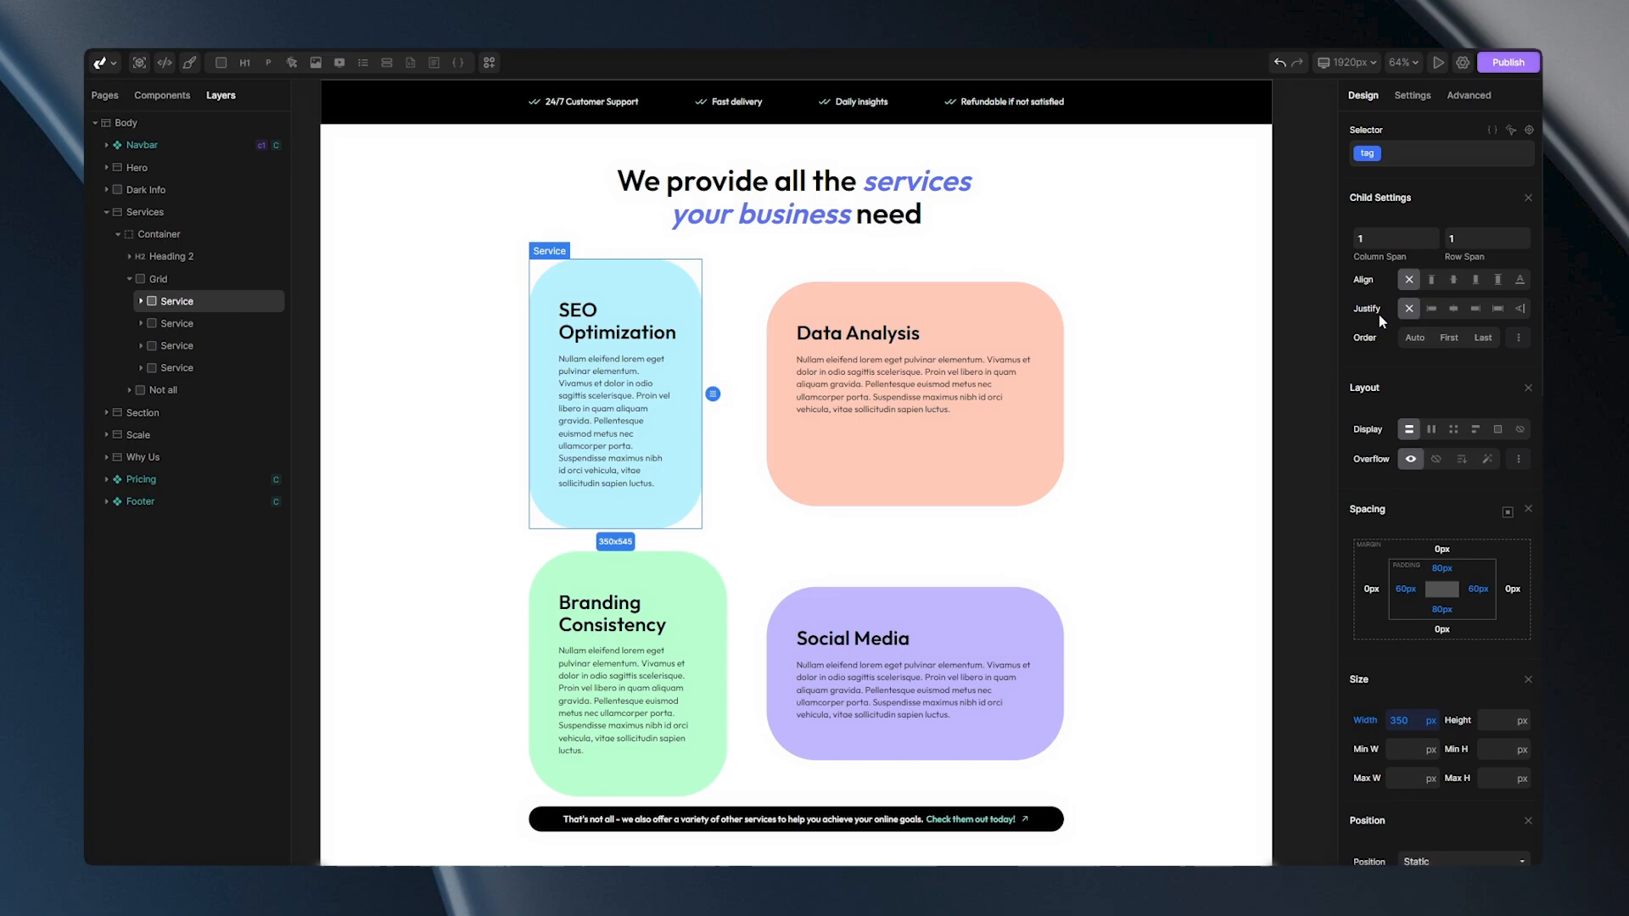
left_click(1452, 309)
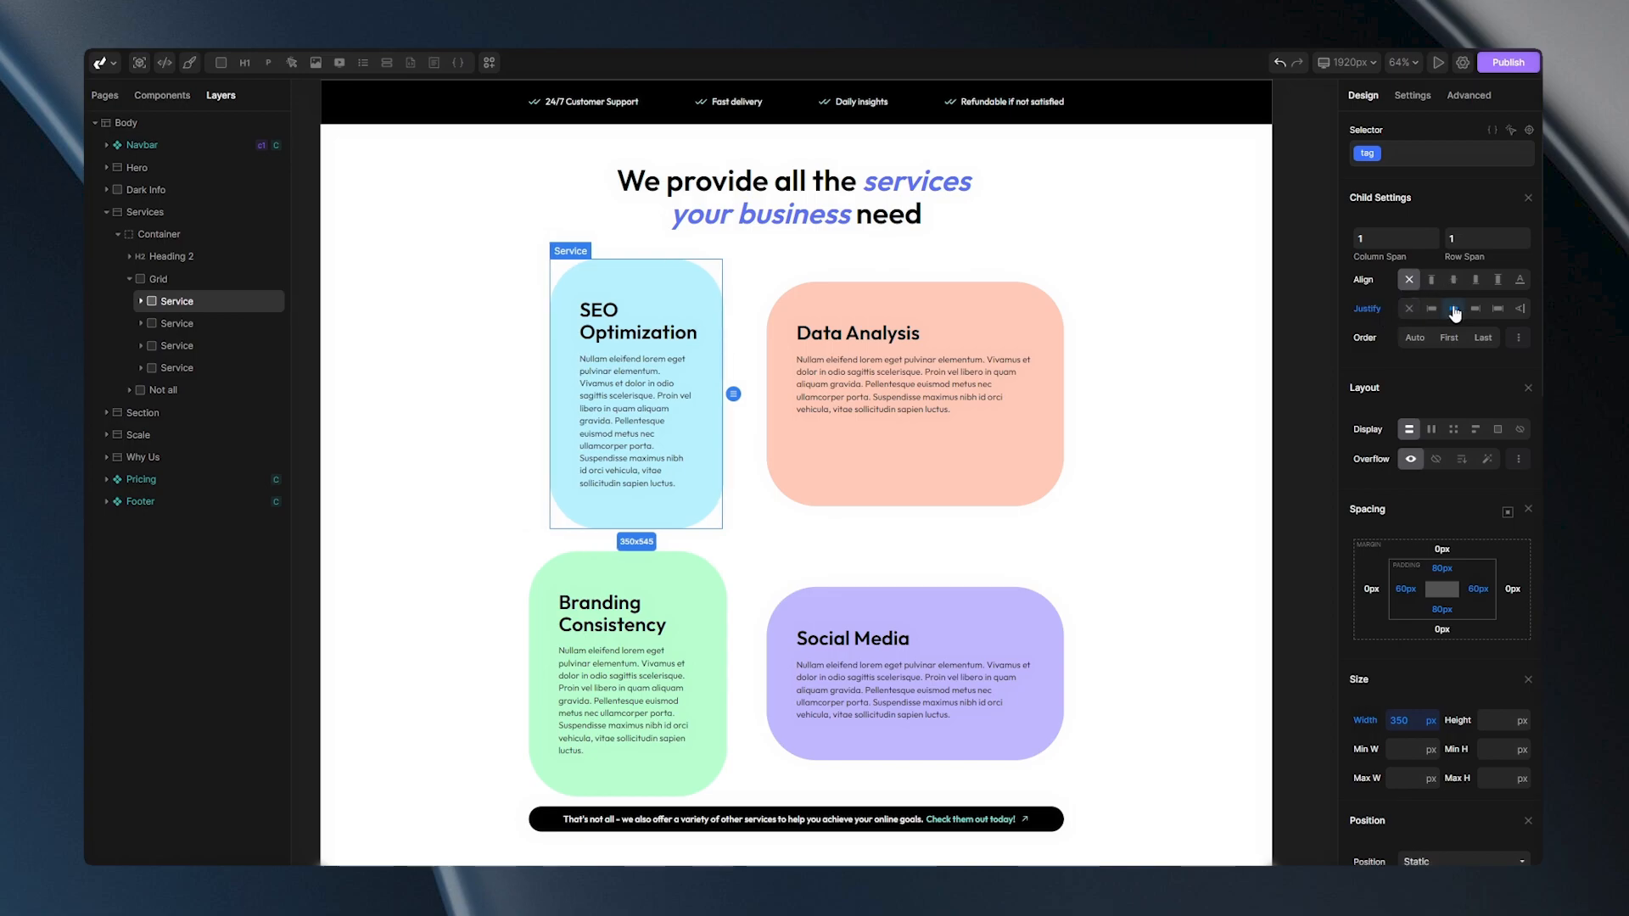
left_click(1474, 308)
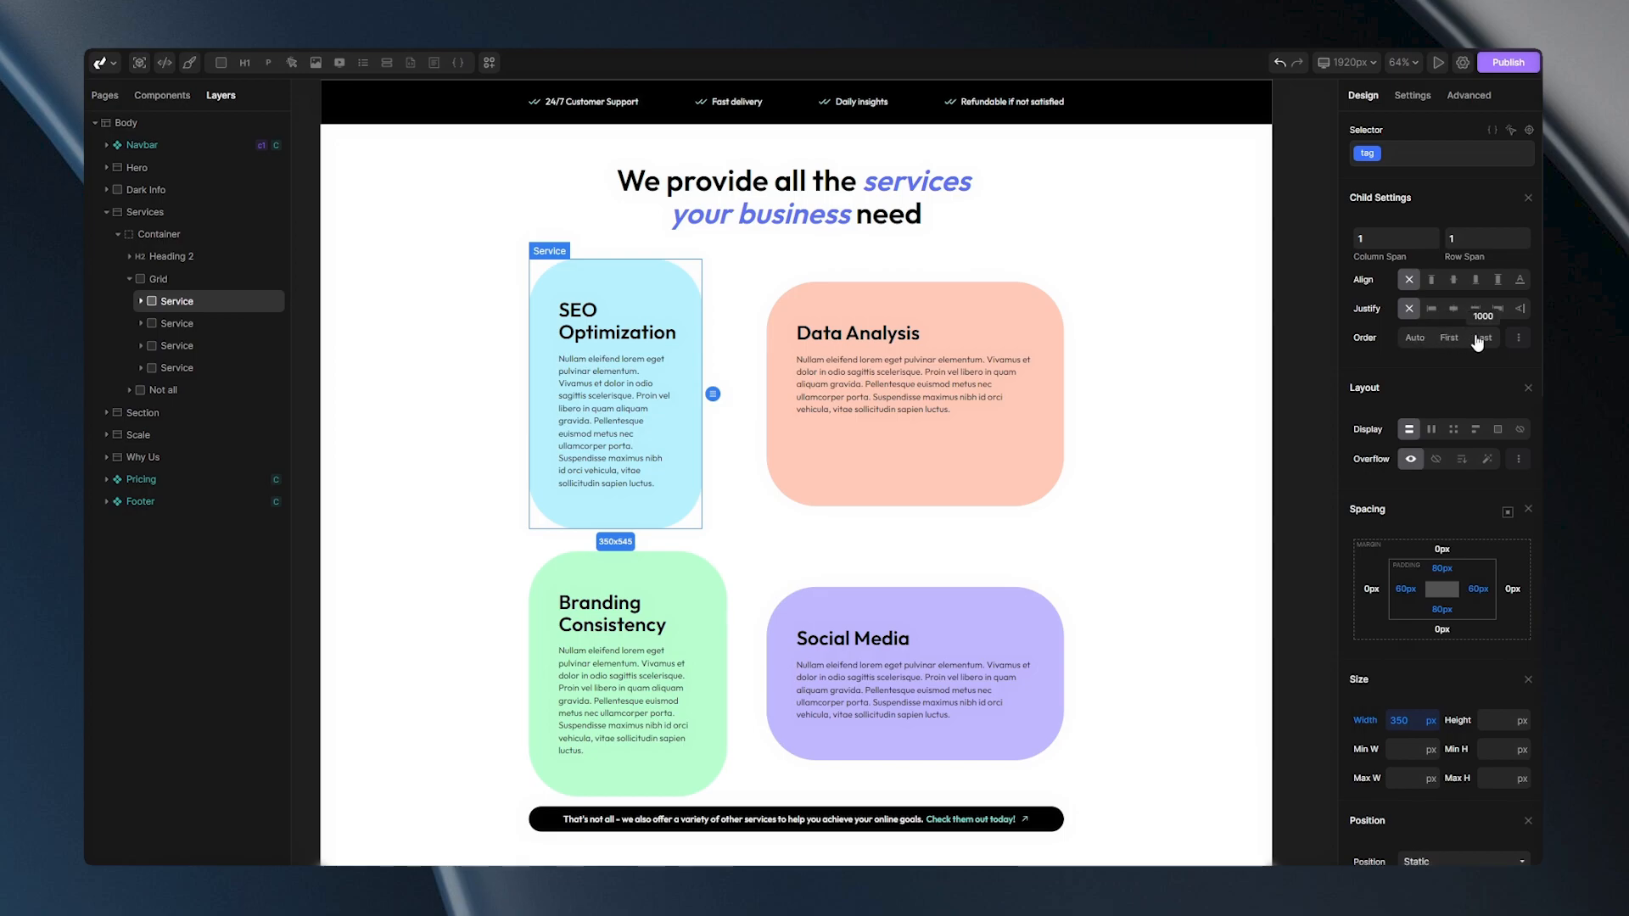
Step: Order SEO Optimization last then first, Social Media first then Auto, and start a custom order entry
left_click(1483, 335)
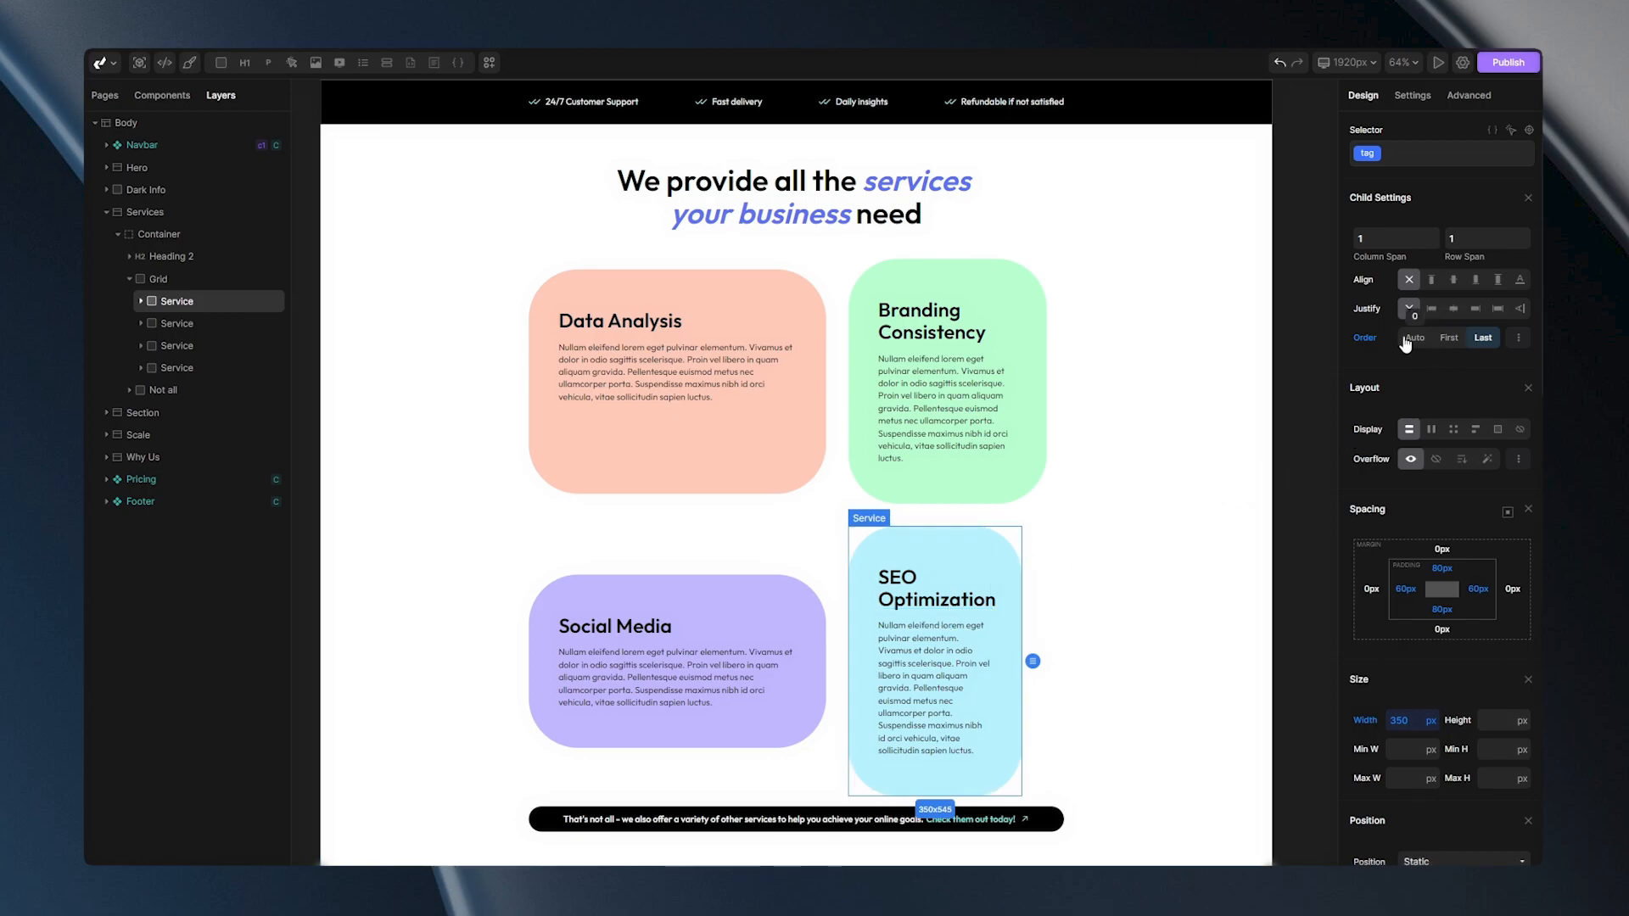
left_click(1413, 335)
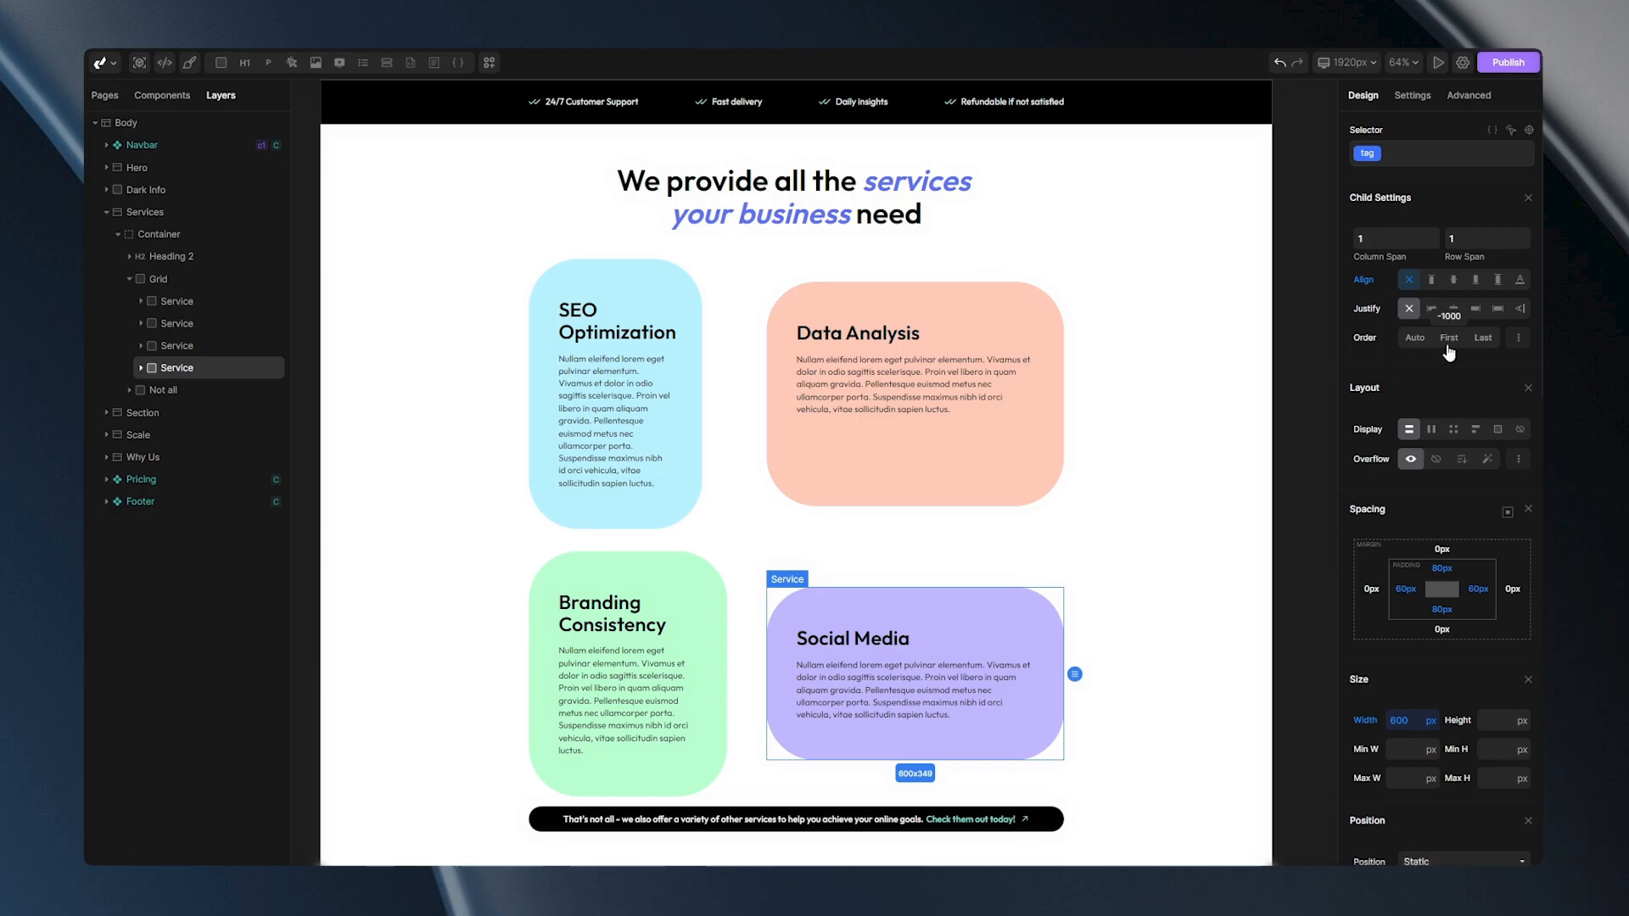
left_click(1447, 336)
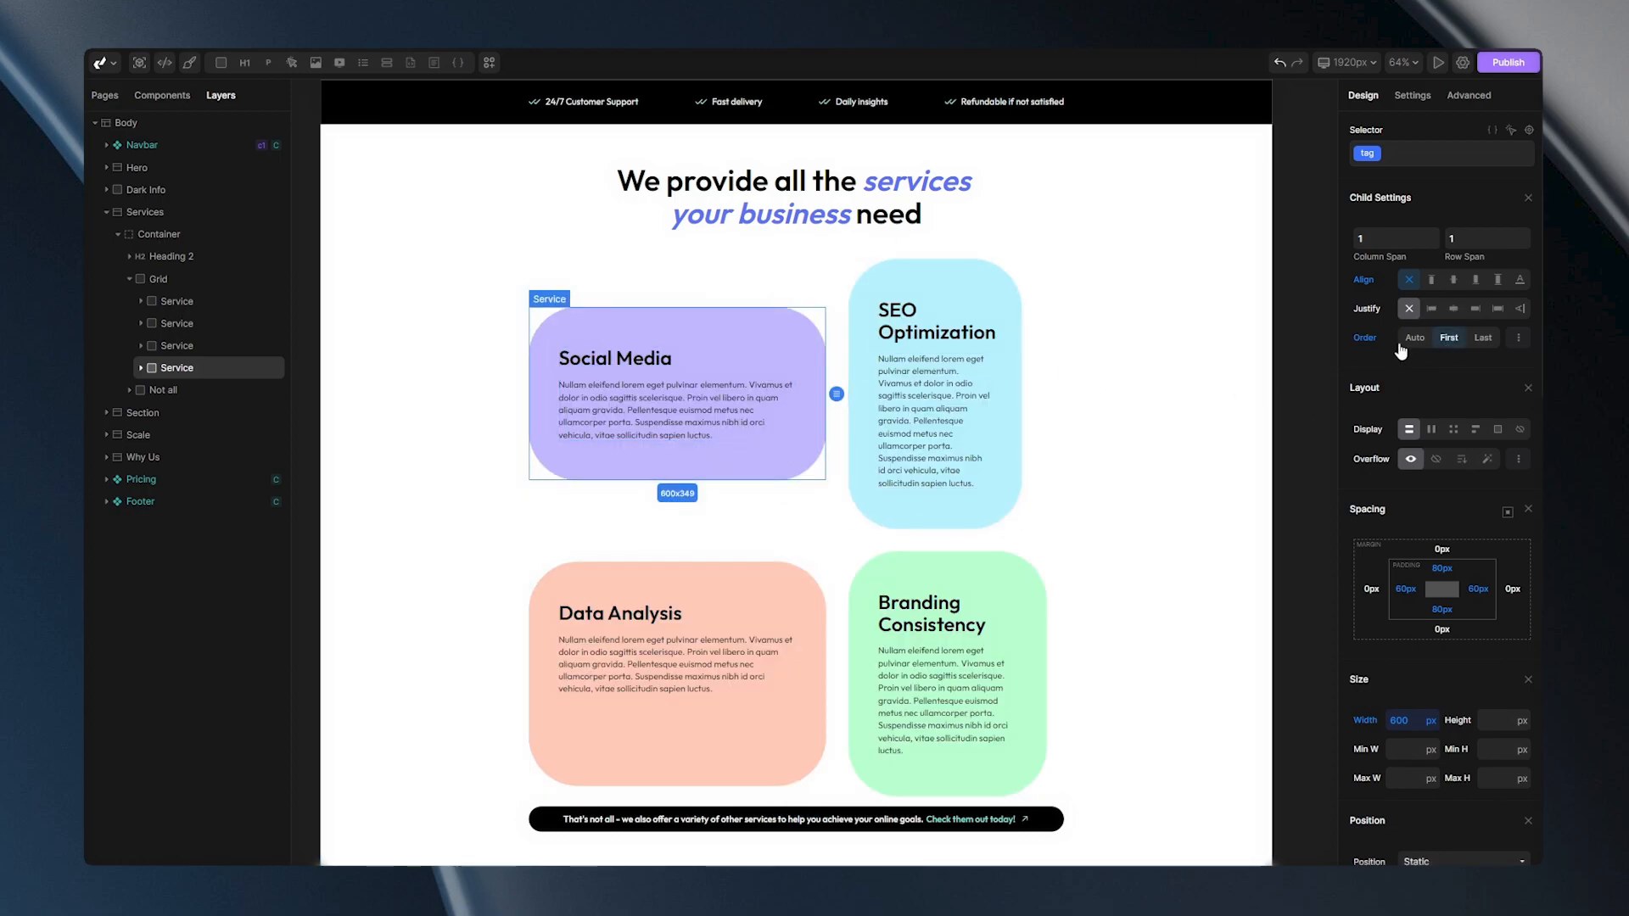
left_click(1517, 338)
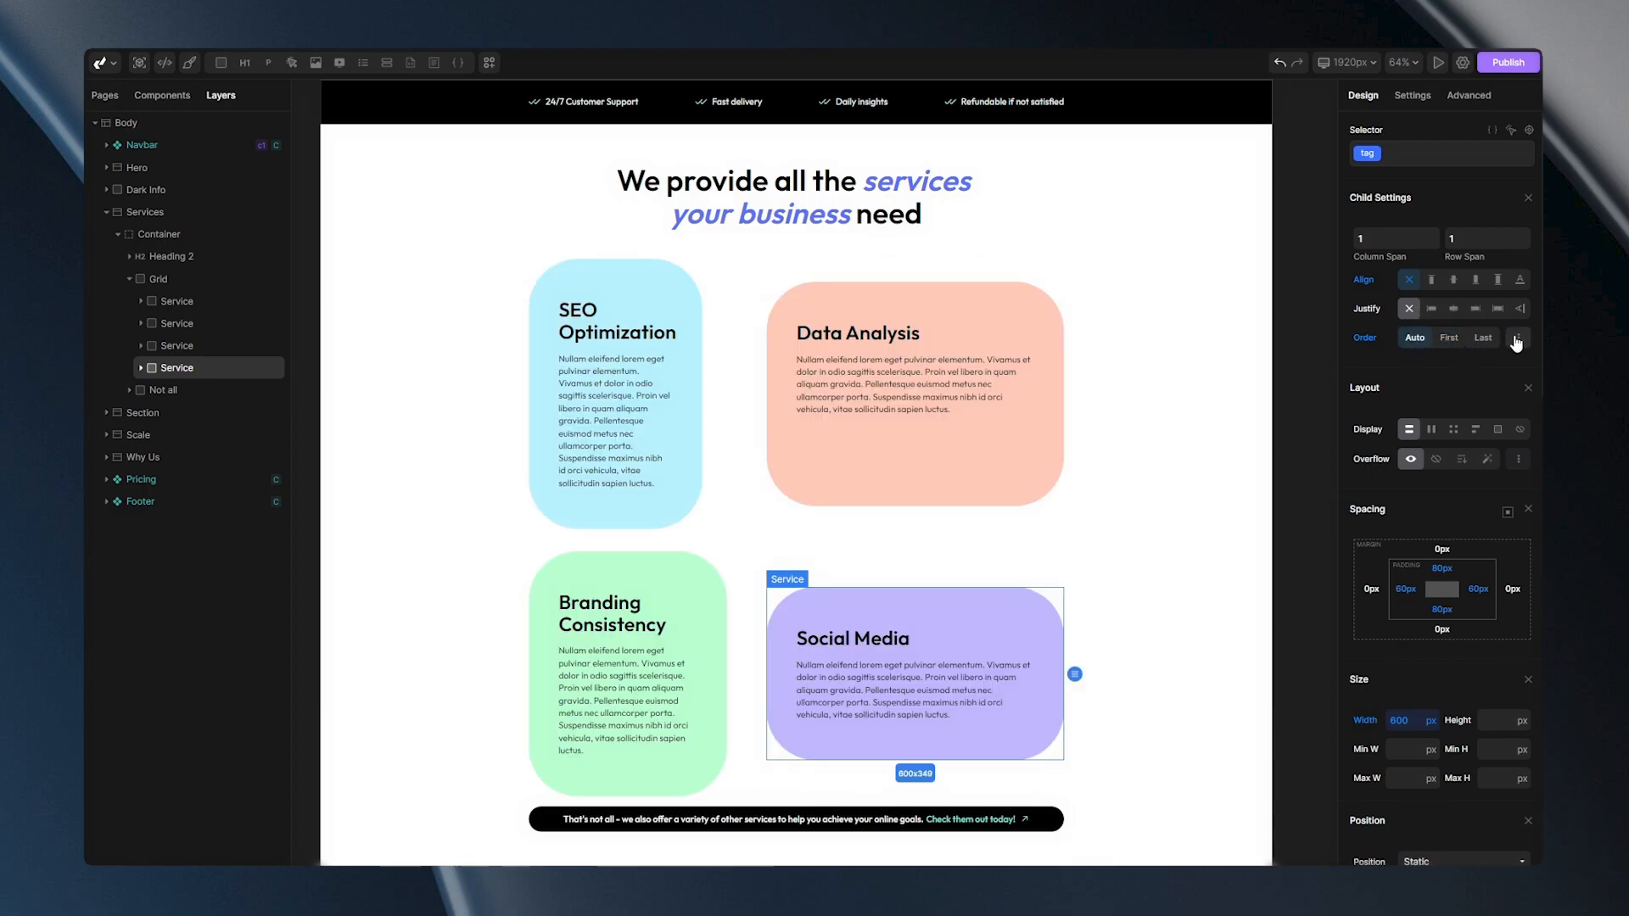
left_click(1517, 338)
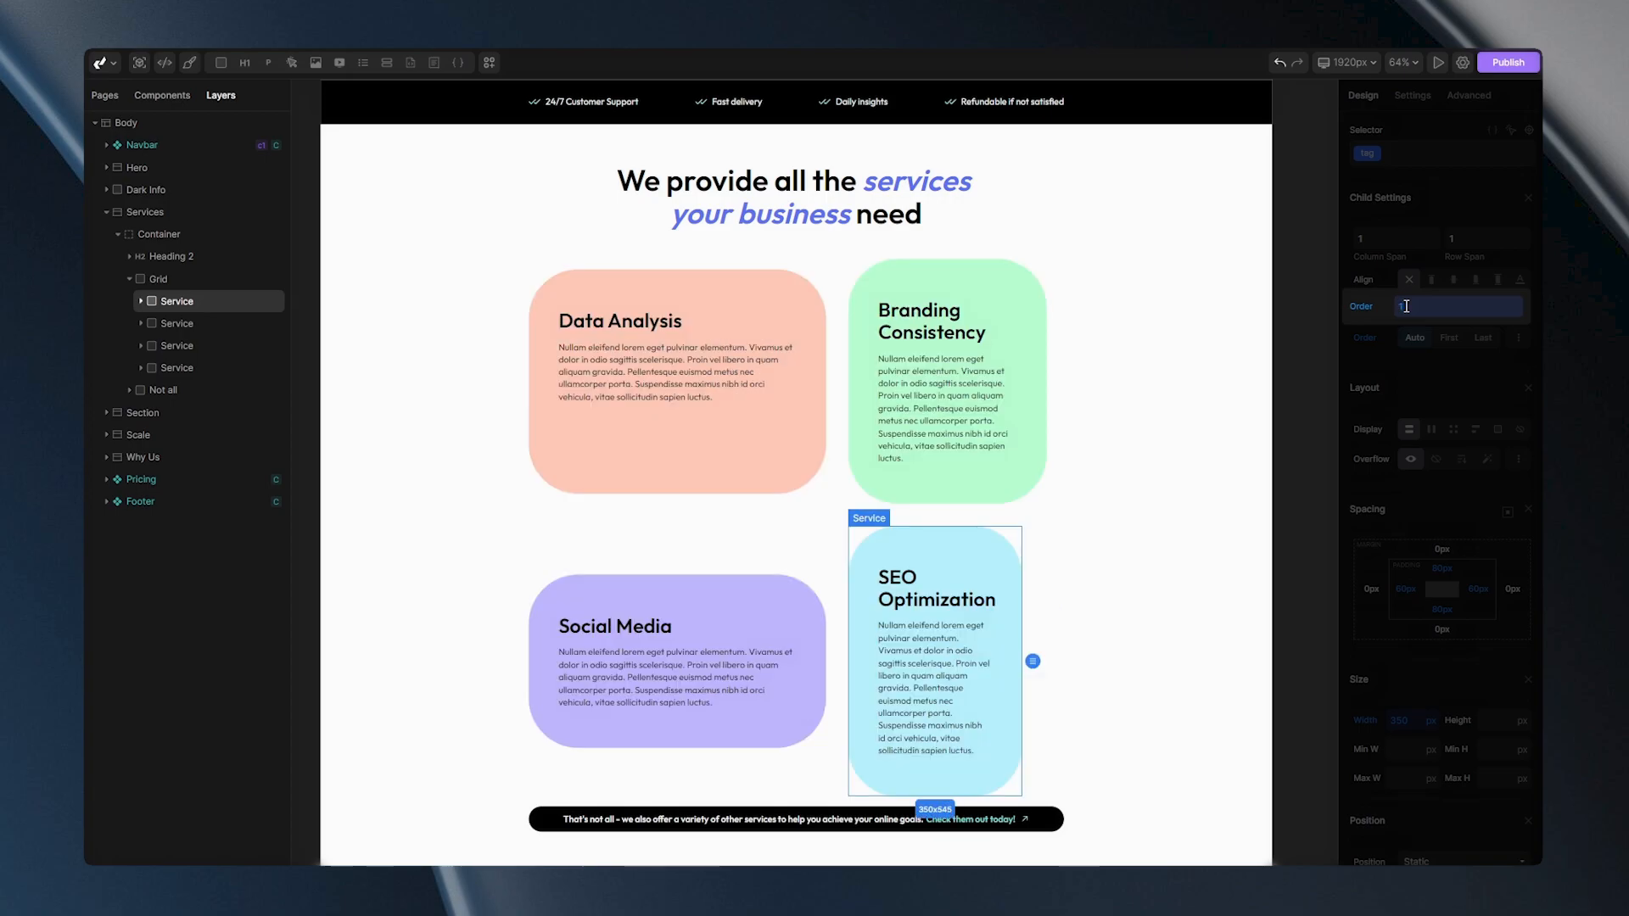
Step: Give the Data Analysis card a custom order of 2, then 4, dropping it to the lower left
type("2")
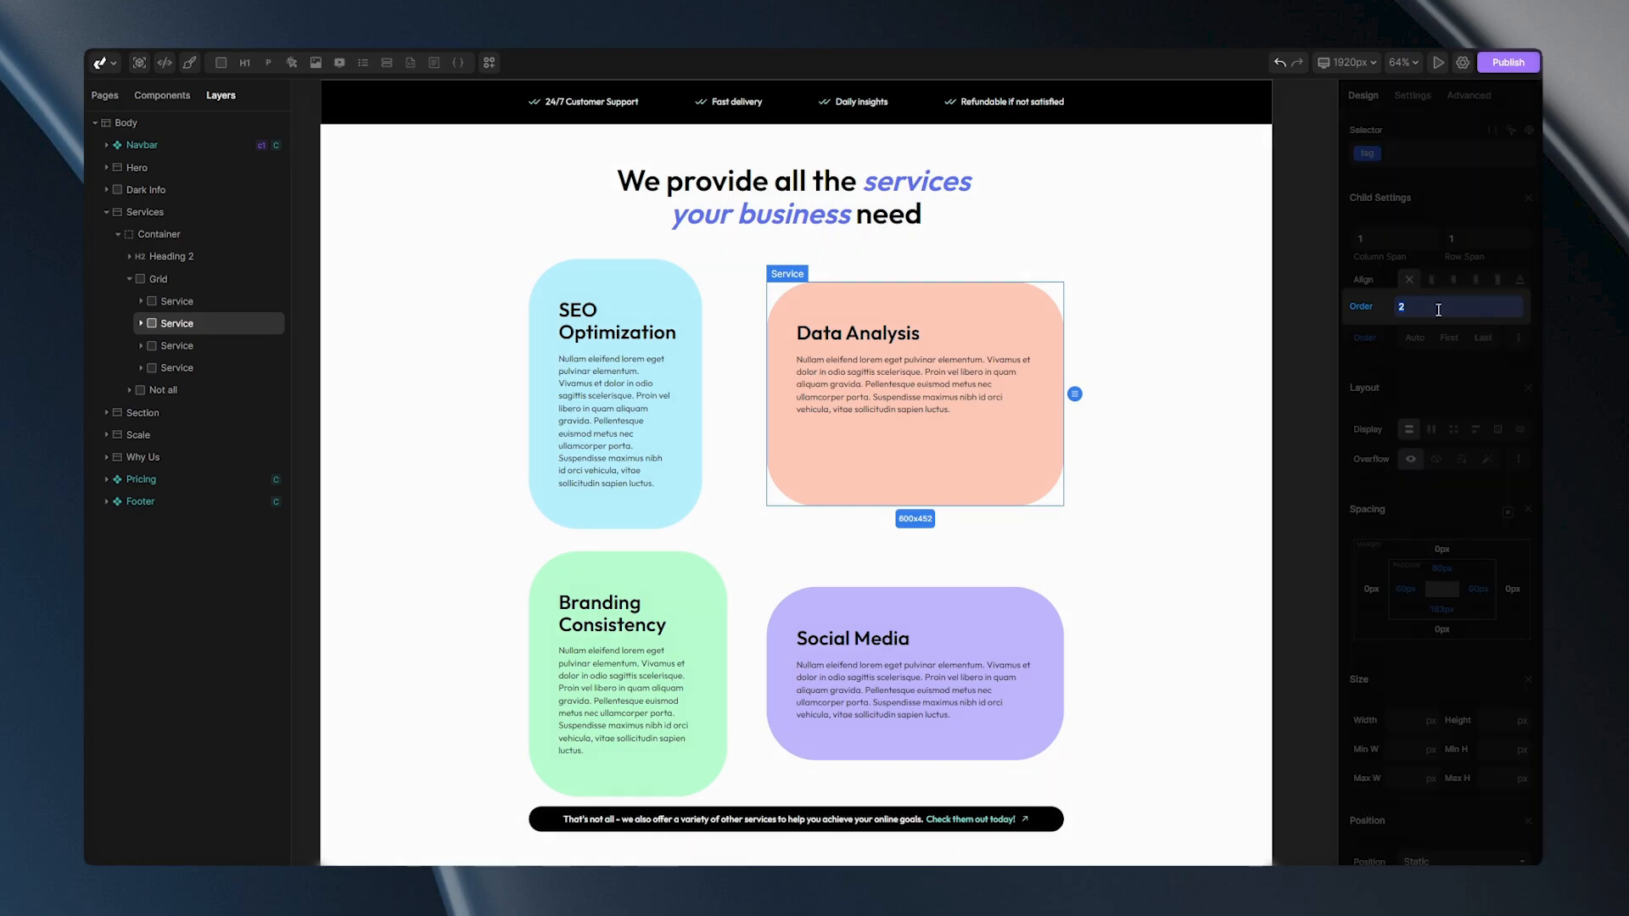
type("4")
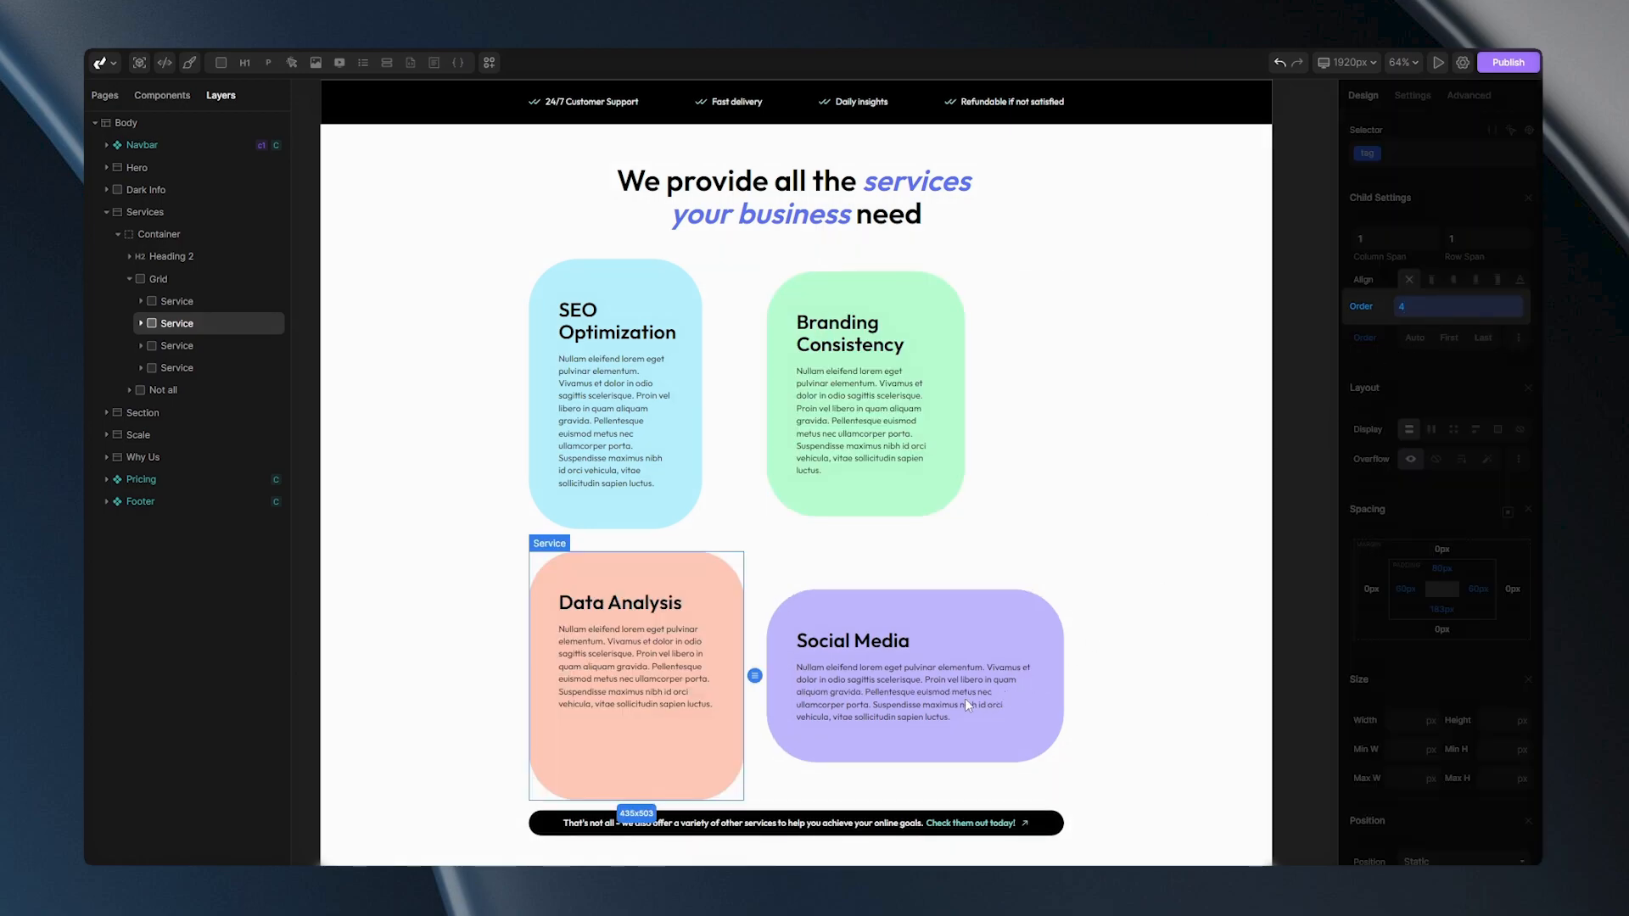
mouse_move(987, 616)
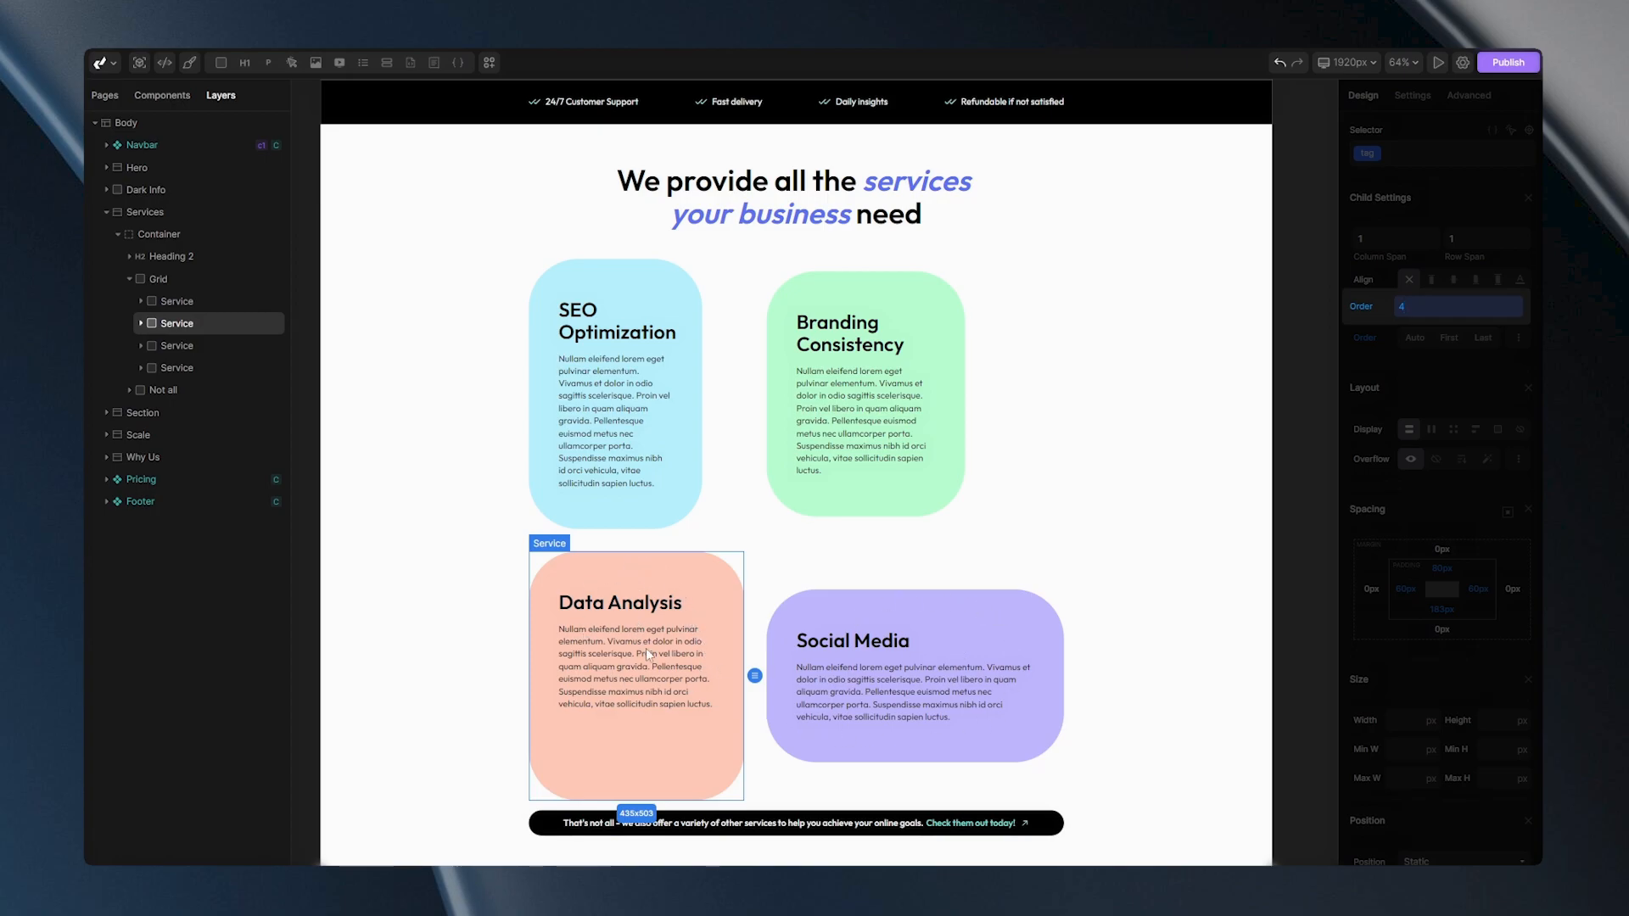
mouse_move(852, 651)
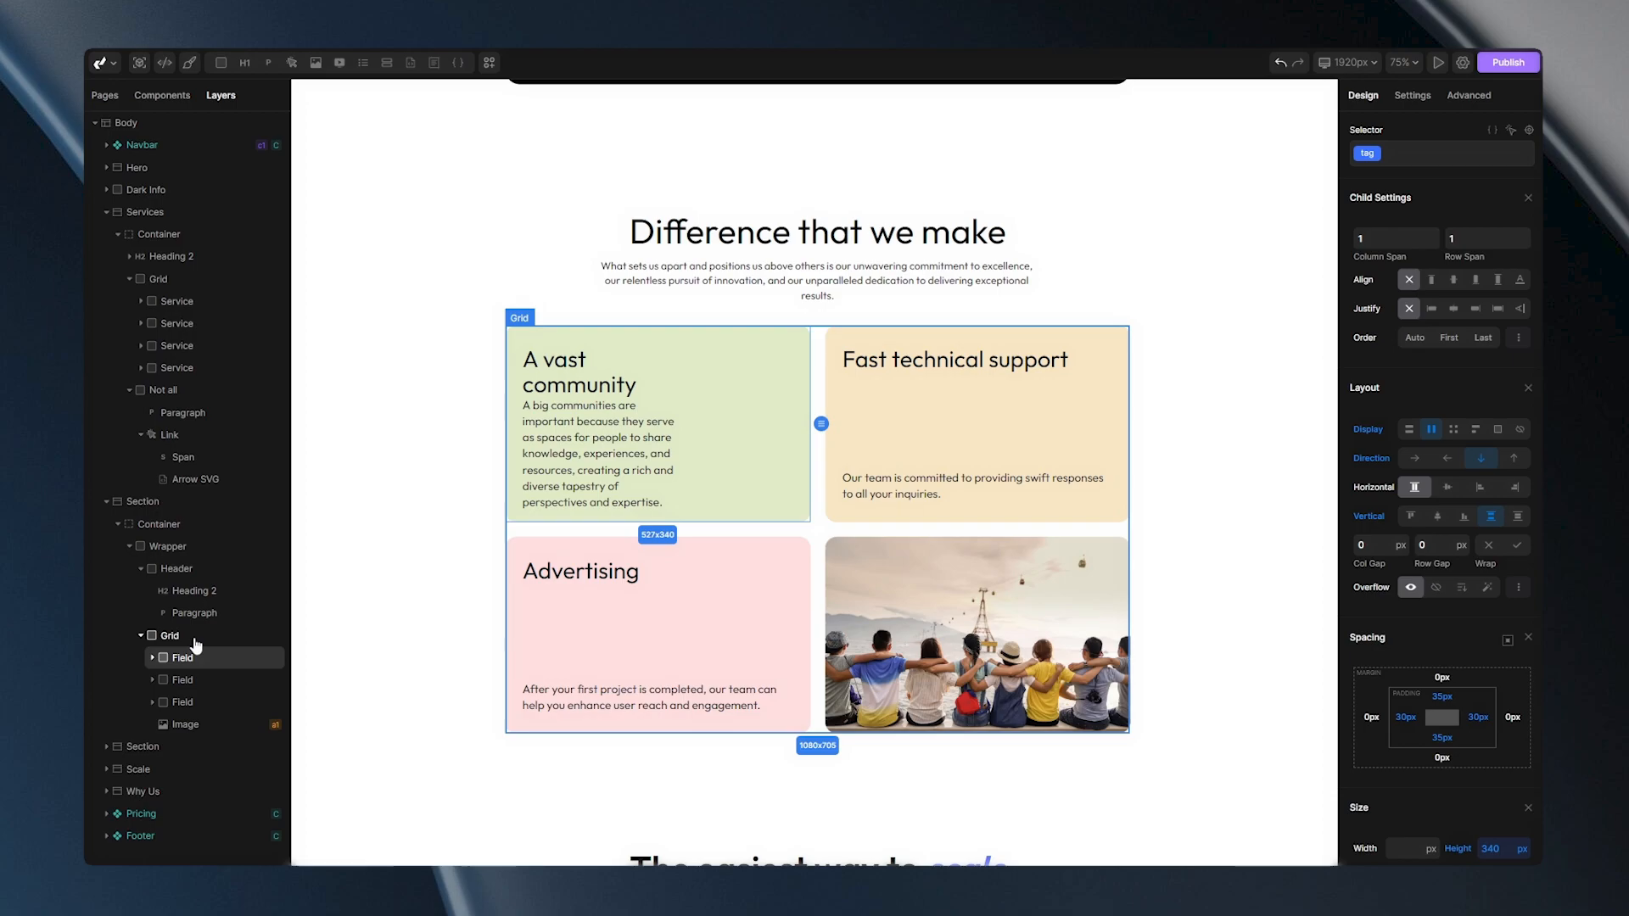
Step: Select the Difference grid for a 10-column layout, then the 'A vast community' field to widen its span
left_click(170, 635)
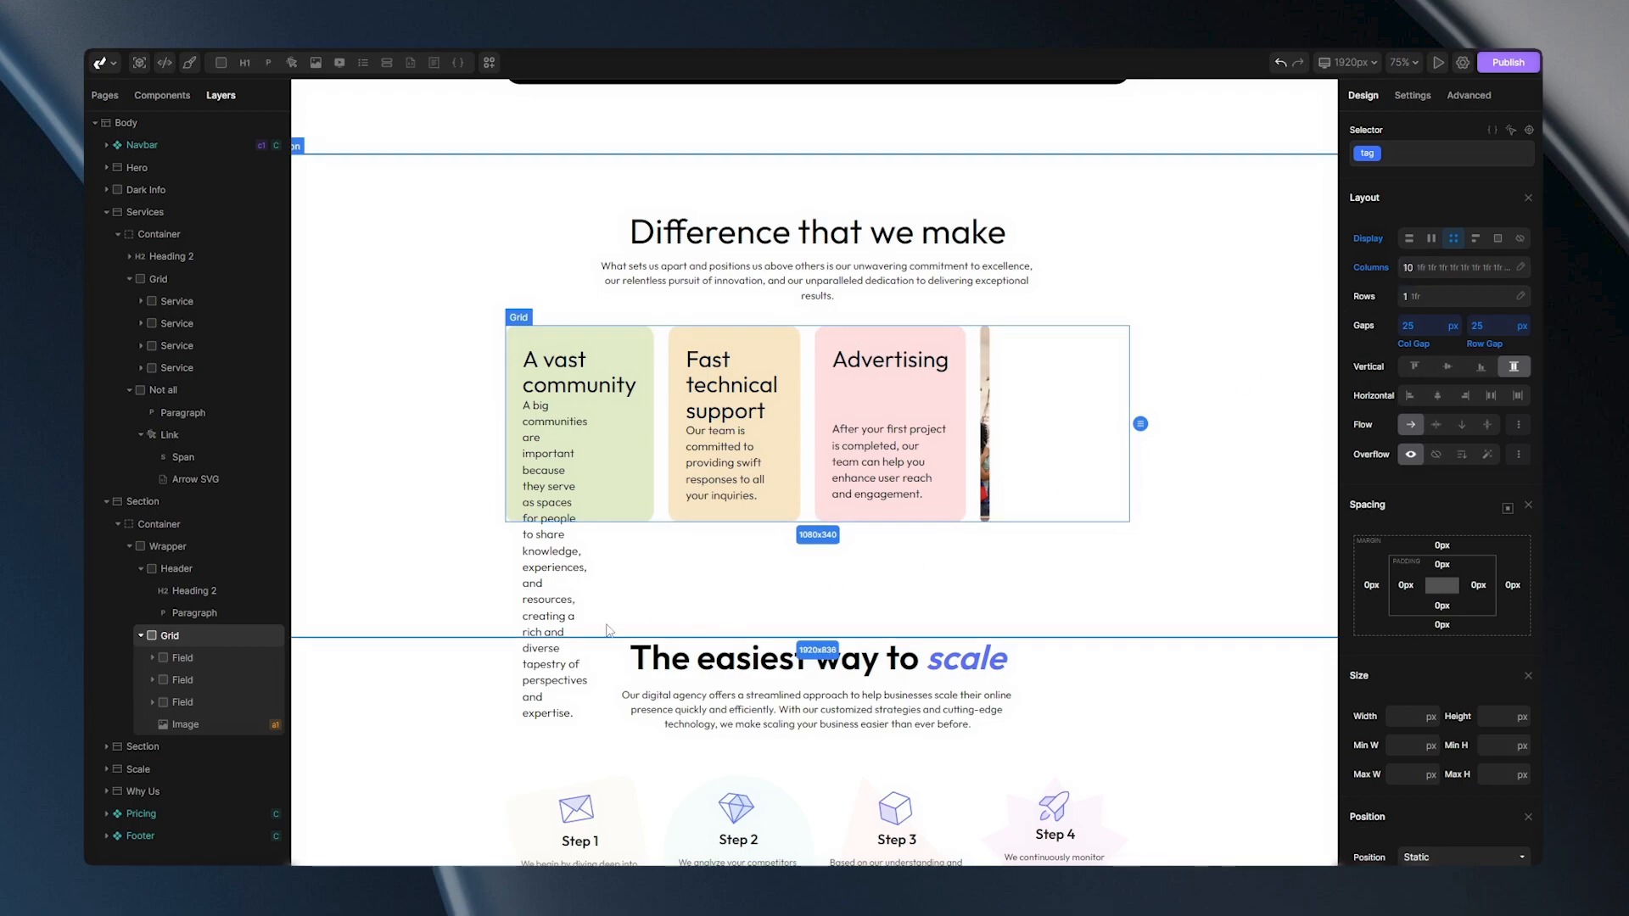
left_click(887, 426)
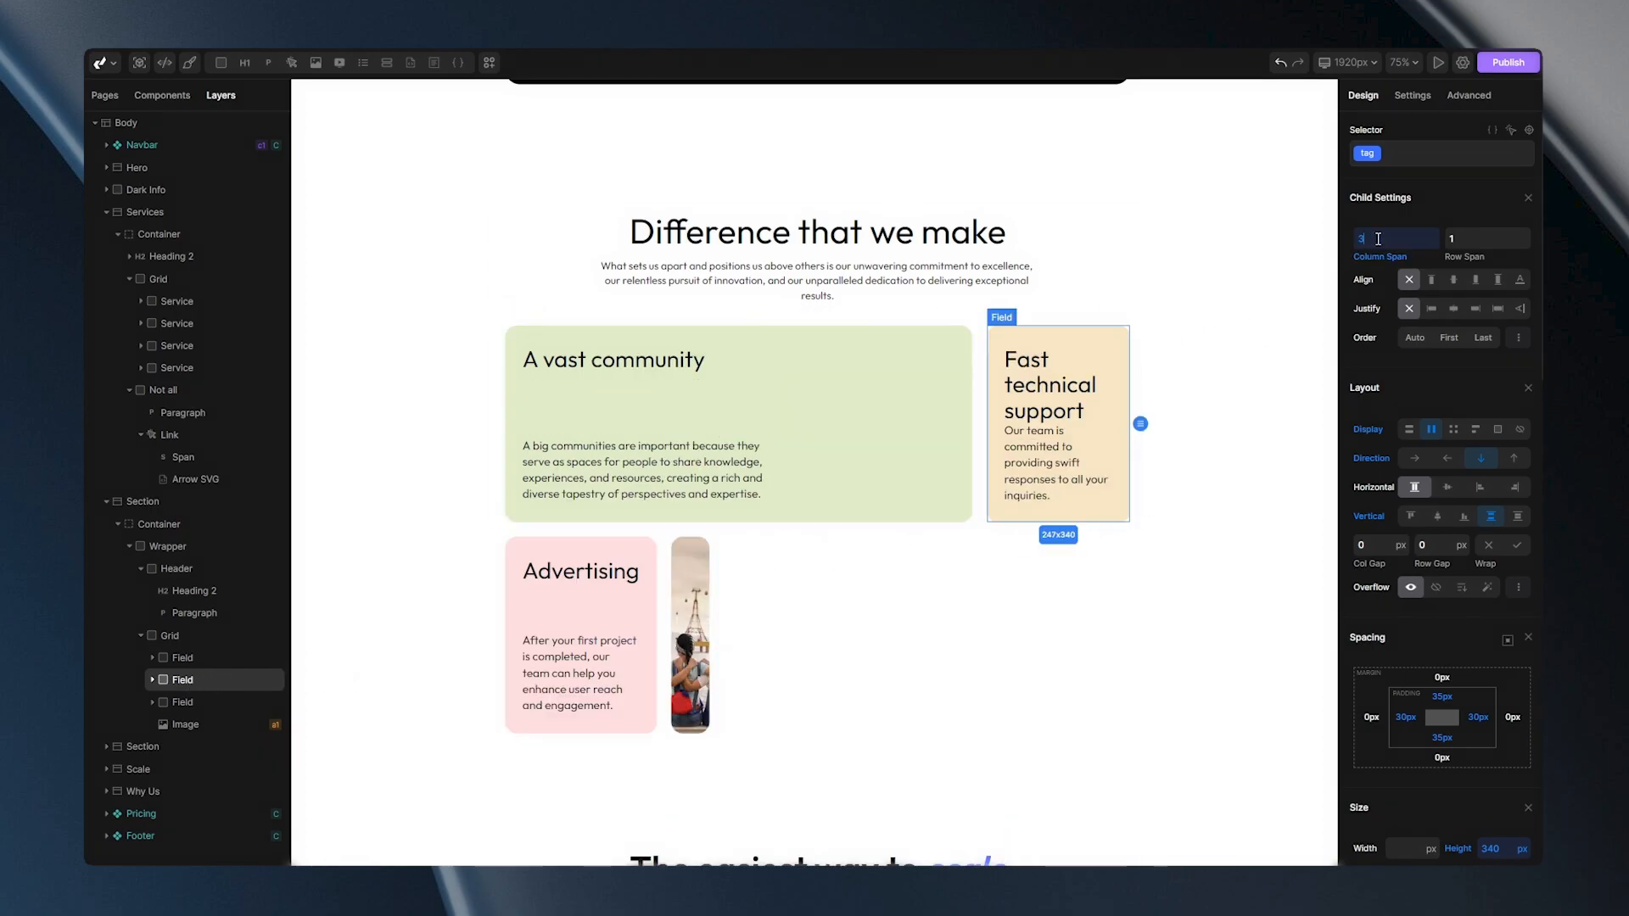
Step: Adjust Column Span of the Advertising field and the image so each Difference row totals 10 columns
left_click(181, 702)
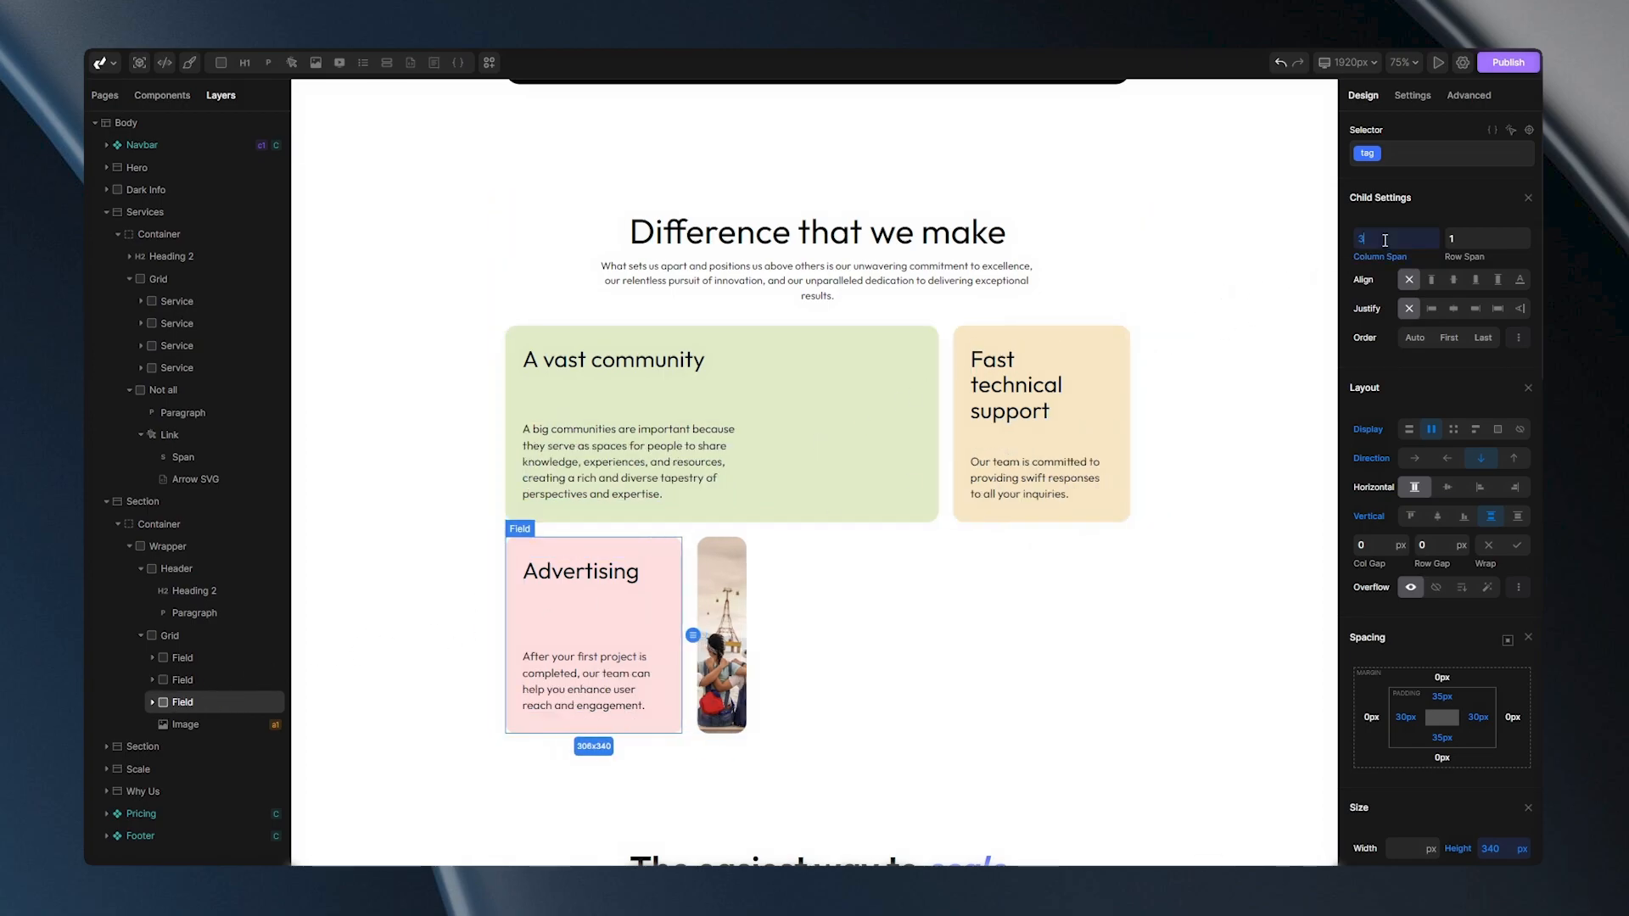
left_click(185, 724)
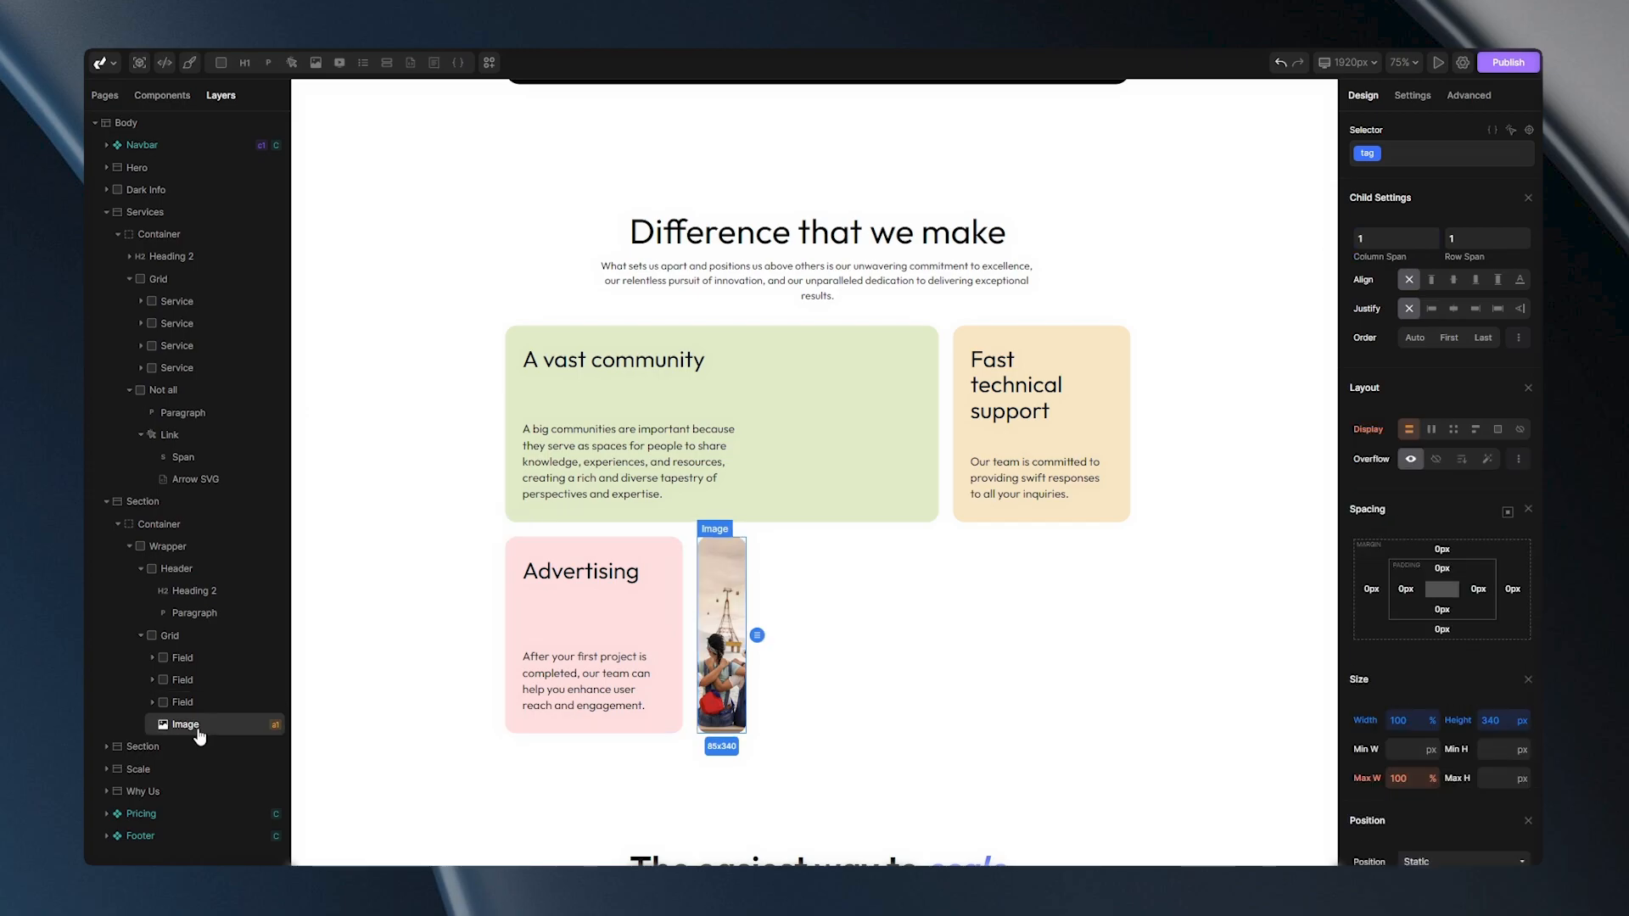
left_click(1393, 238)
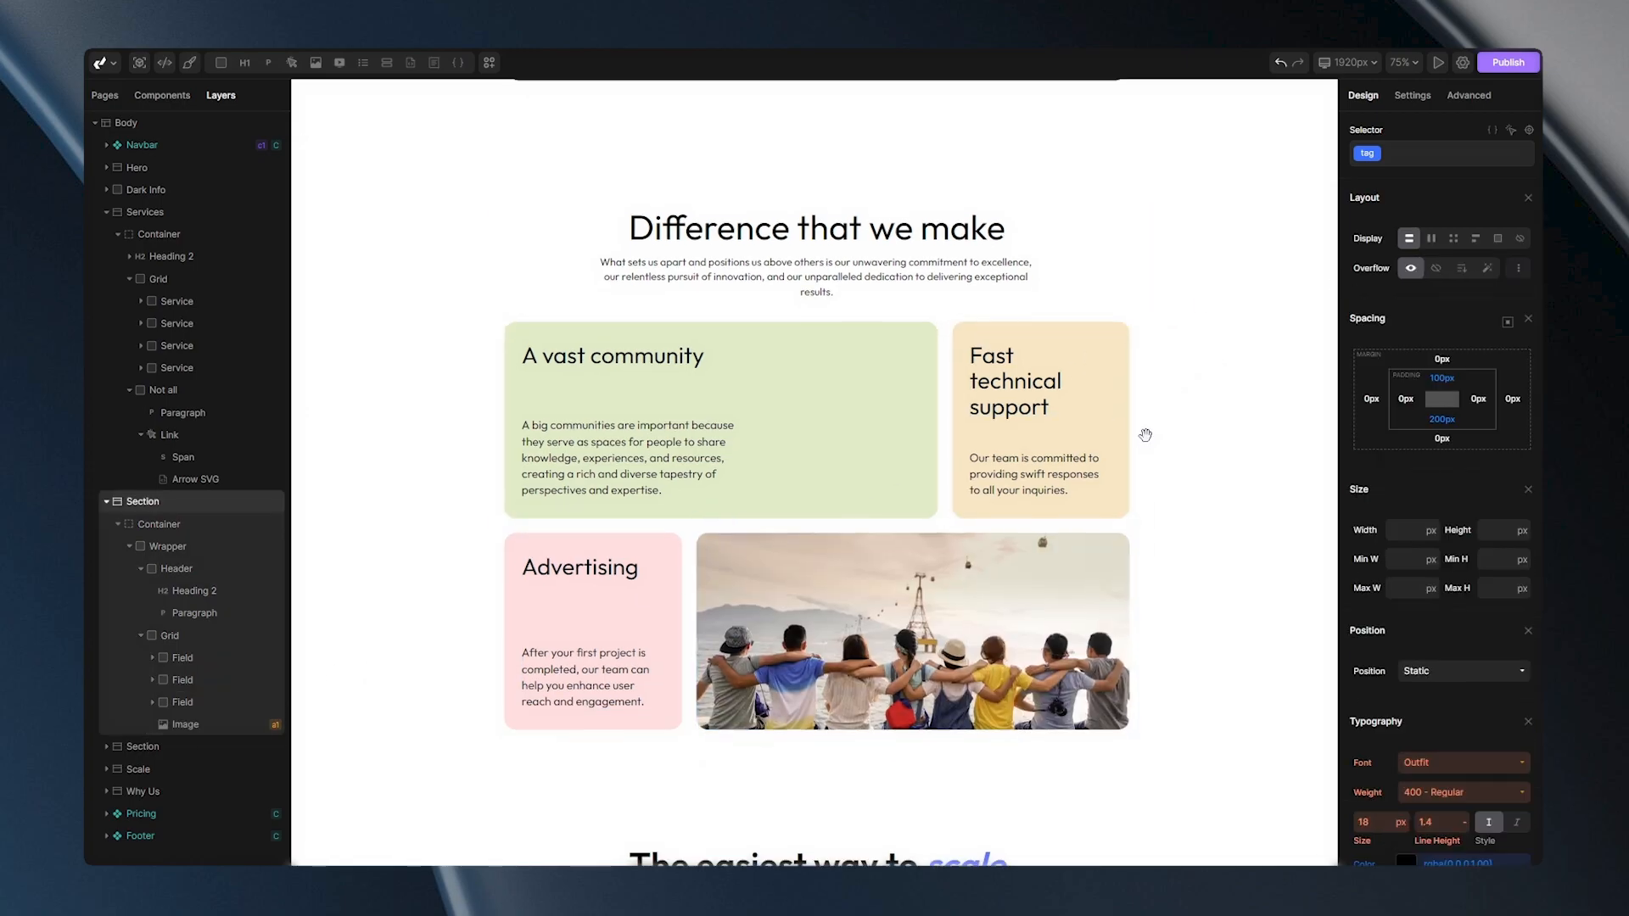
scroll("down", 3)
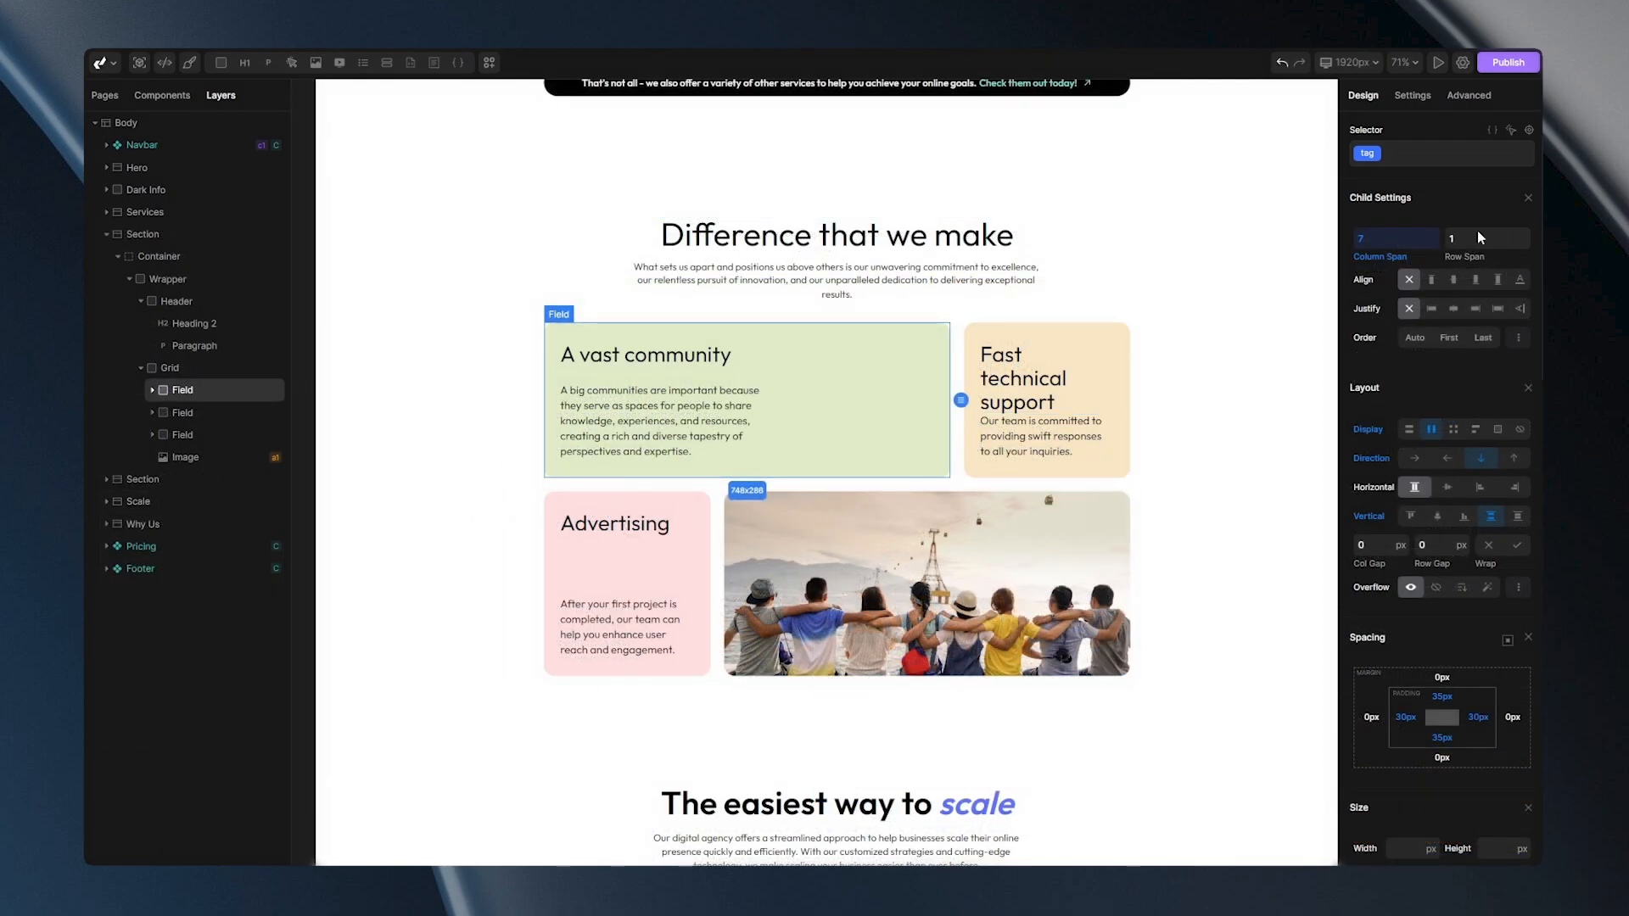
Step: Add two more 1fr rows to the Difference grid's Rows layout
left_click(170, 368)
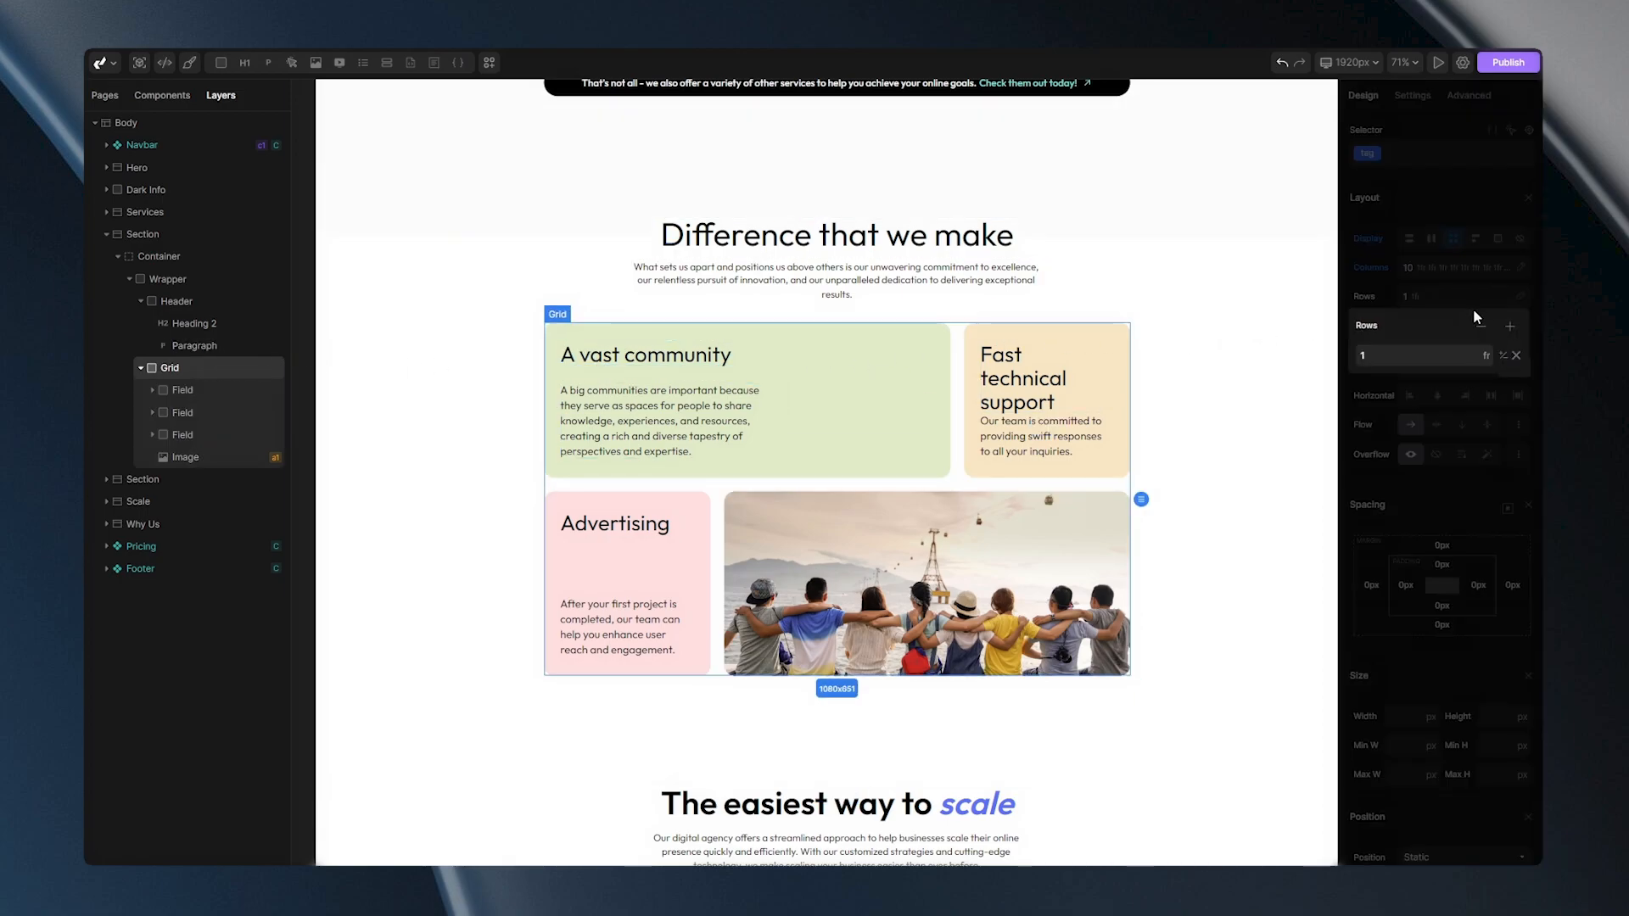
left_click(1510, 326)
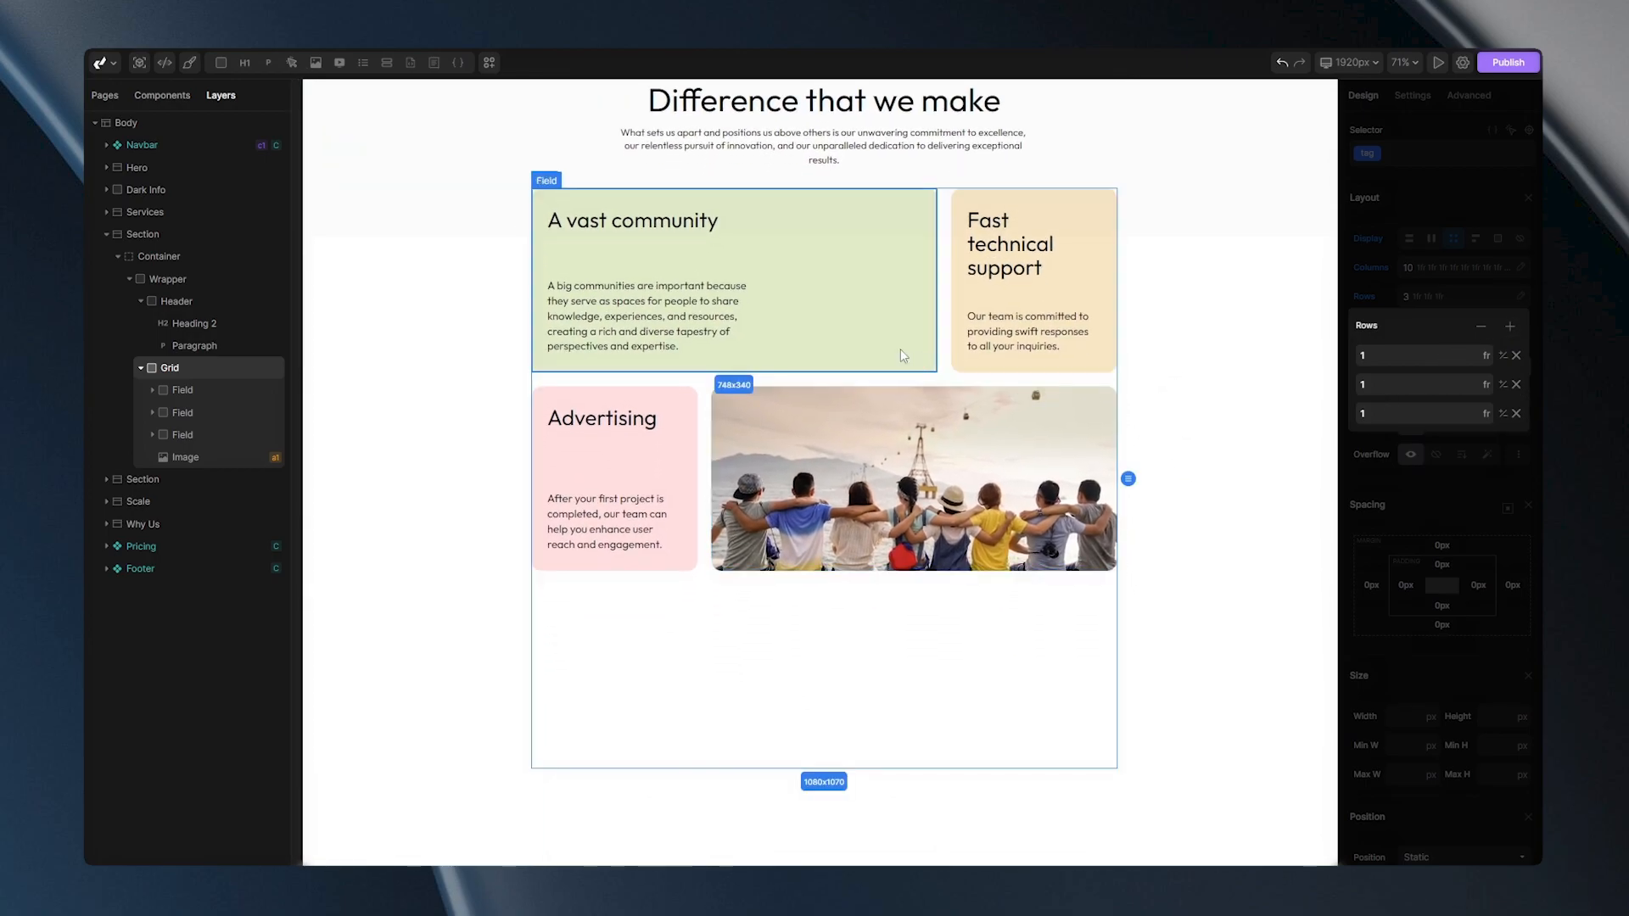
Step: Set Row Span 2 on the A vast community field and launch the live preview
left_click(181, 388)
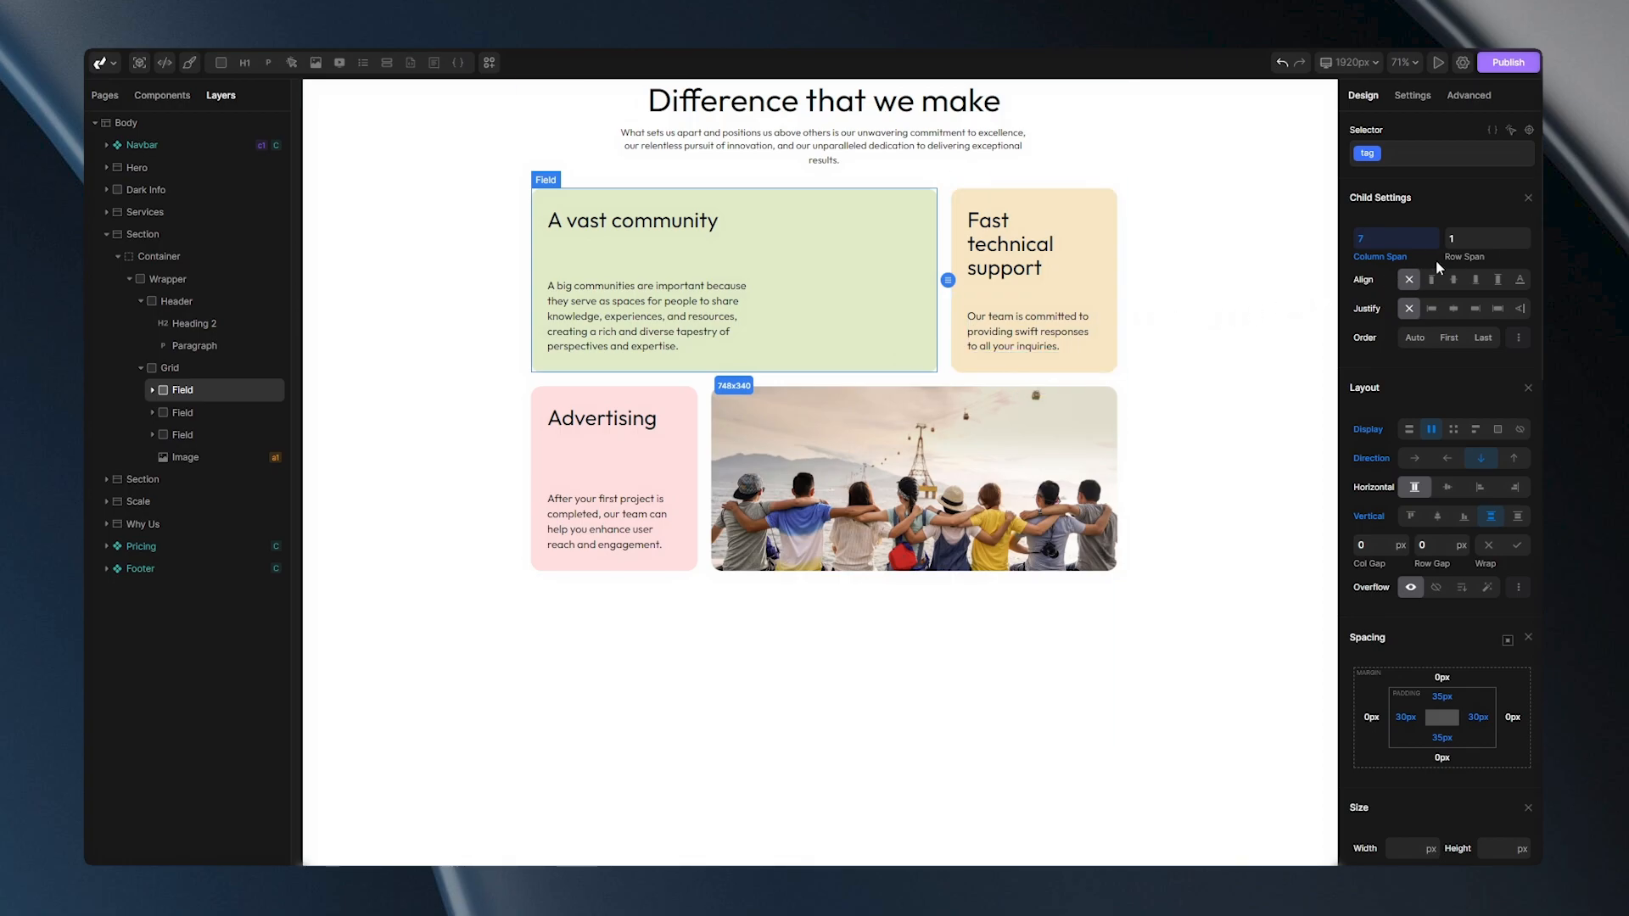
type("2")
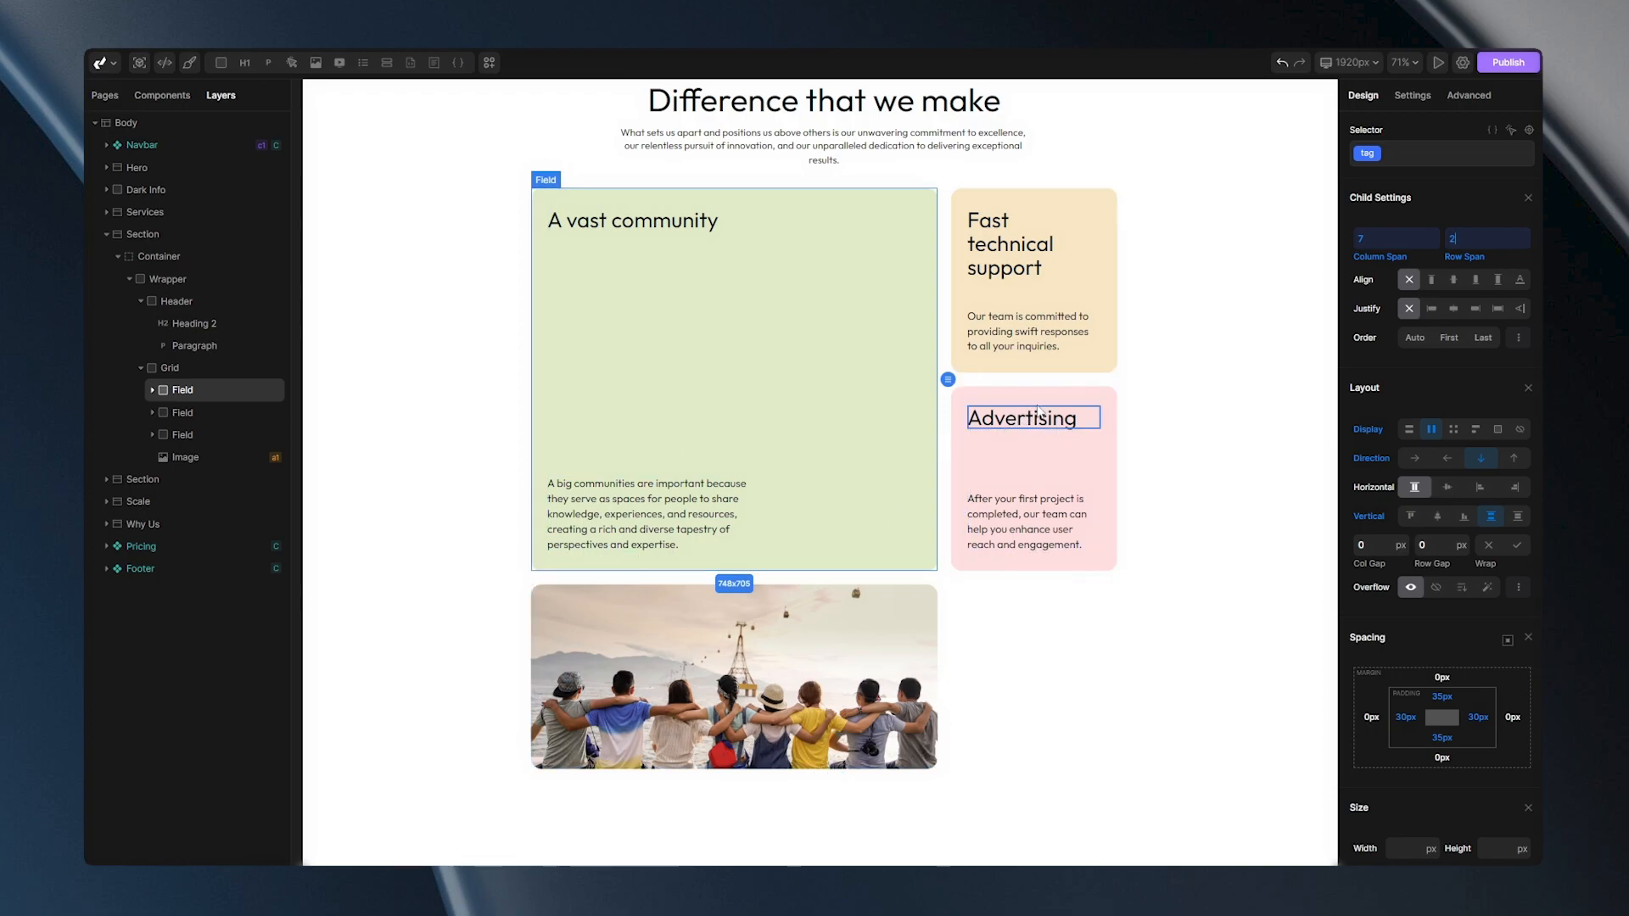
left_click(1033, 479)
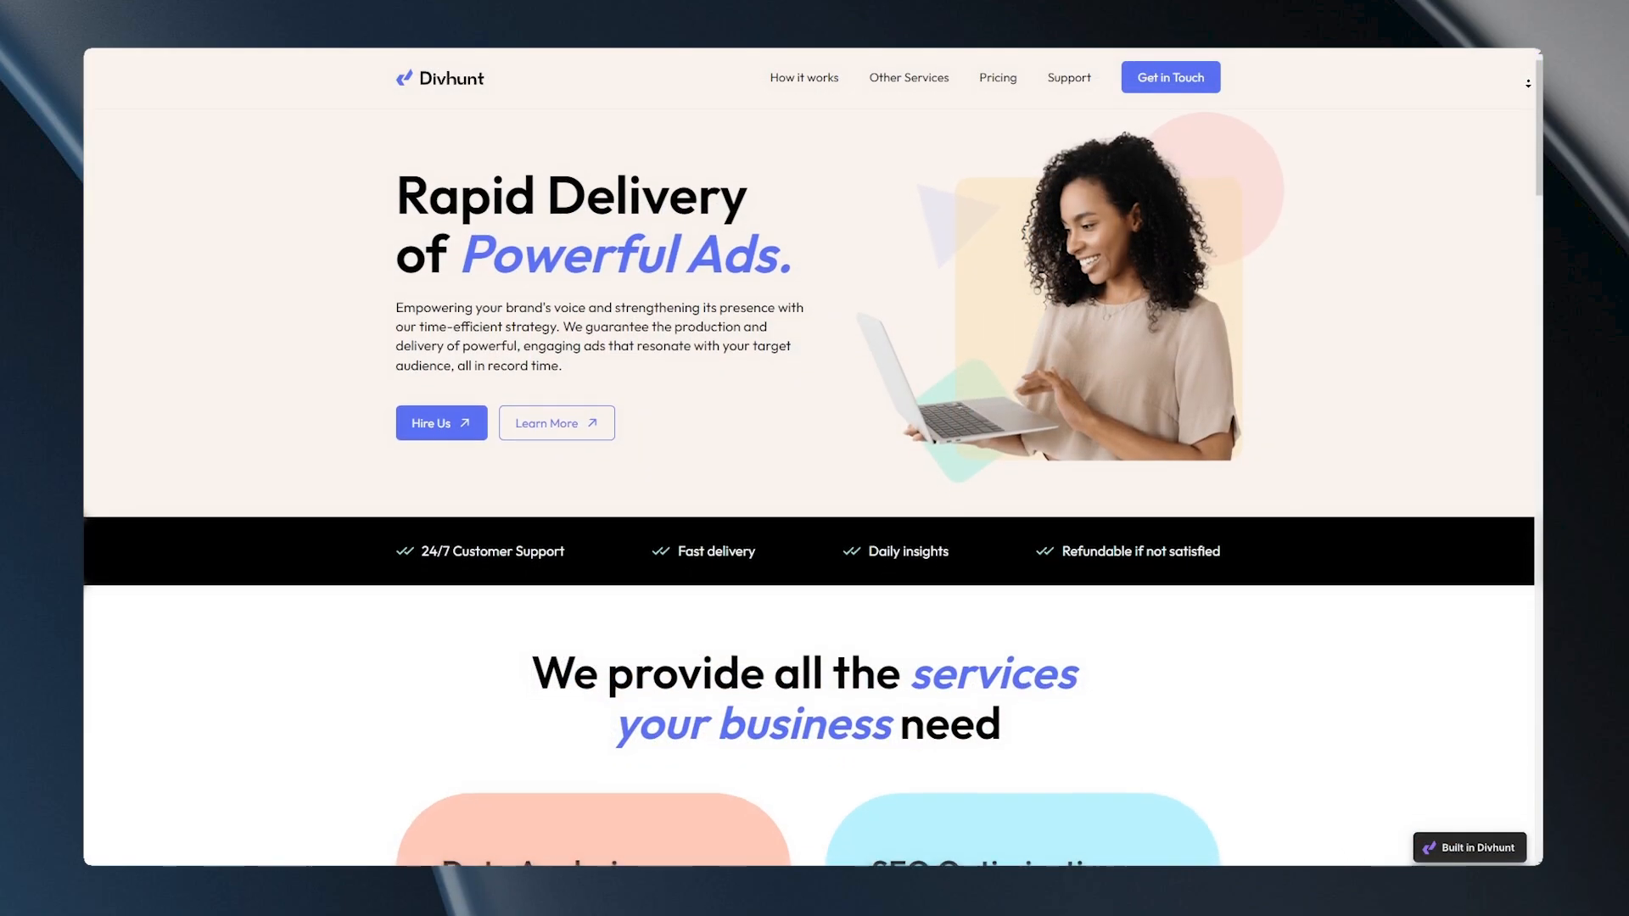
scroll("down", 3)
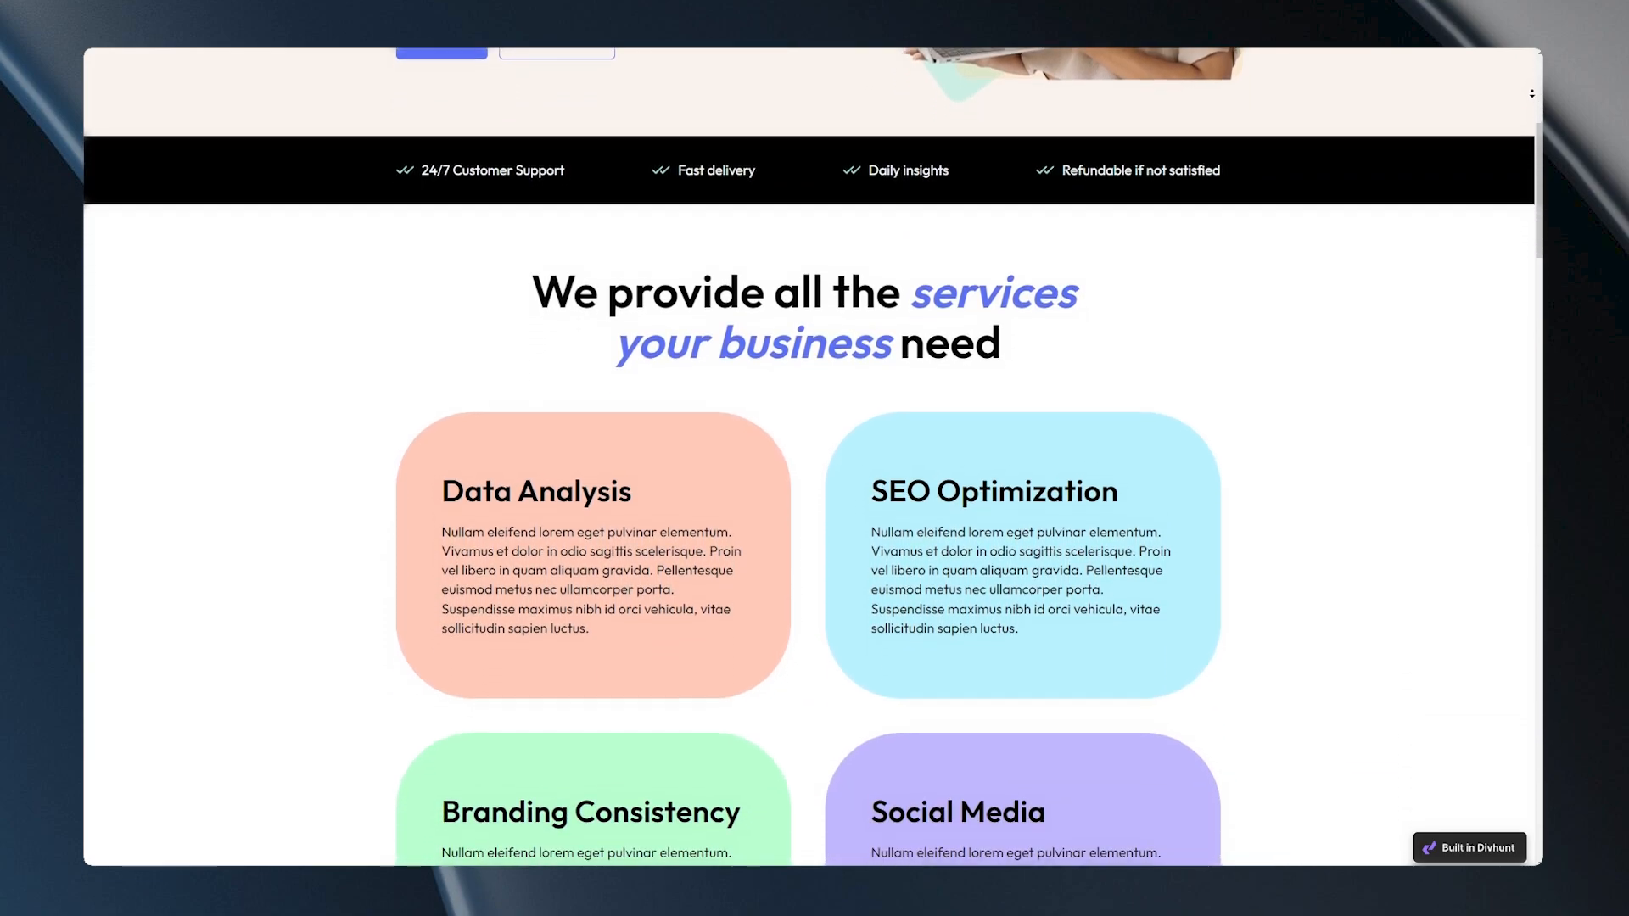
scroll("down", 3)
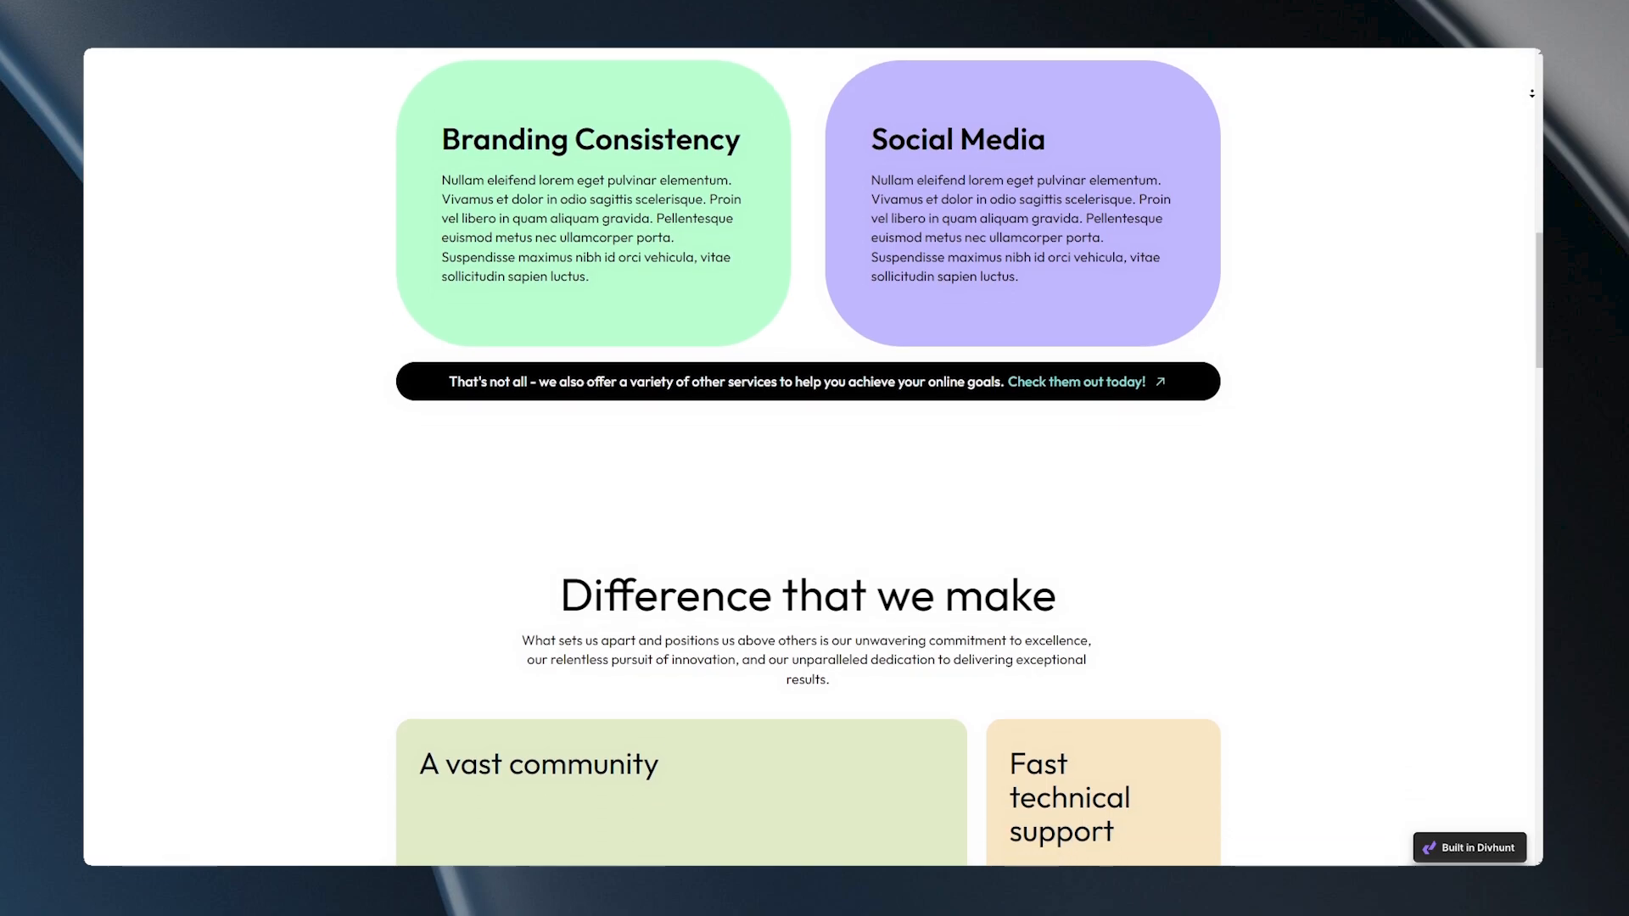
scroll("down", 3)
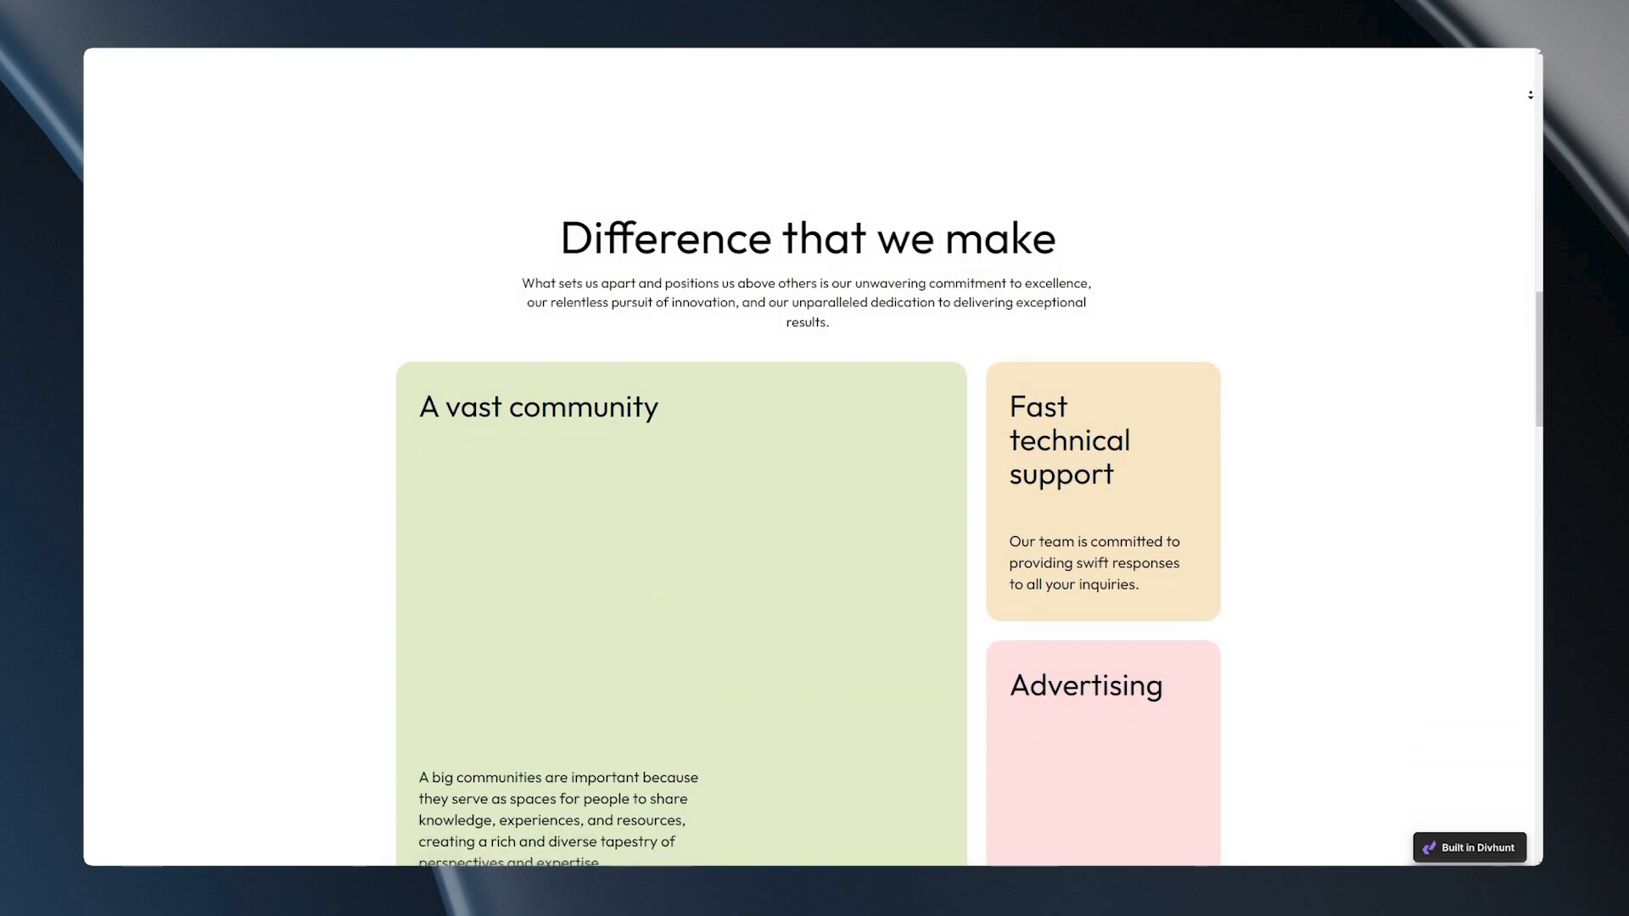
scroll("down", 3)
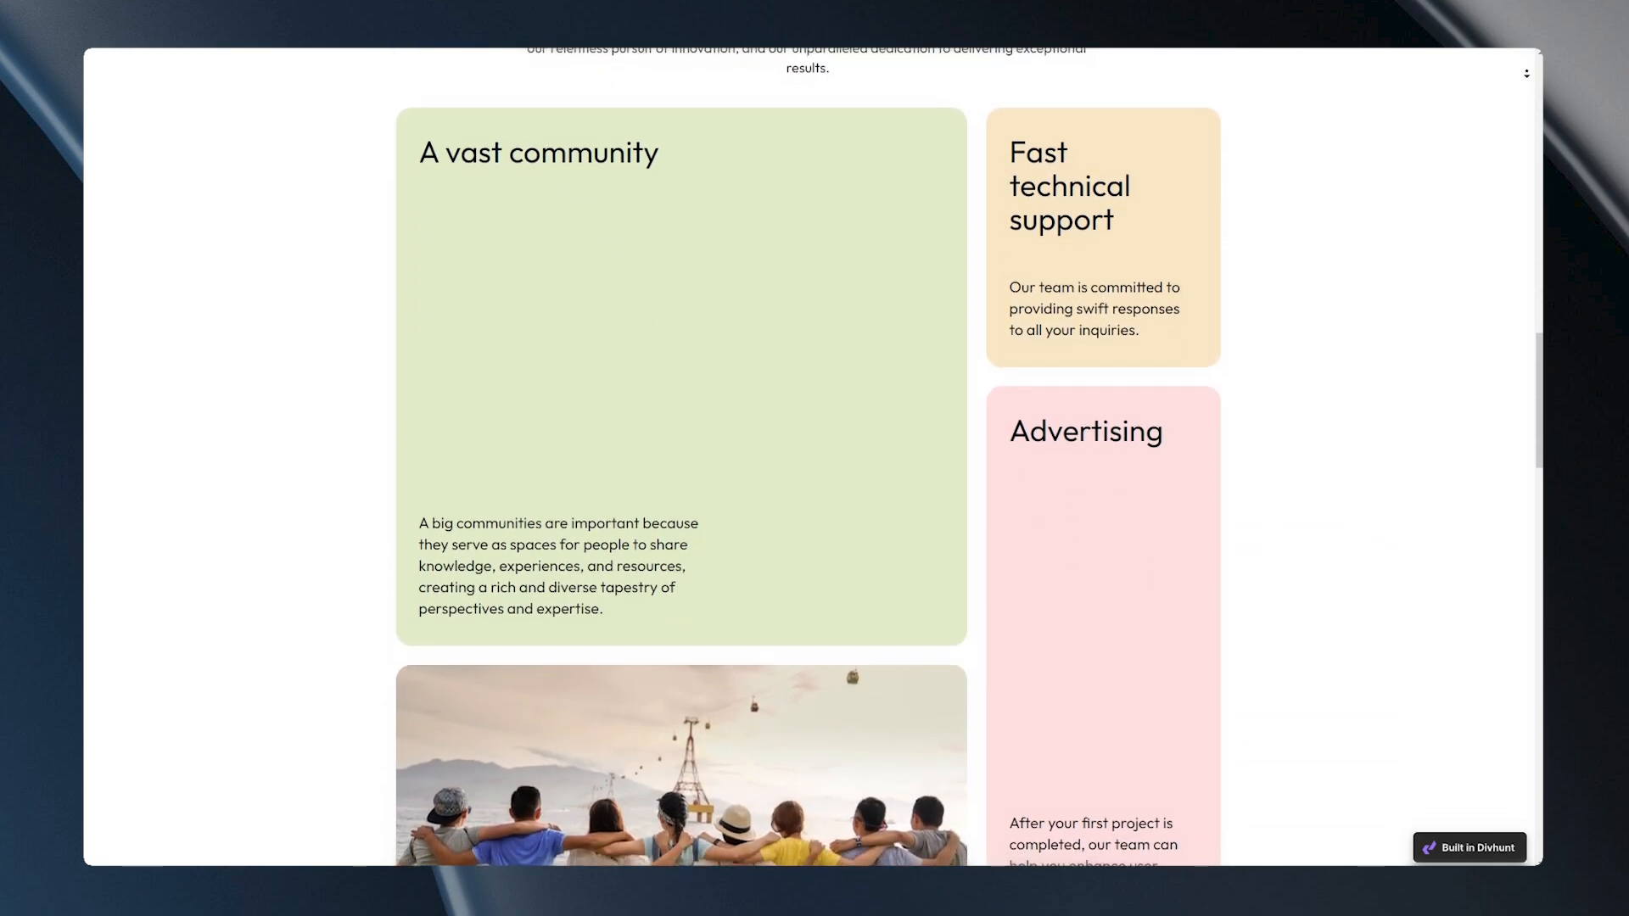